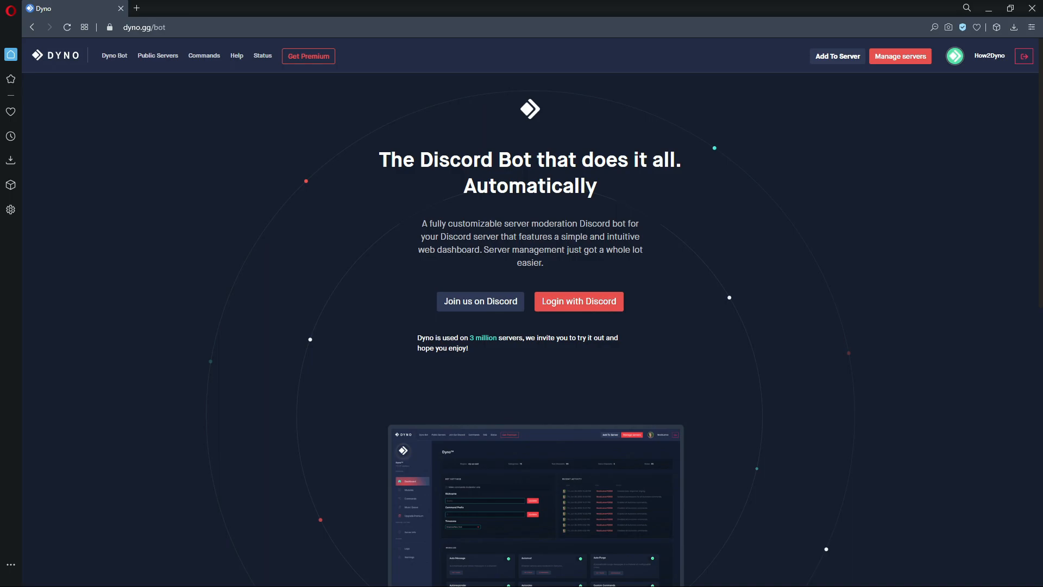
Step: Go to Manage Servers, pick How2Dyno, and open its Custom Commands module
click(900, 56)
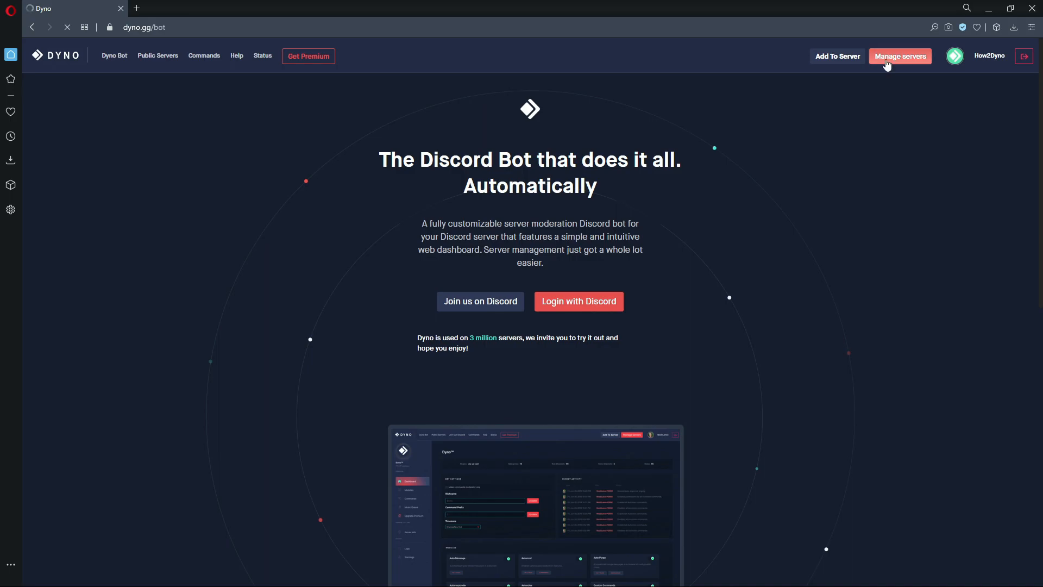
click(900, 56)
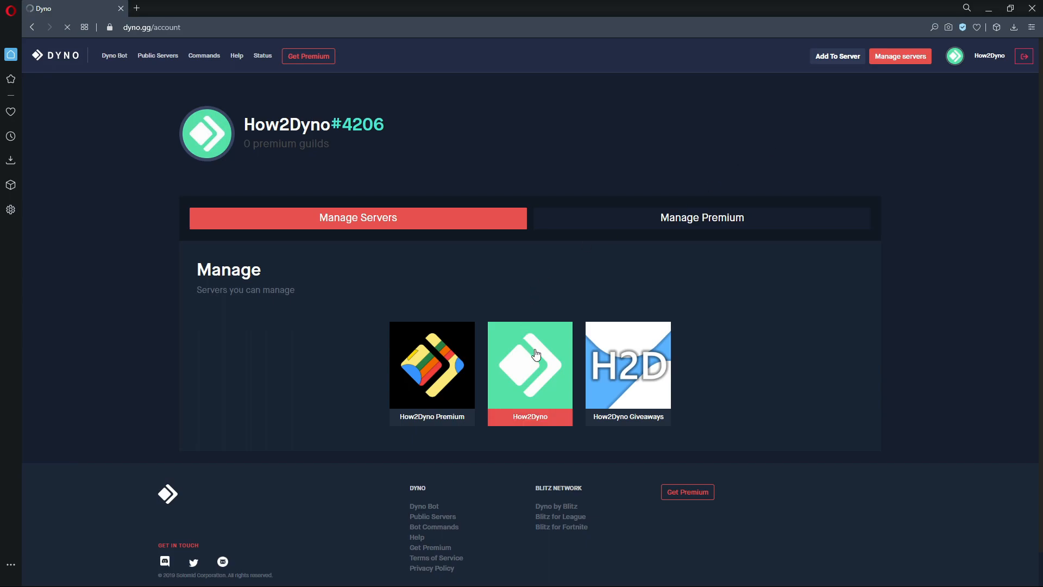
click(530, 365)
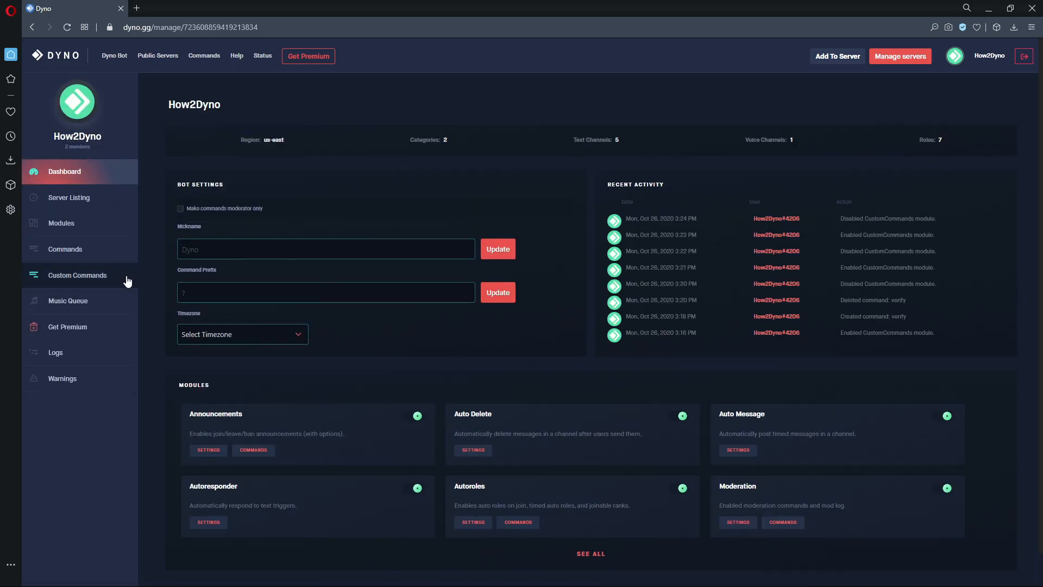
click(77, 275)
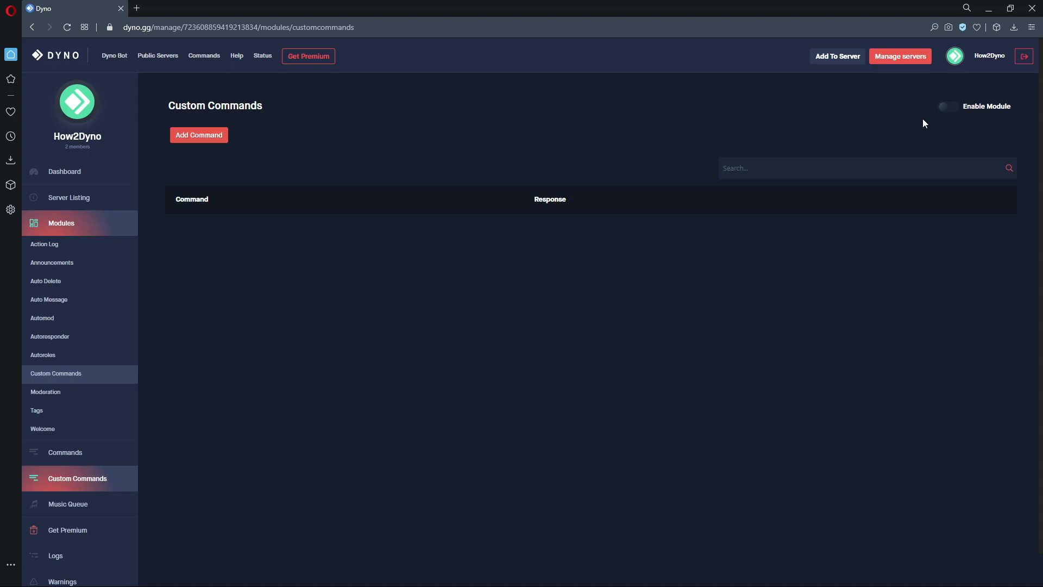
Step: Enable the Custom Commands module and add a new command named 'verify'
click(948, 106)
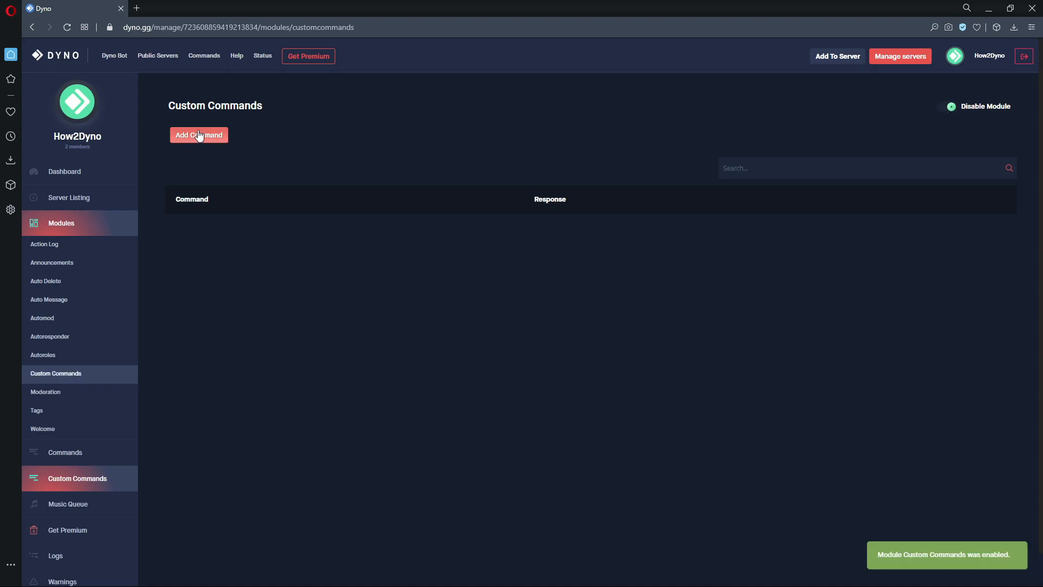
click(199, 134)
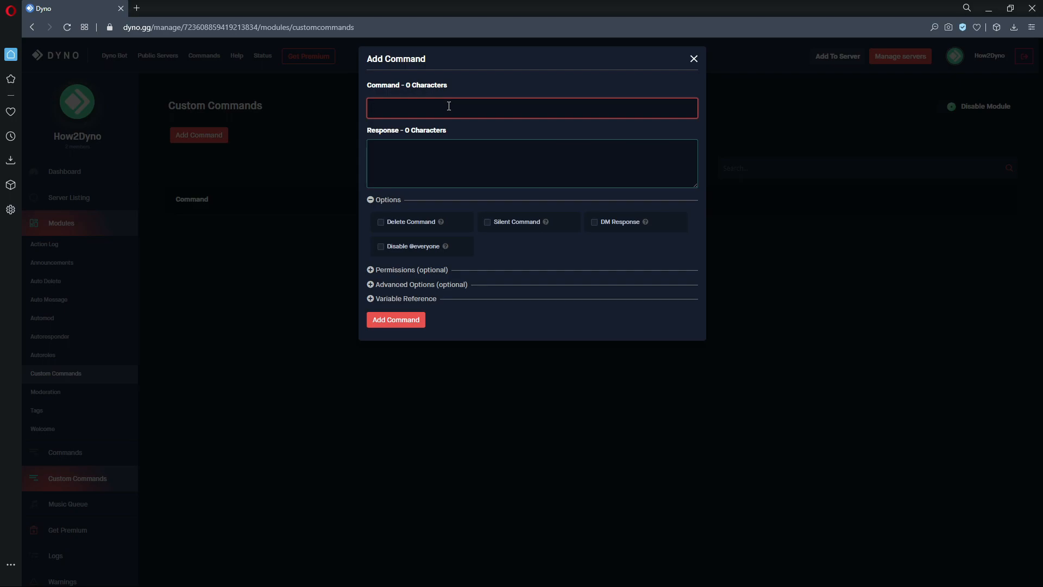
text(verif)
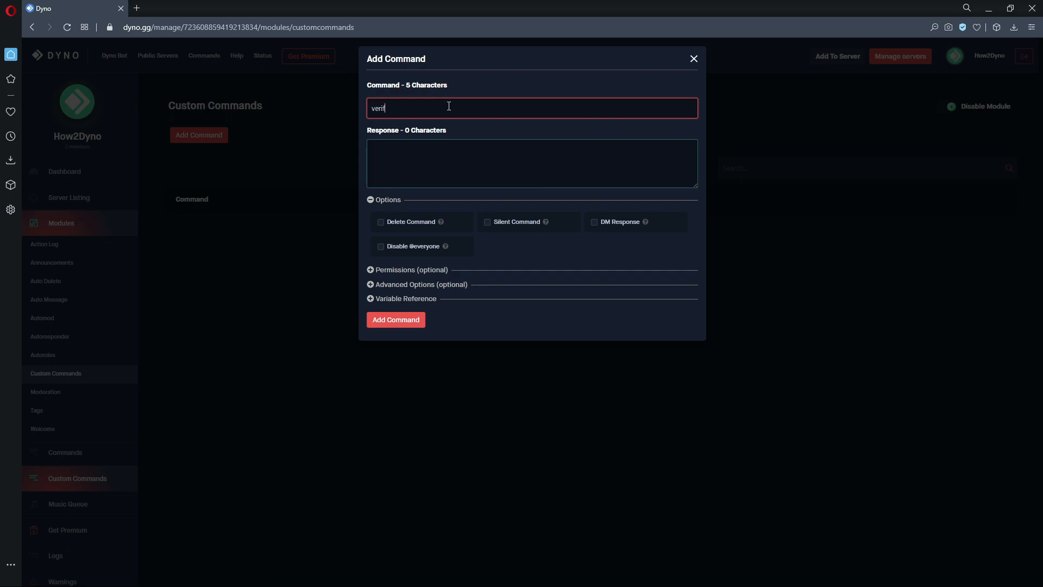
text(y)
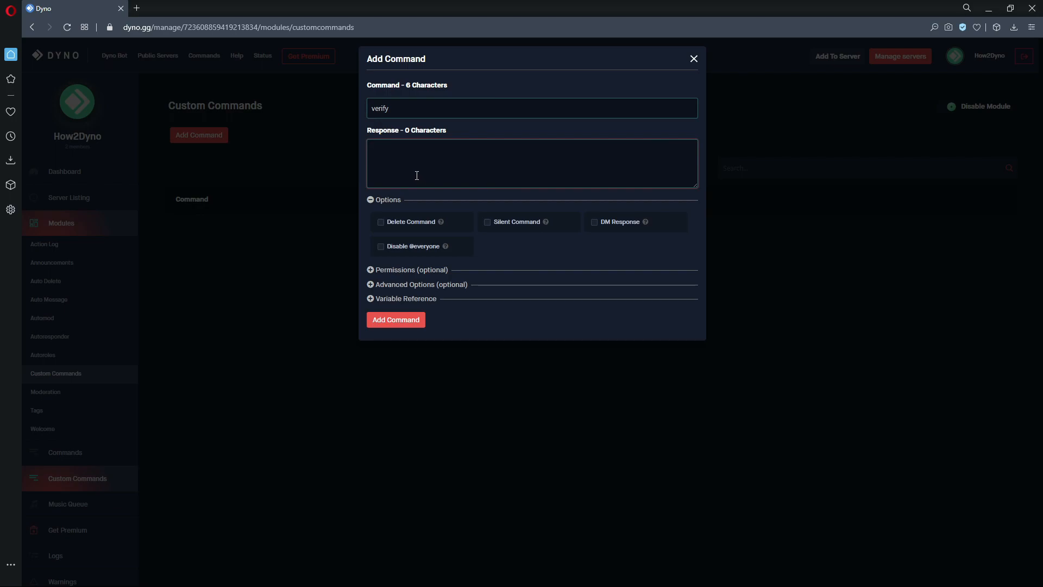
mouse_move(424, 181)
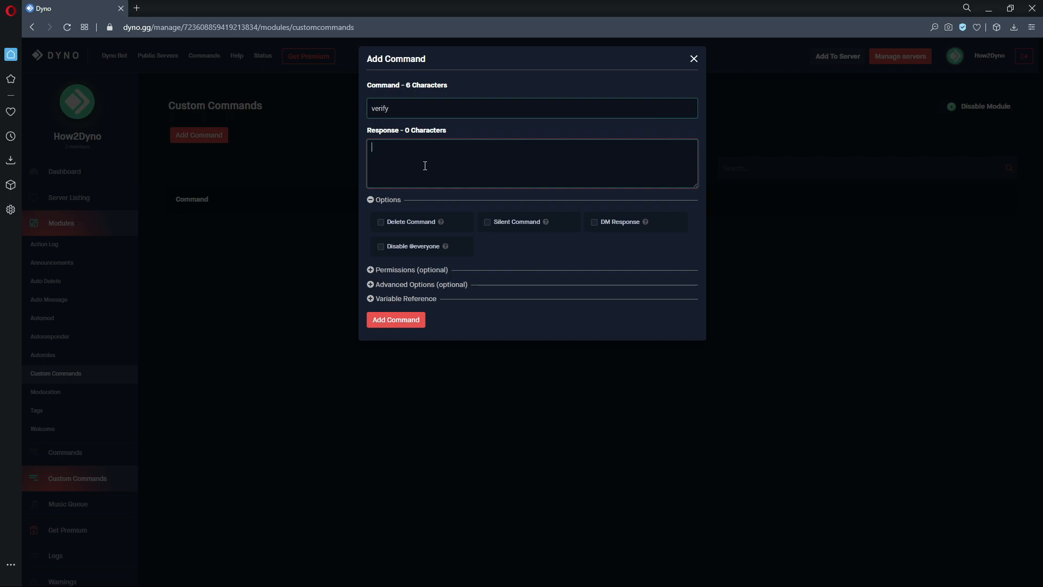
mouse_move(379, 157)
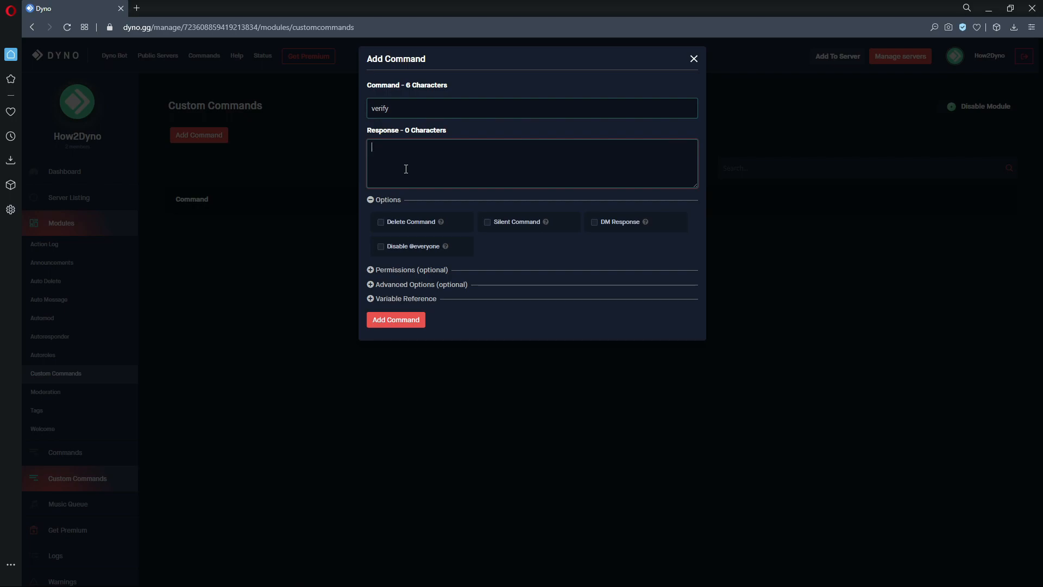
Step: Enter '{require:#verify}' and '{role {user} +Verified}' as the verify command's response
text({require:#verify})
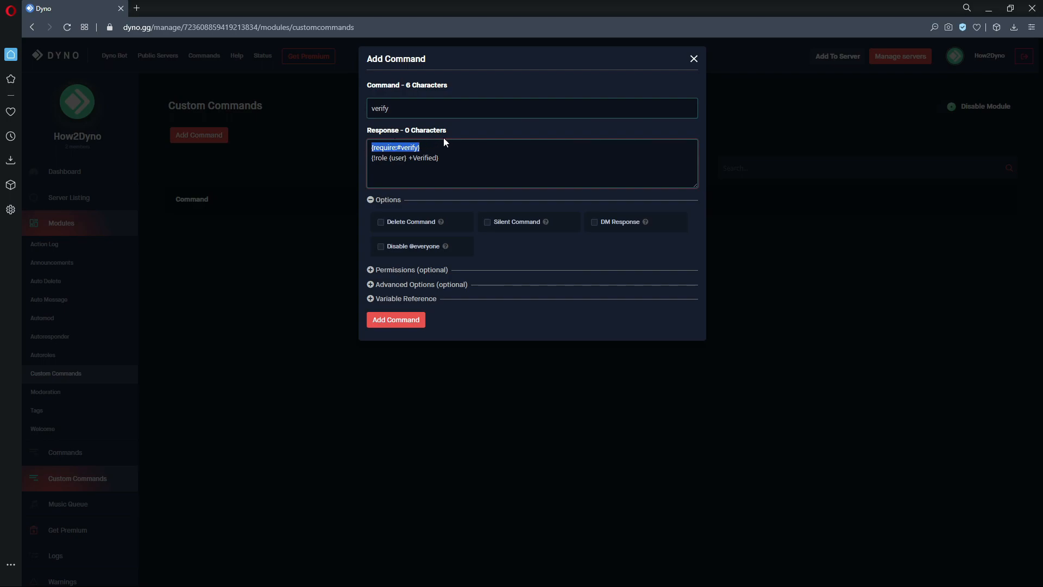
click(409, 148)
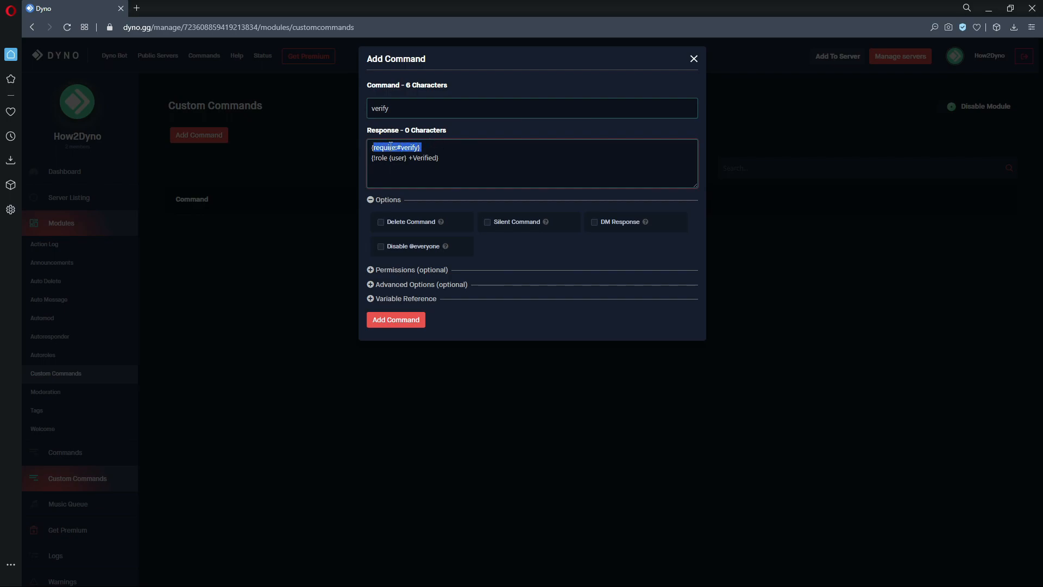
mouse_move(487, 185)
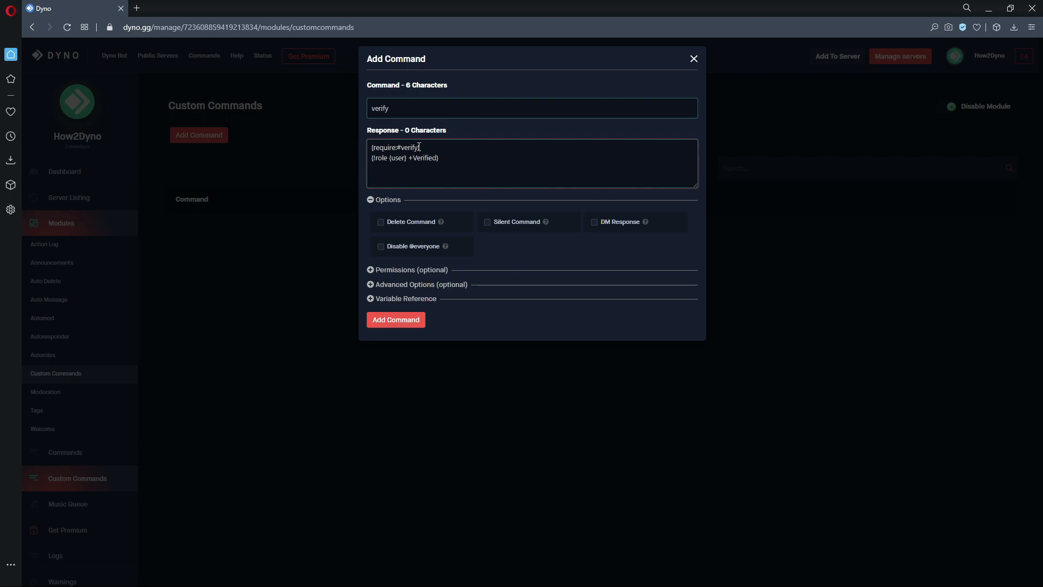
double_click(405, 148)
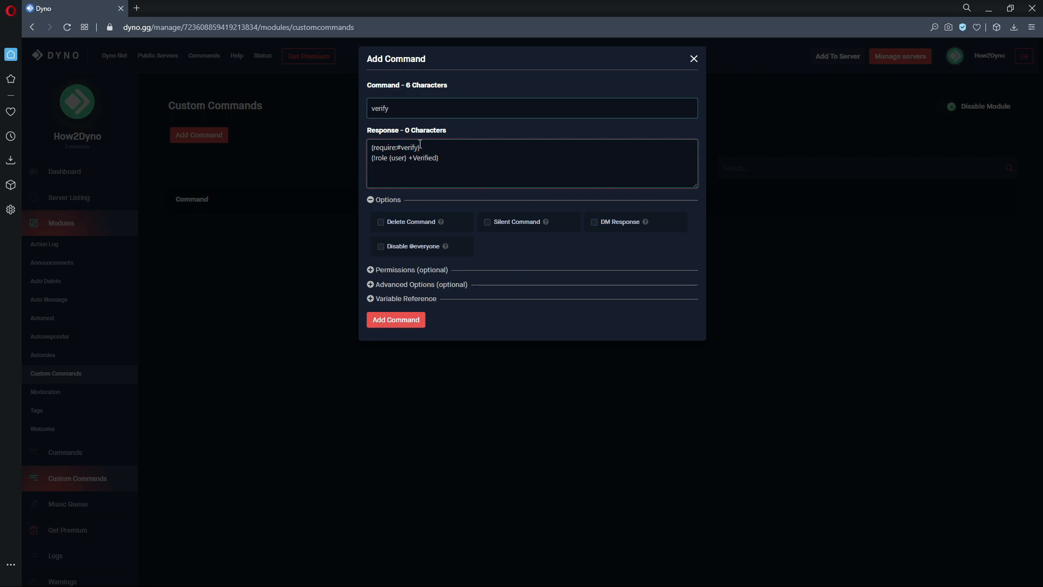
mouse_move(419, 235)
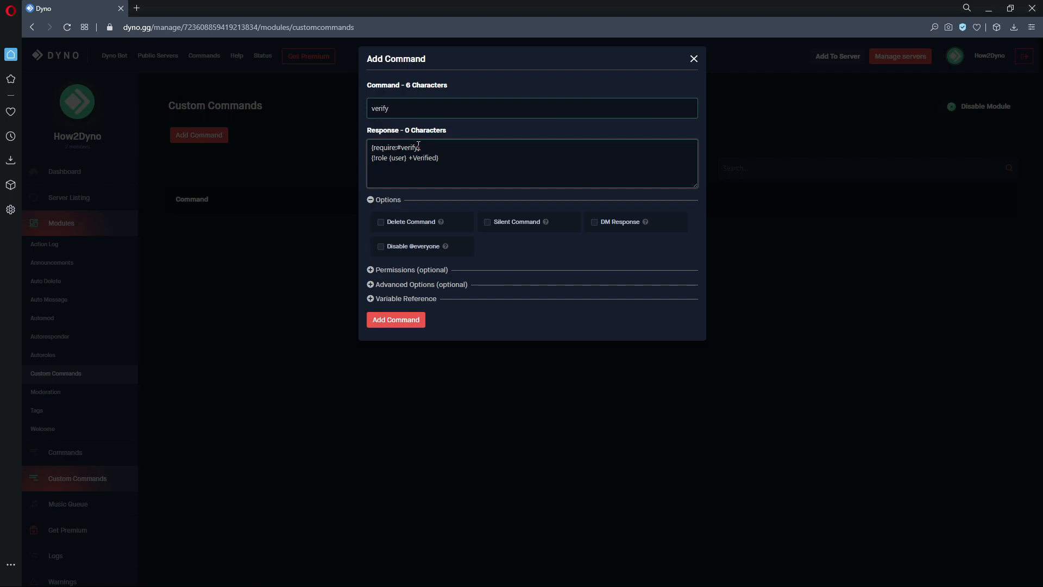
mouse_move(395, 137)
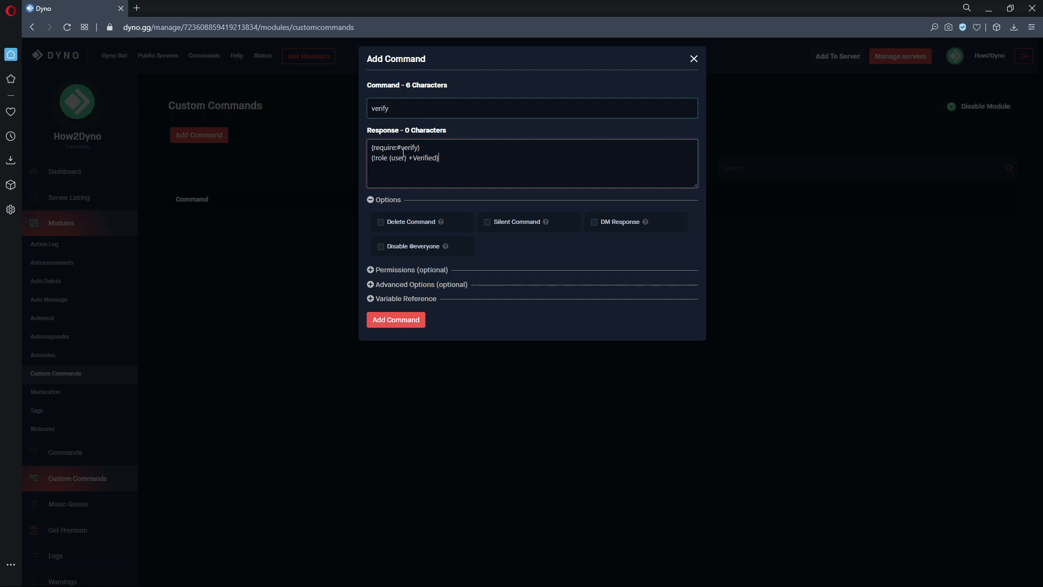
mouse_move(438, 145)
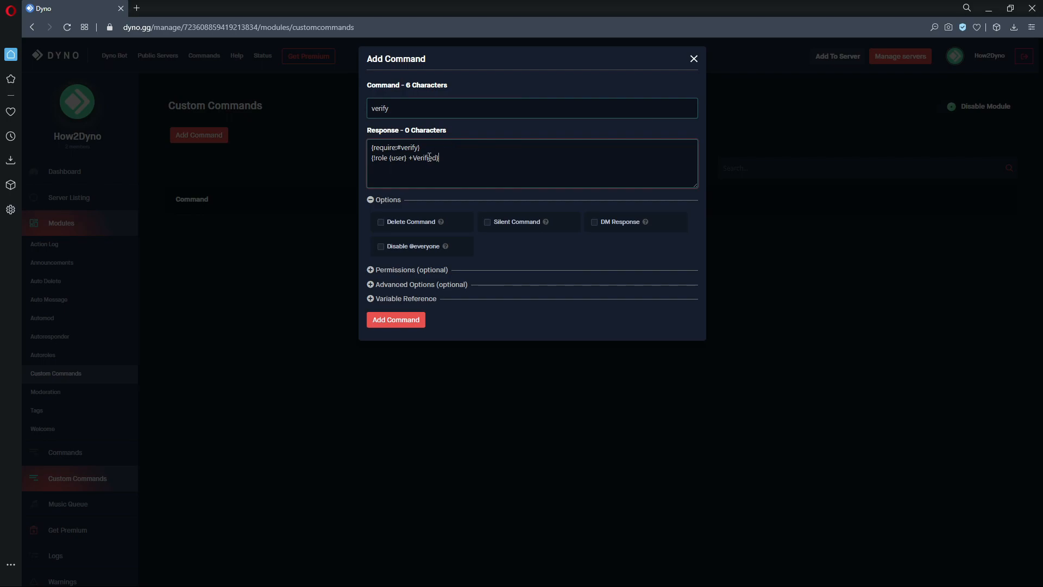
mouse_move(447, 158)
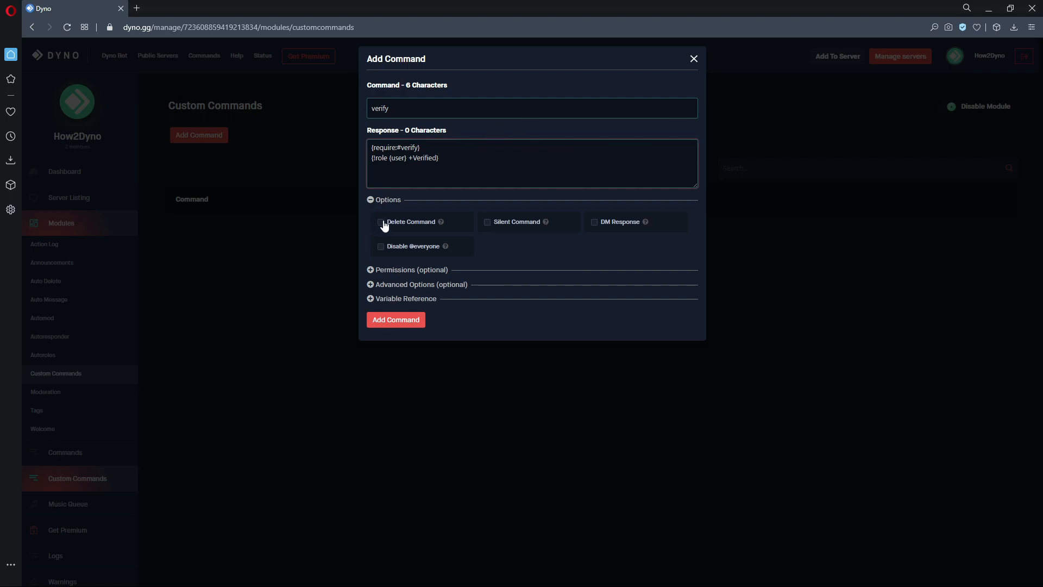
Step: Tick Delete Command and set the advanced Delete After option to 10 seconds
click(380, 221)
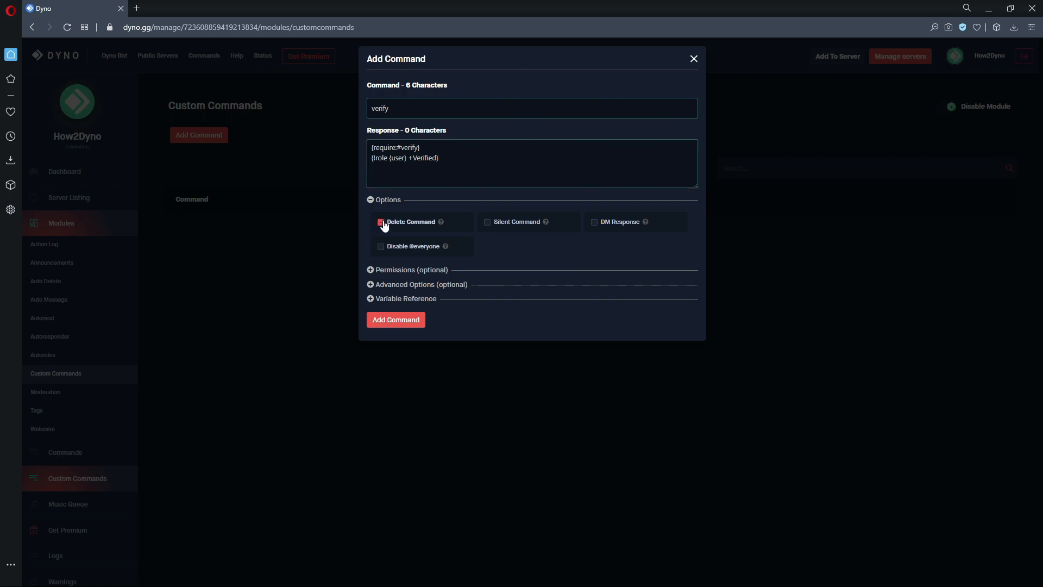
click(380, 222)
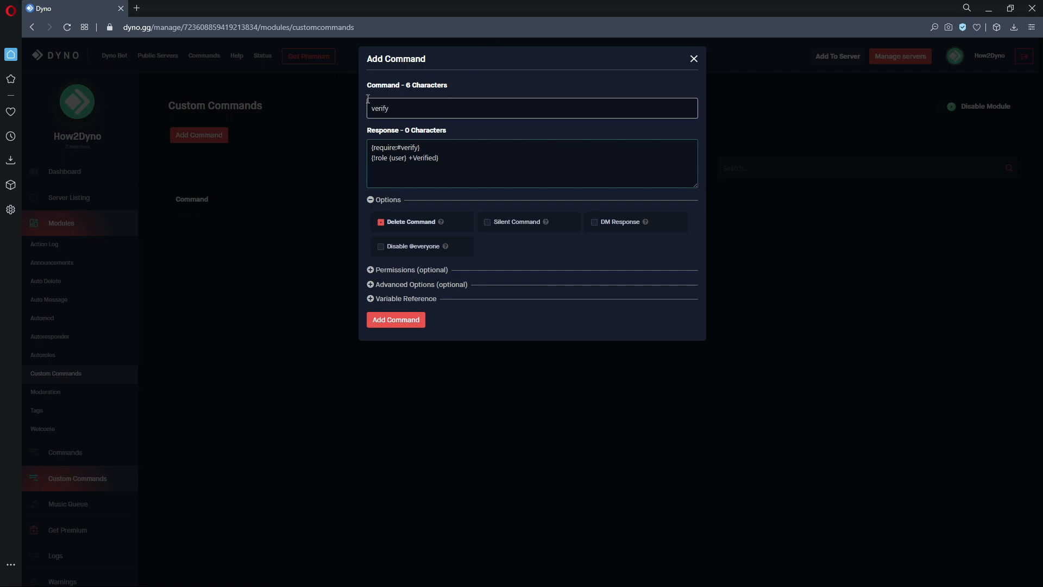
click(421, 285)
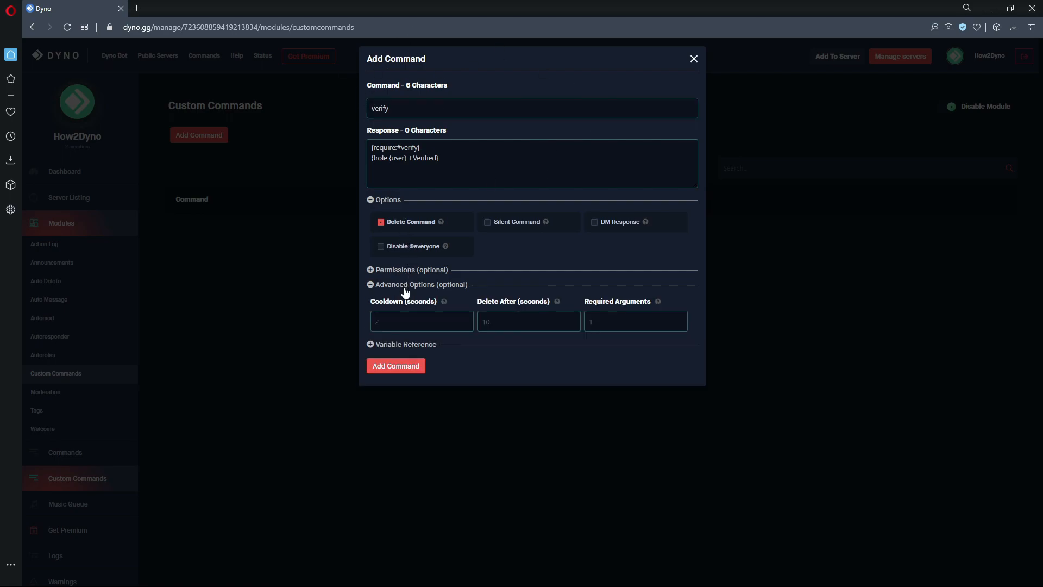
click(528, 321)
text(10)
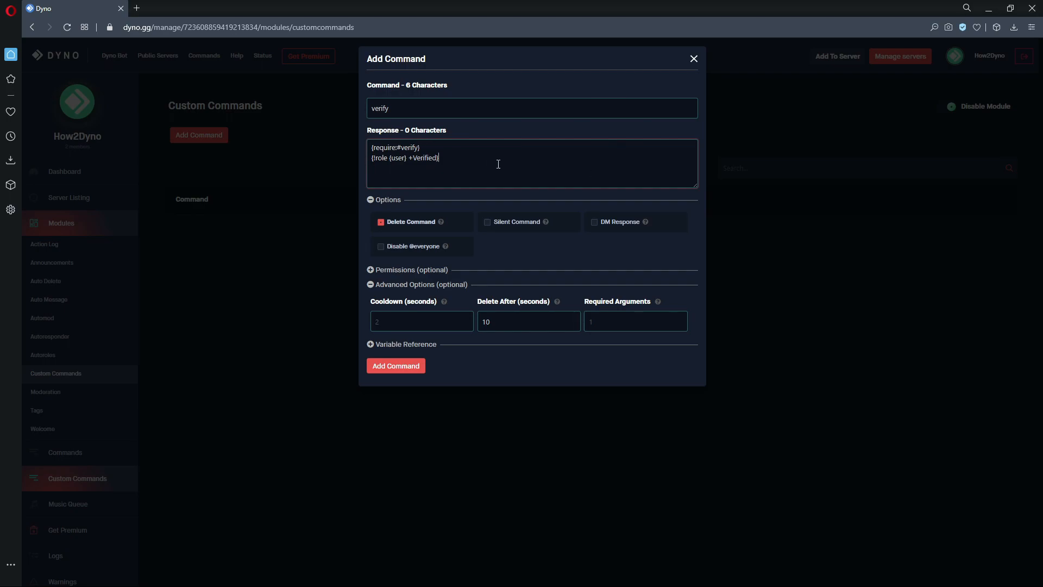
click(528, 321)
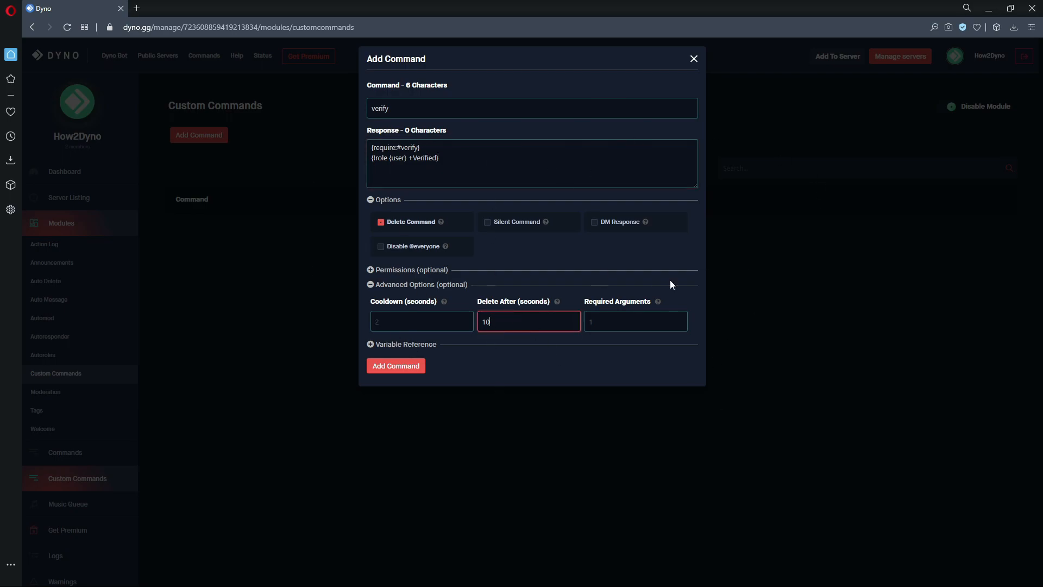
mouse_move(501, 320)
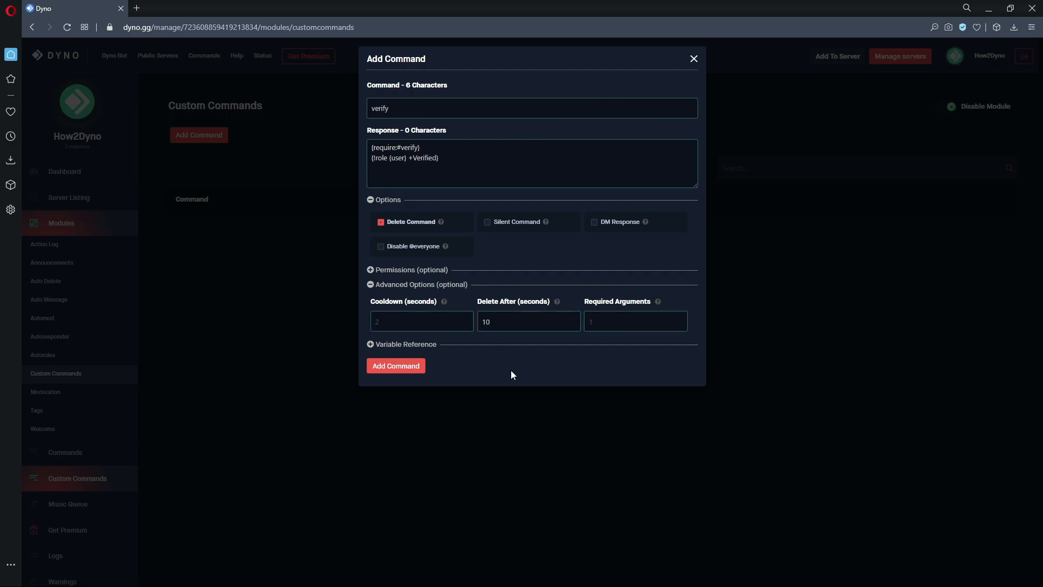
mouse_move(396, 383)
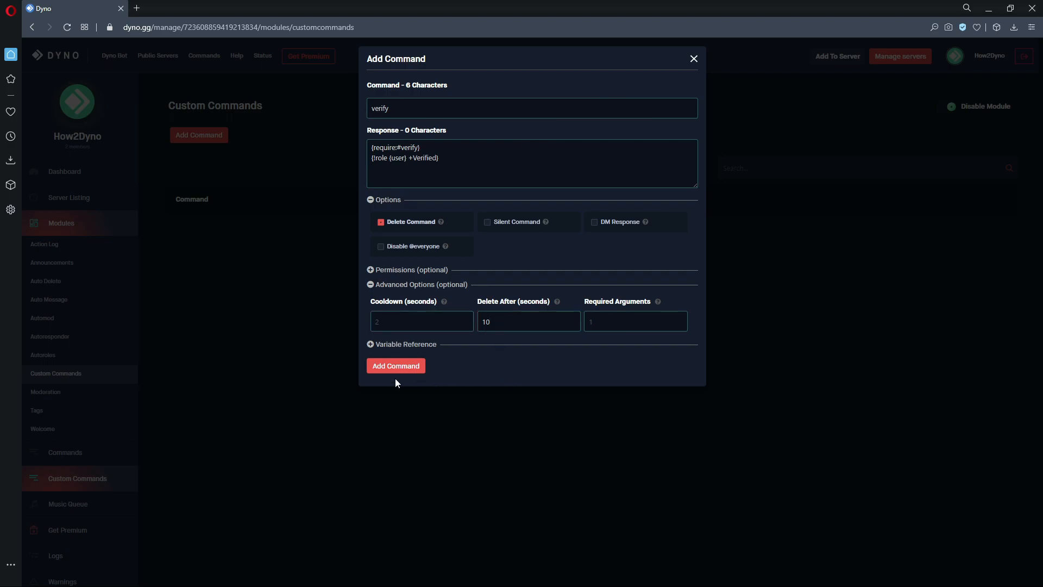
mouse_move(426, 195)
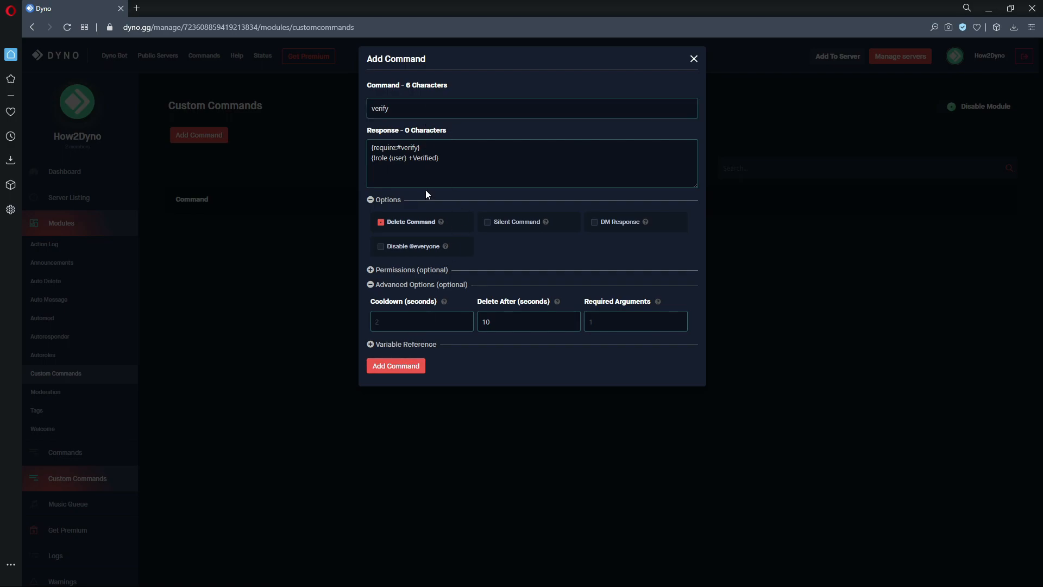
mouse_move(423, 291)
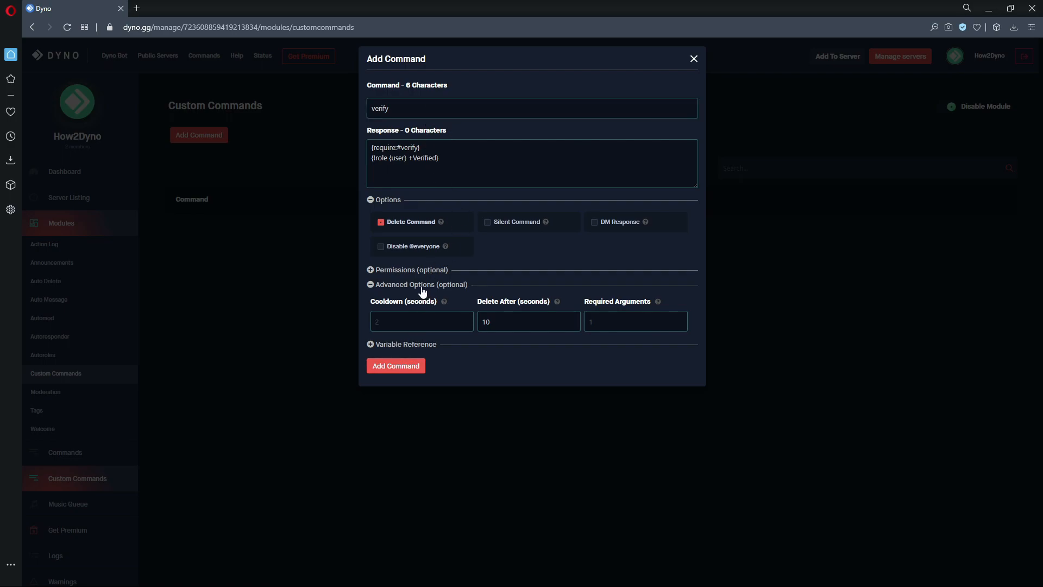
mouse_move(383, 349)
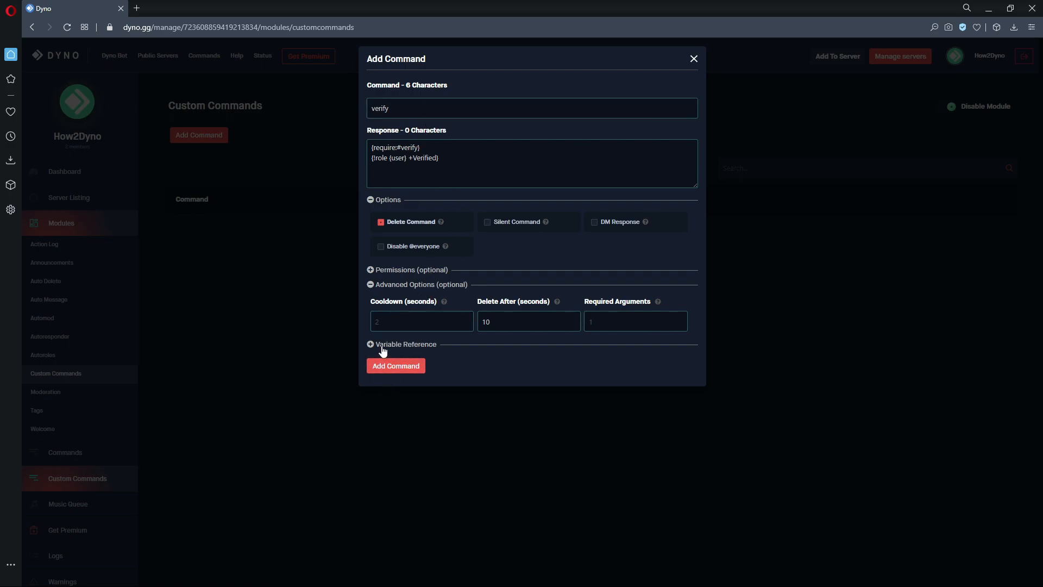
click(568, 169)
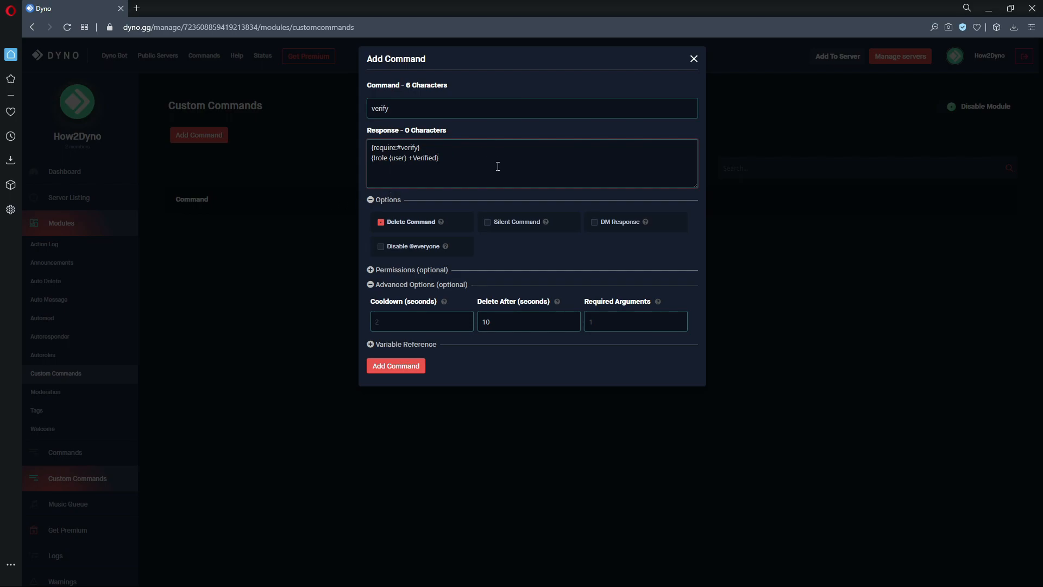
click(529, 321)
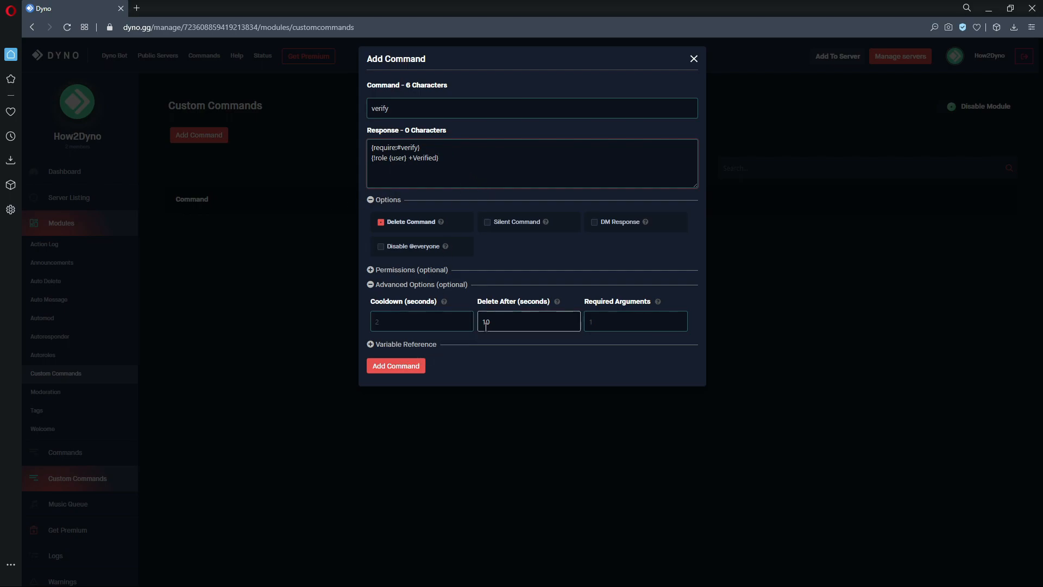
click(529, 321)
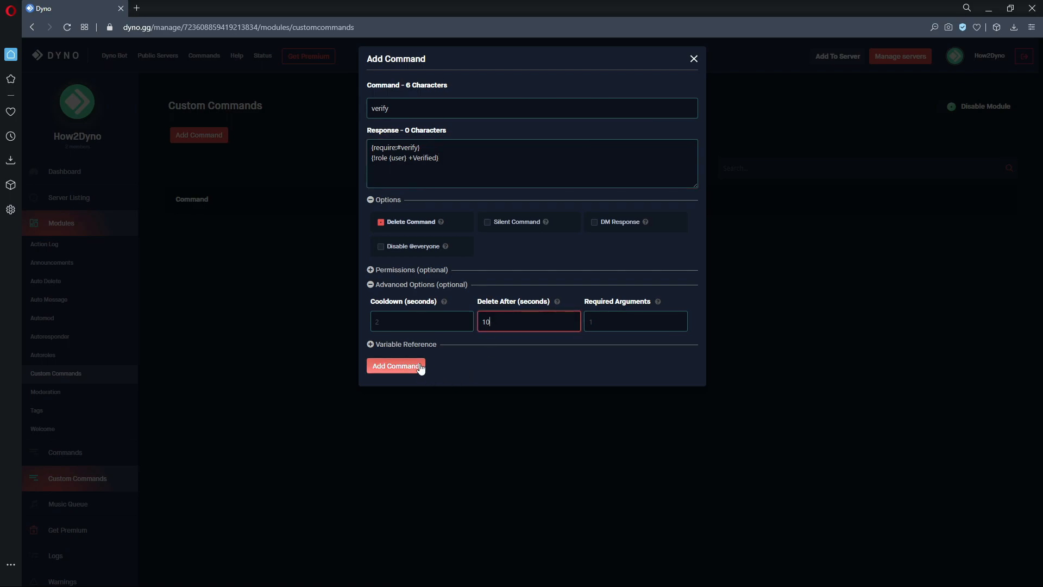
Step: Save the verify custom command
click(397, 365)
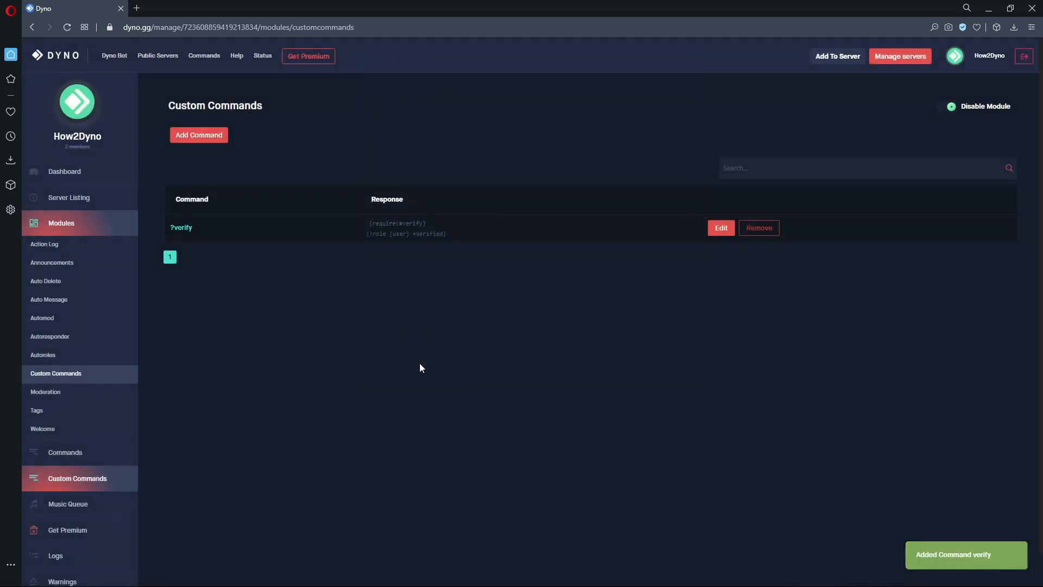
mouse_move(186, 435)
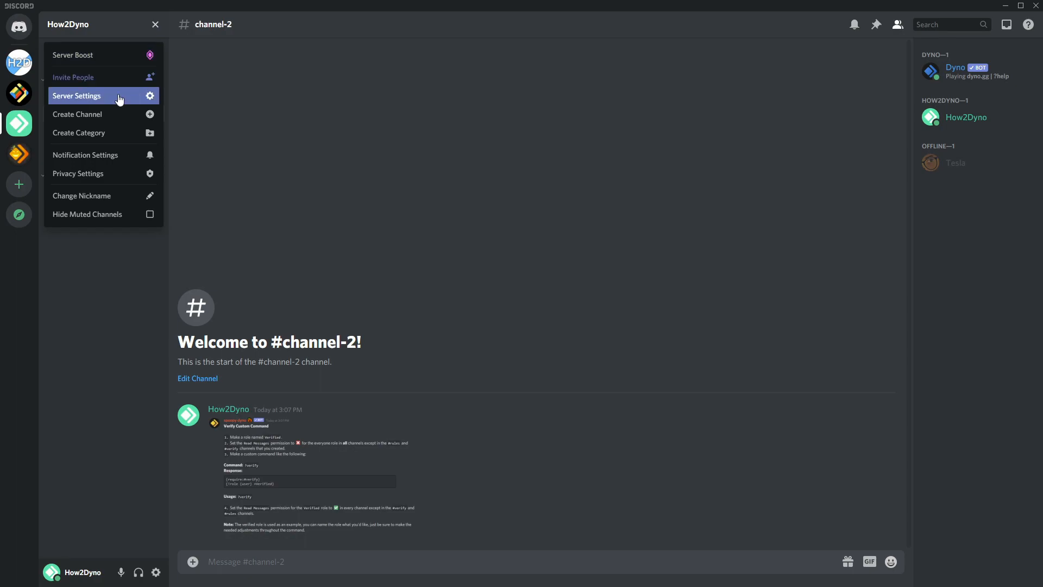
Step: Add a new server role and name it 'Verified'
click(77, 95)
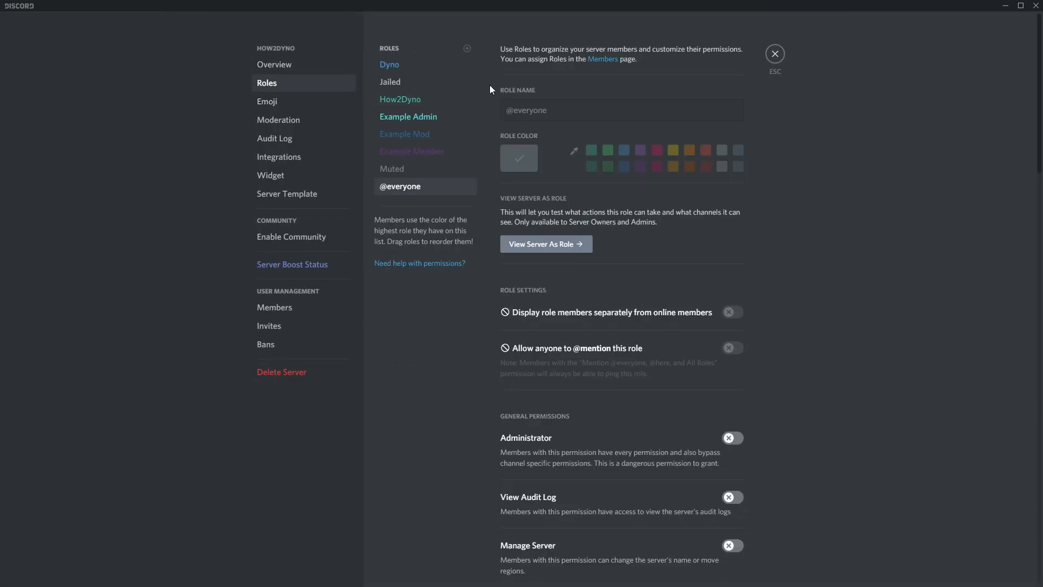
click(467, 47)
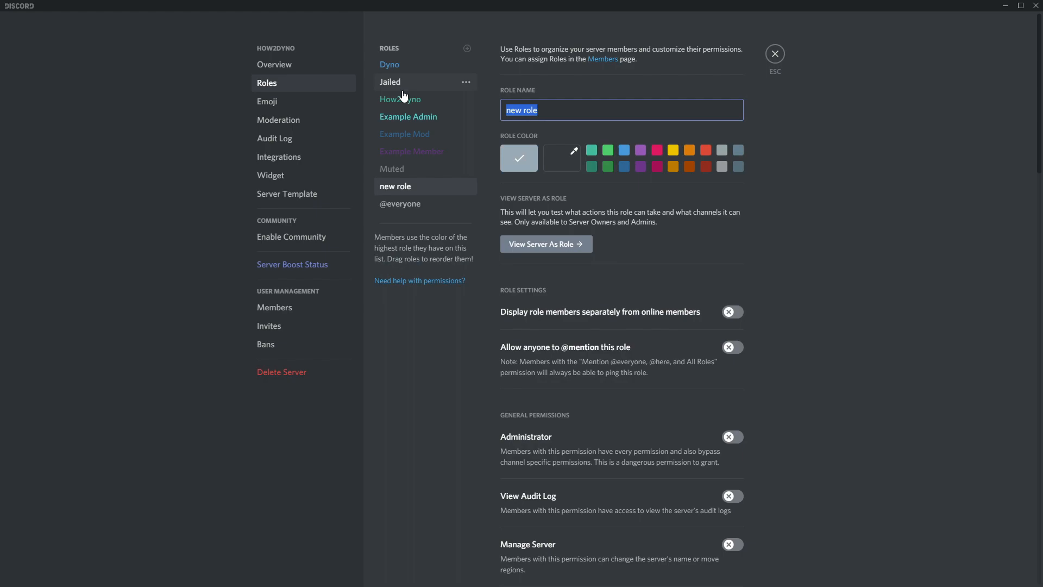
text(Vewr)
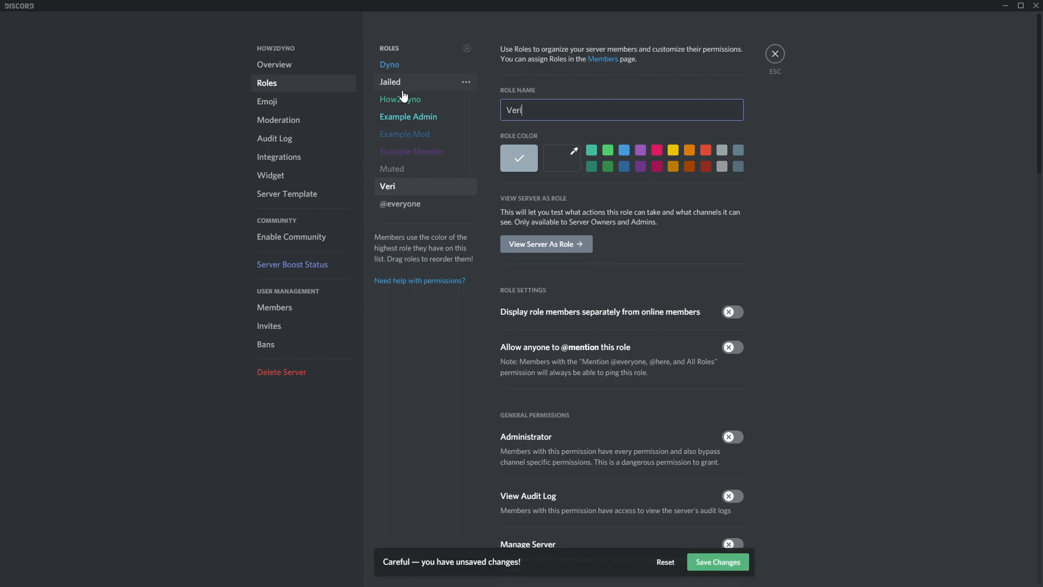
text(fred)
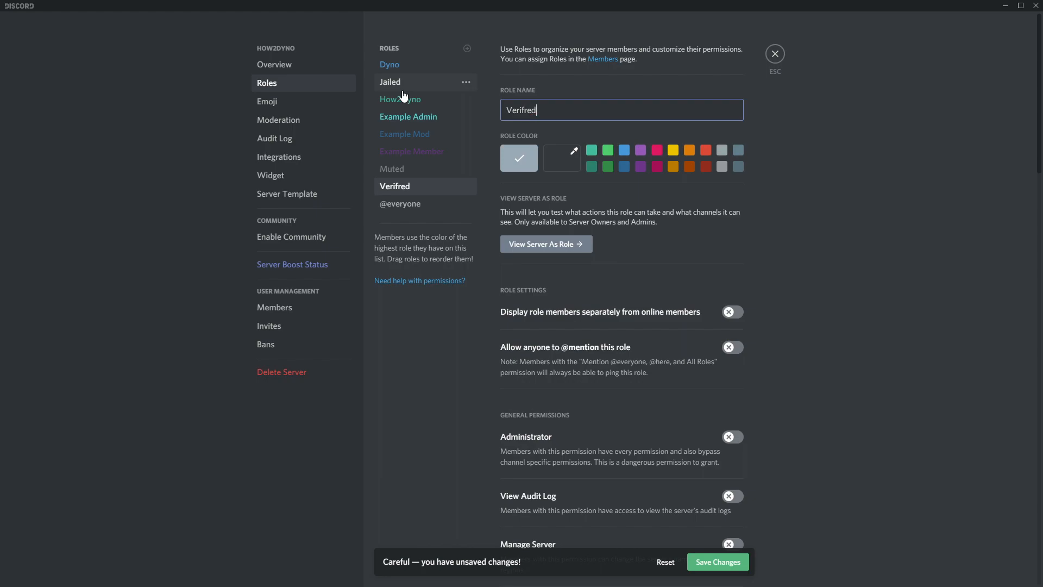
key(Backspace)
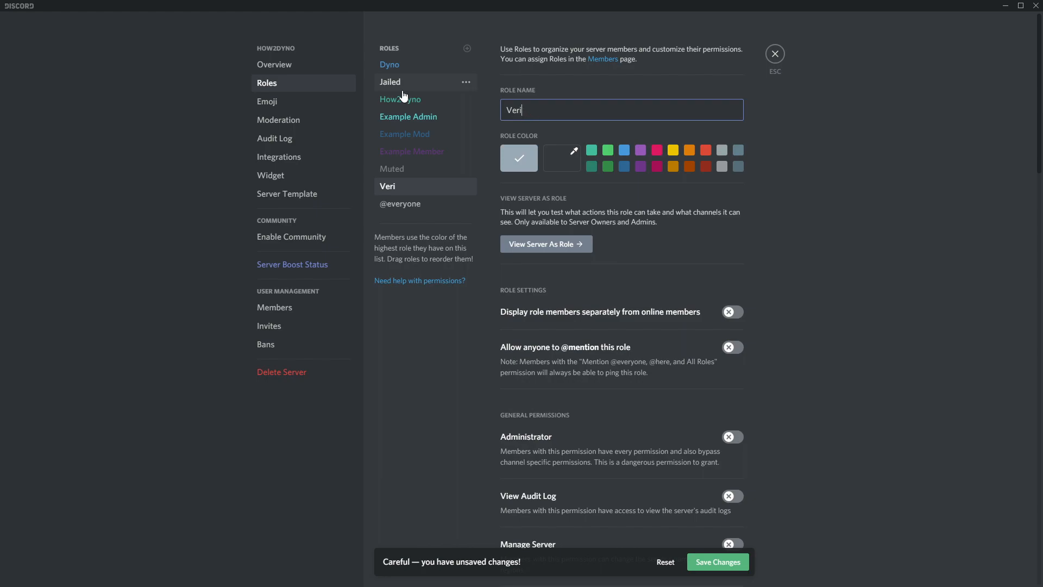
text(fied)
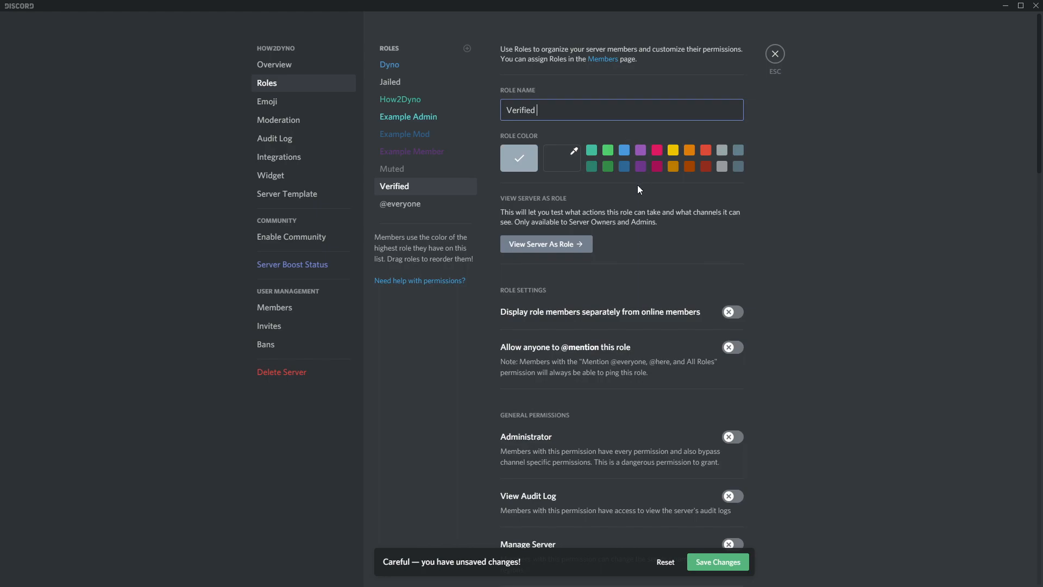
Step: Make the Verified role green, save it, and close server settings
click(606, 150)
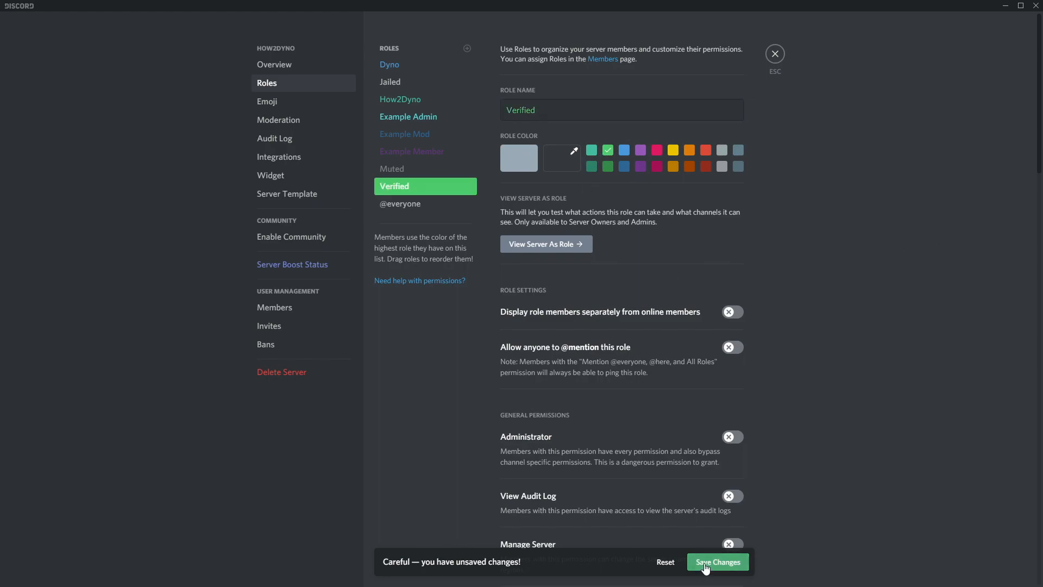
click(717, 561)
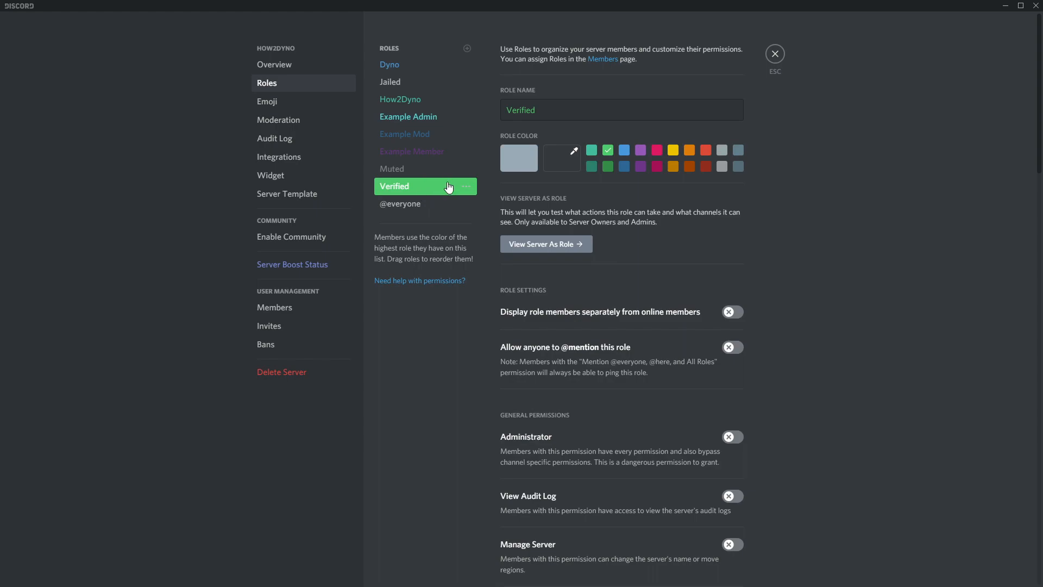
click(621, 110)
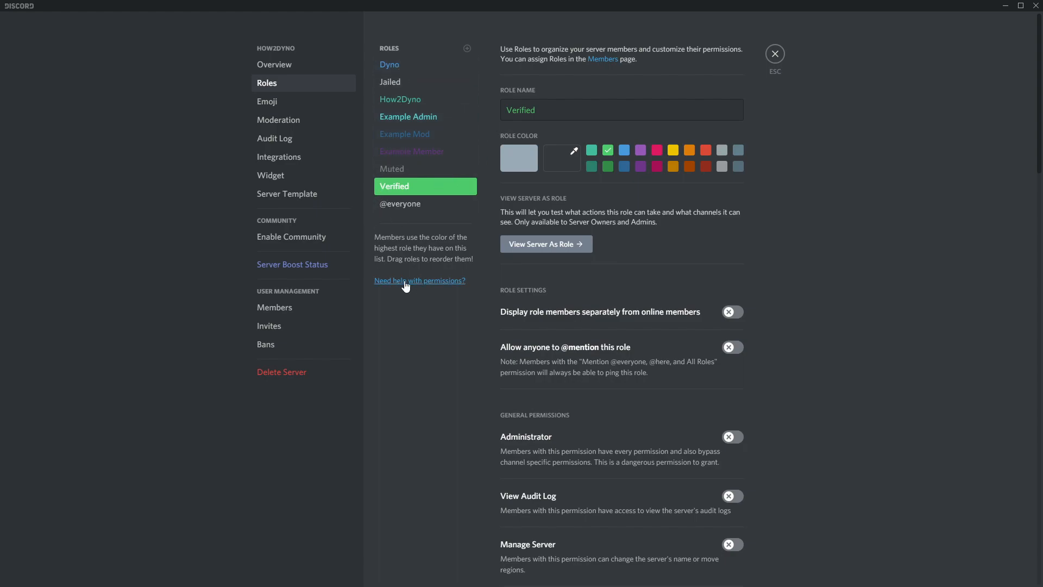
click(621, 109)
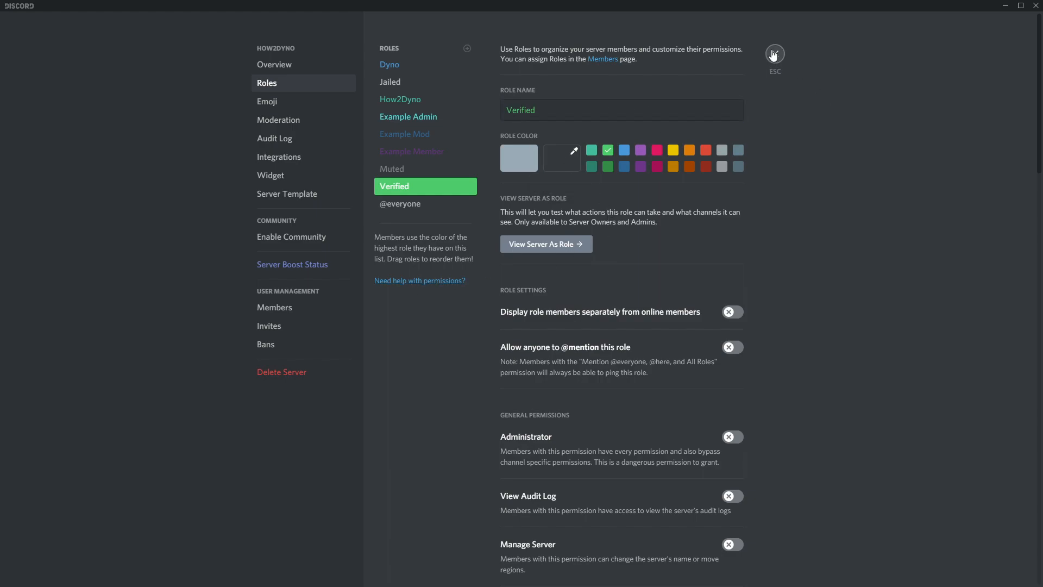
click(775, 53)
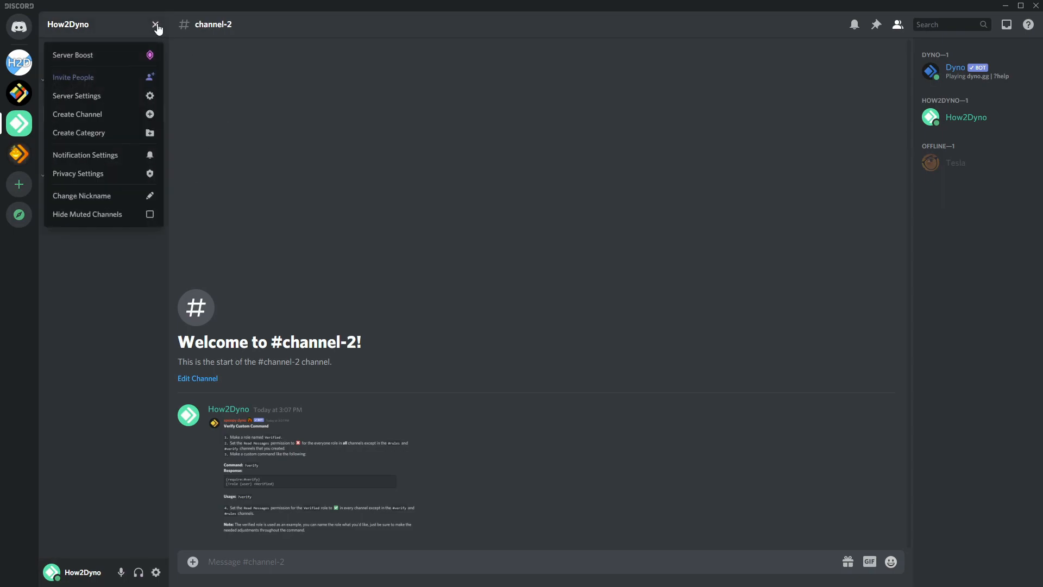
mouse_move(85, 154)
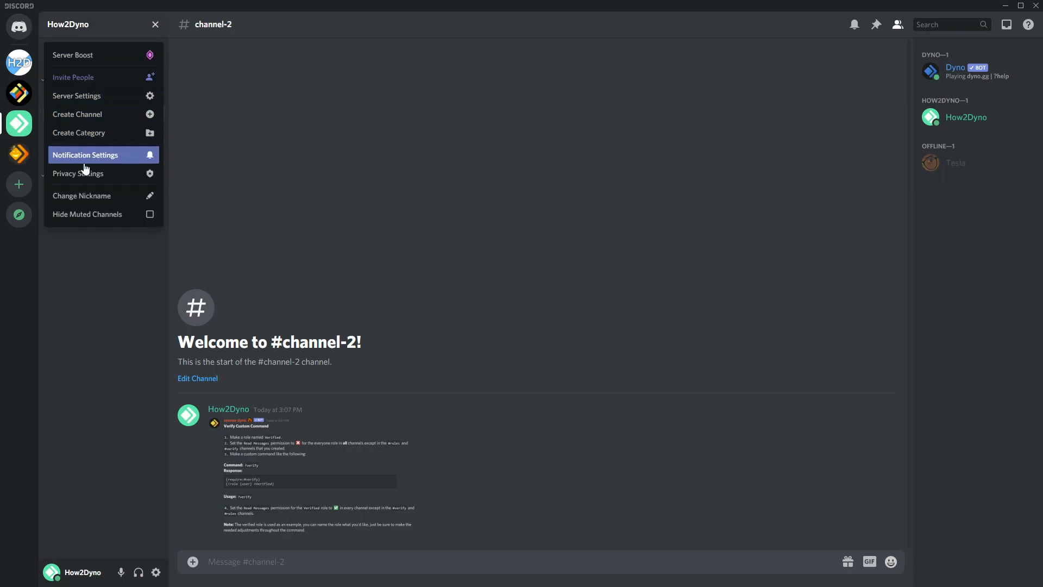
mouse_move(119, 133)
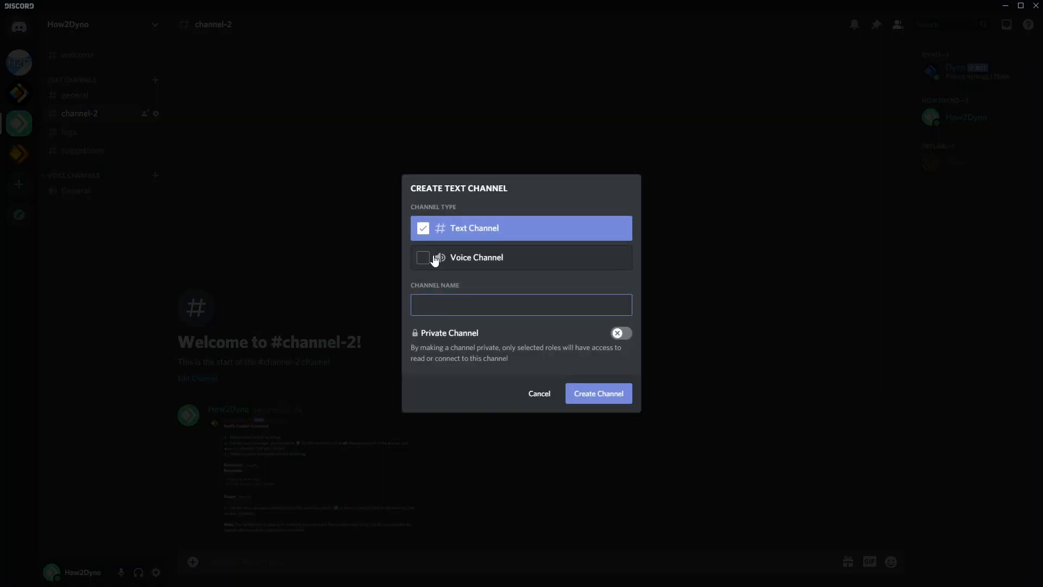
Step: Create a text channel named 'verify'
text(verify)
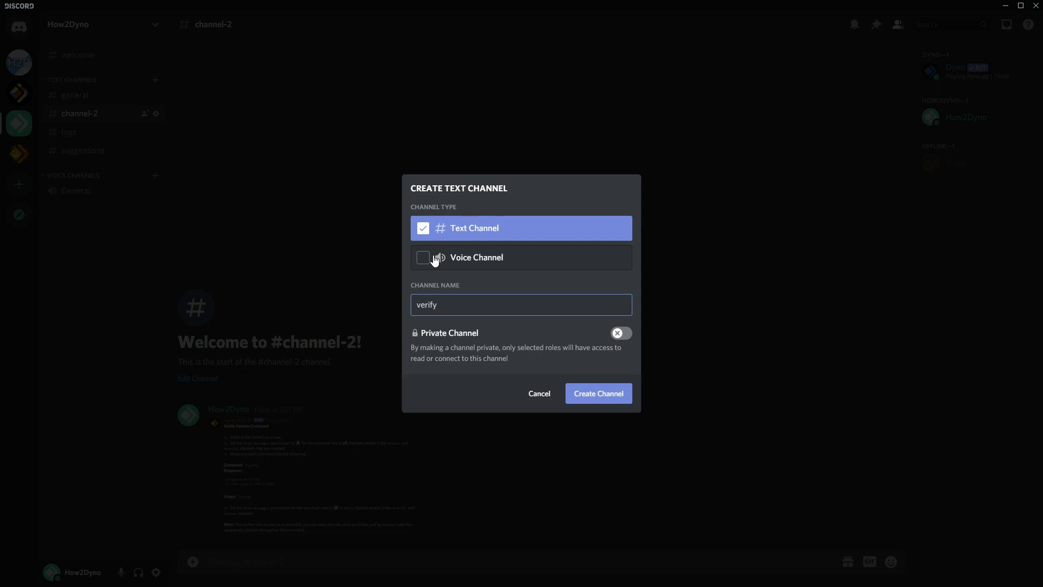
click(597, 394)
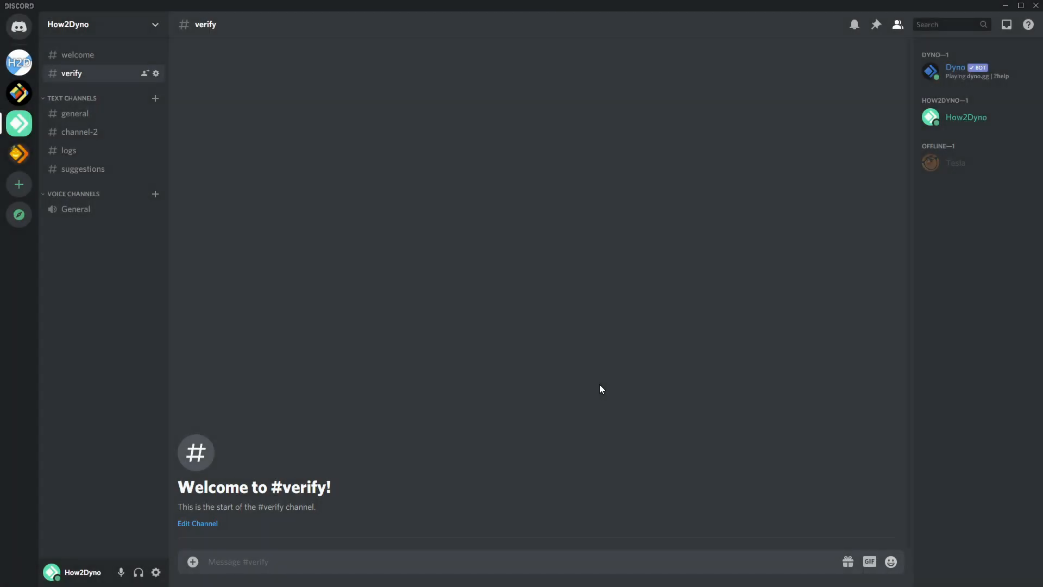
mouse_move(157, 75)
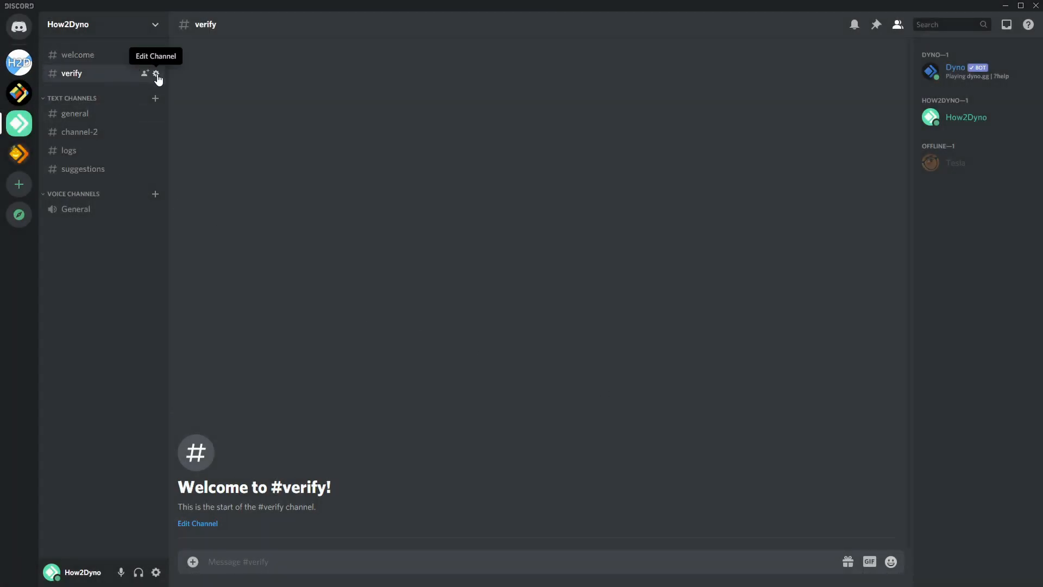
Step: Add the Verified role to #verify's permissions and deny it Read Messages
click(157, 73)
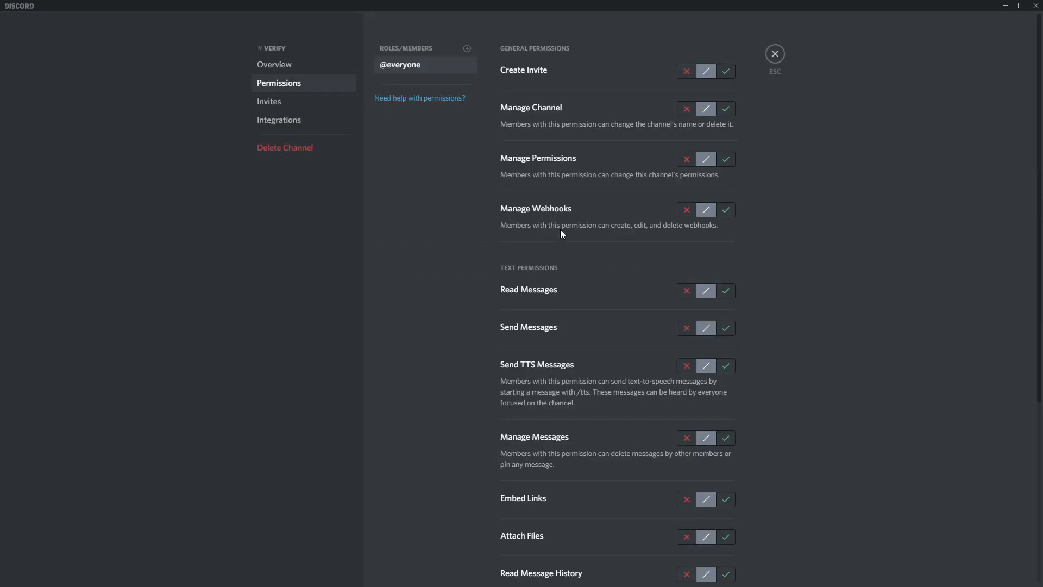
scroll(down, 3)
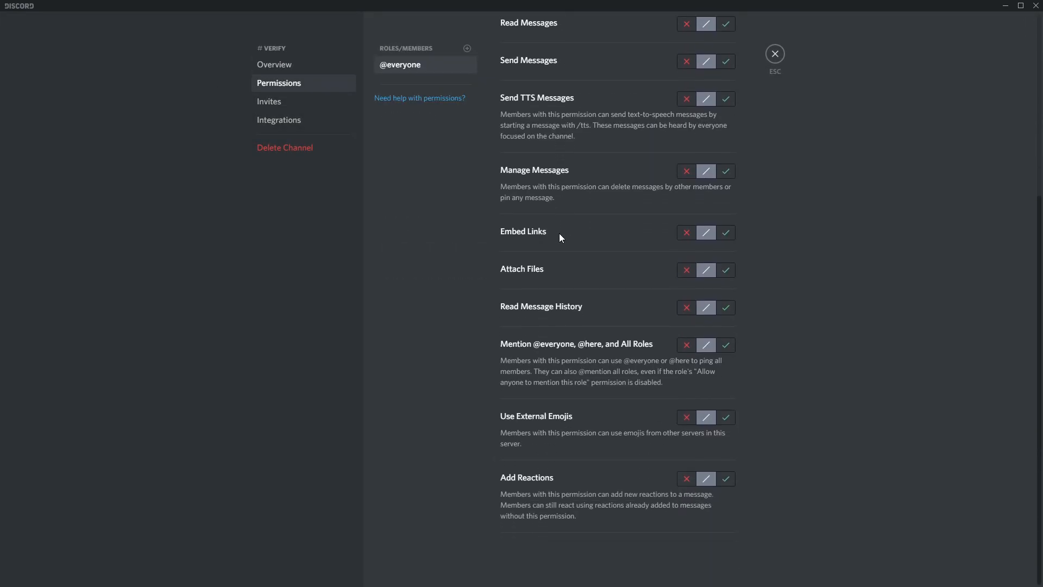
click(468, 48)
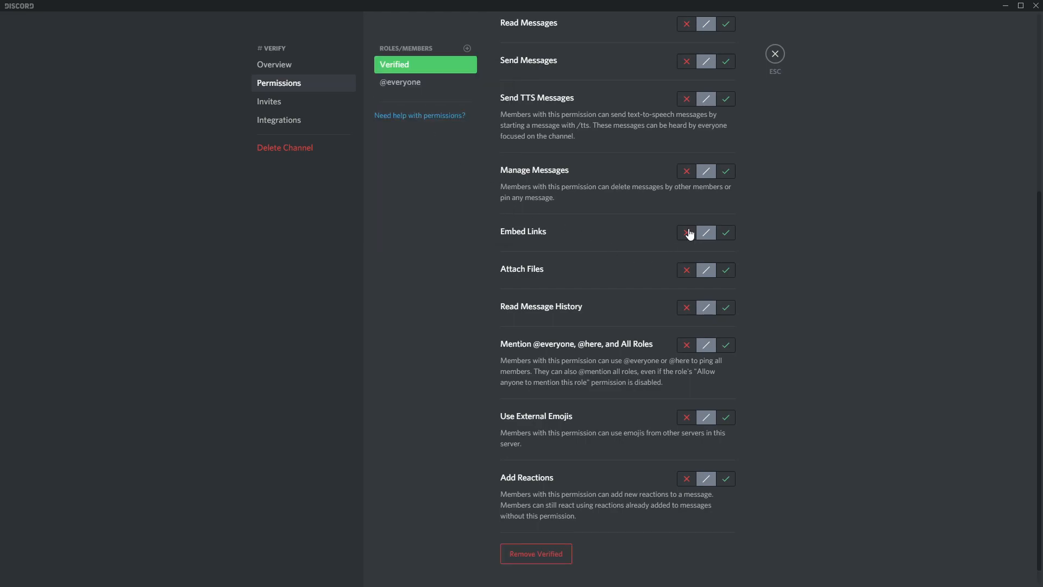
scroll(up, 3)
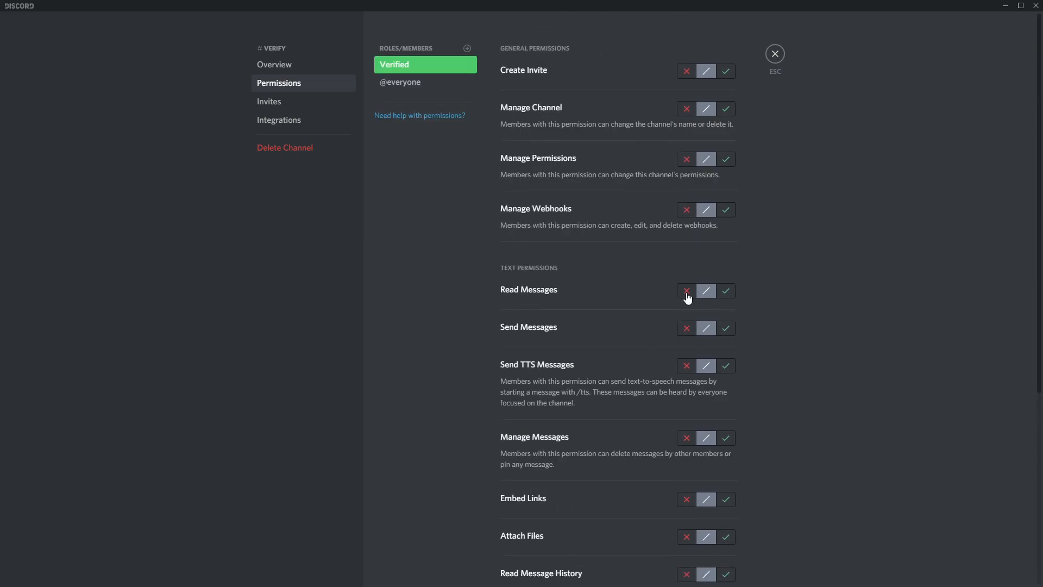
click(686, 290)
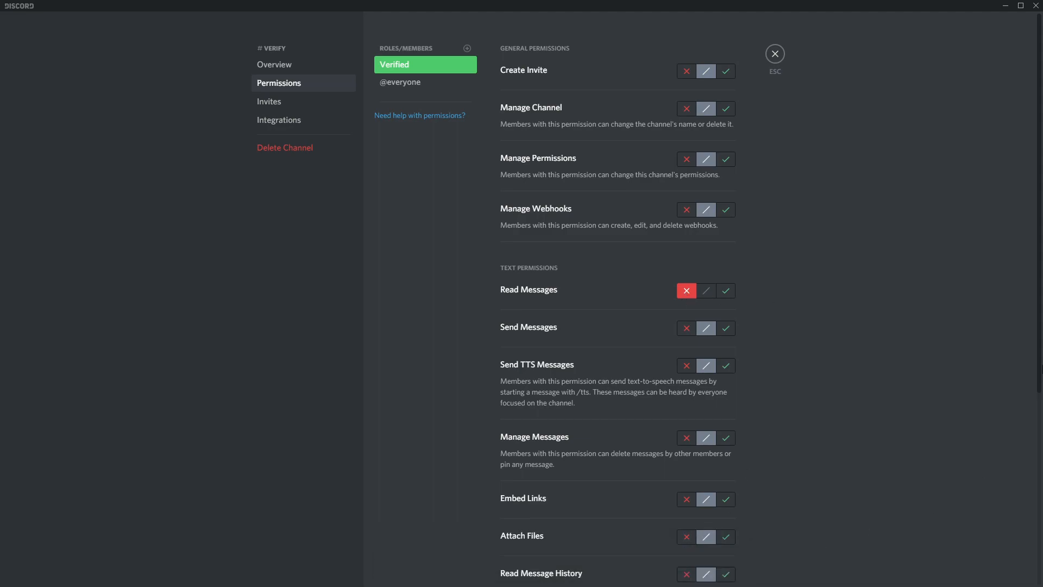
mouse_move(550, 111)
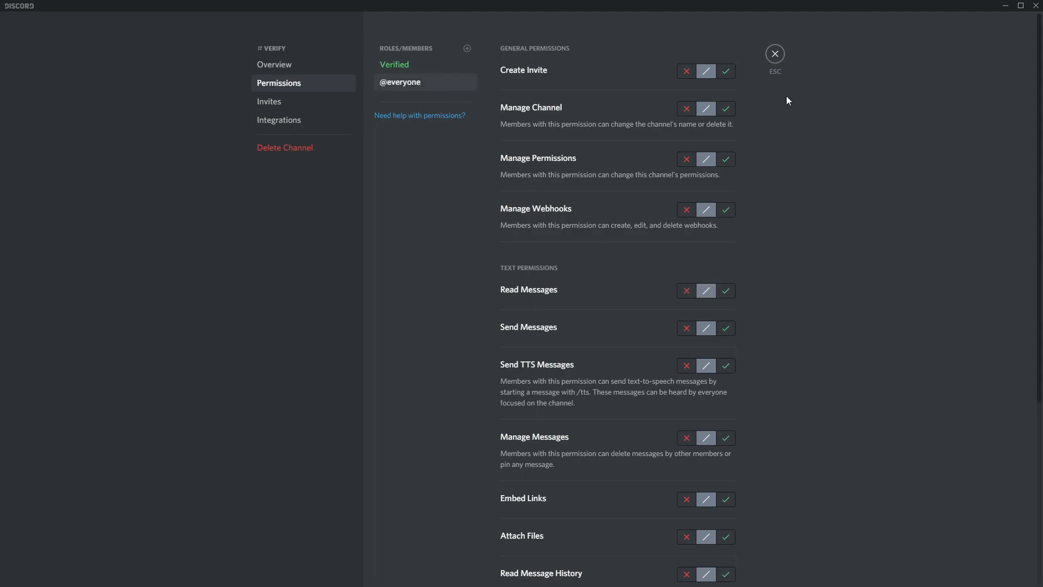
Step: Add the Example Member role, deny it Read Messages, and close channel settings
click(424, 64)
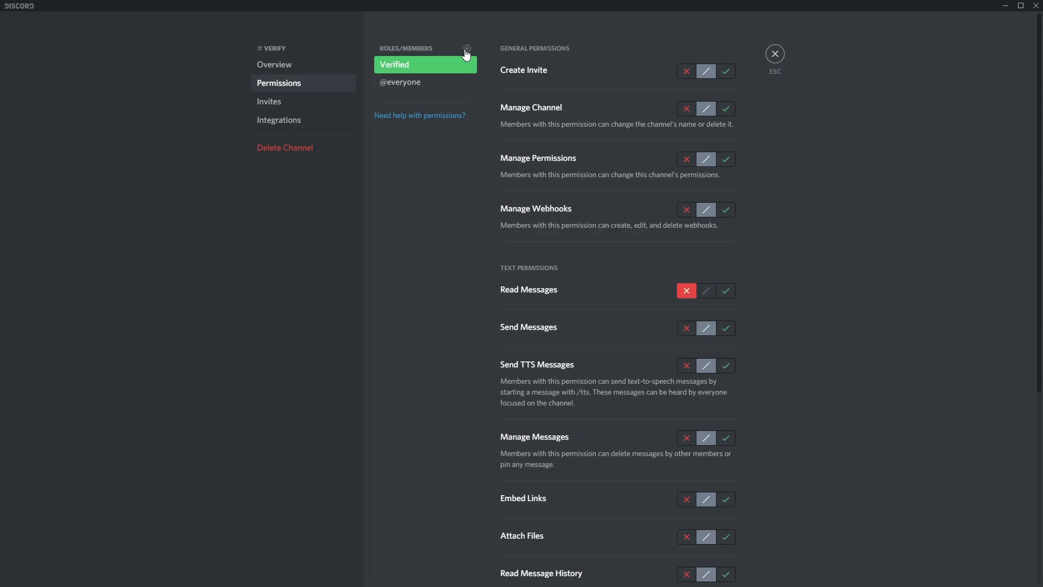
click(466, 48)
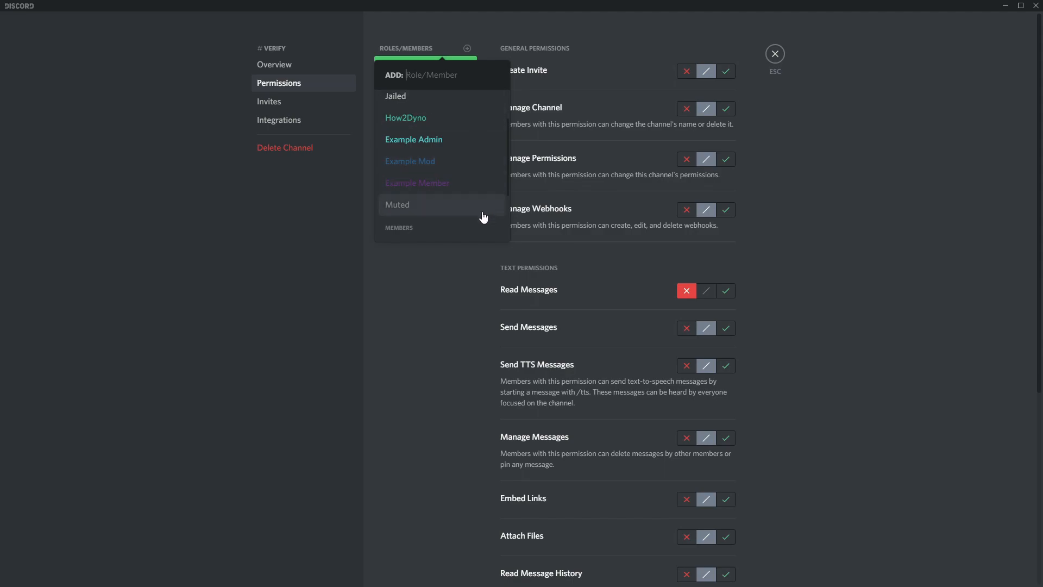
click(417, 183)
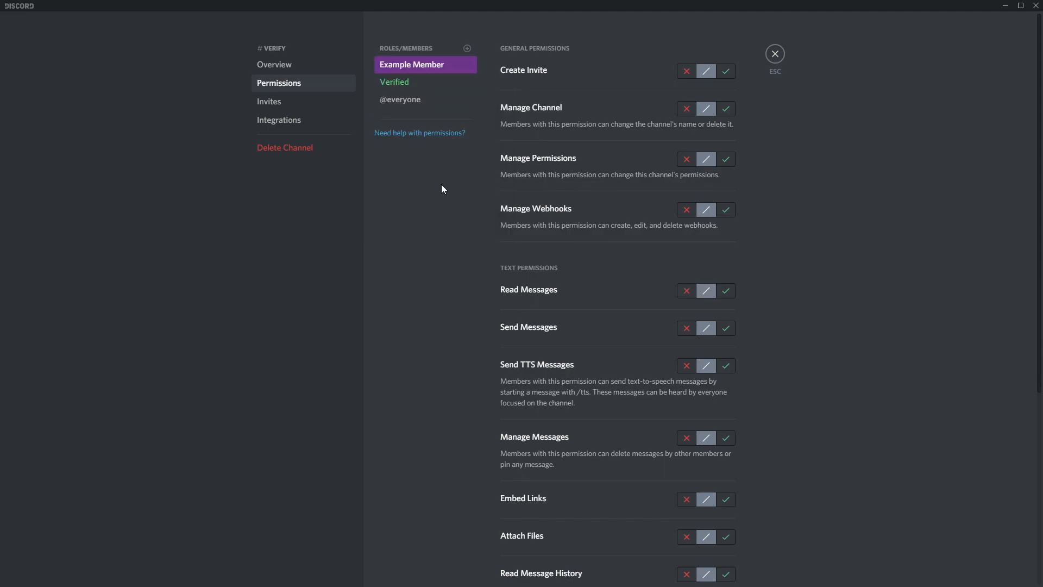
mouse_move(532, 398)
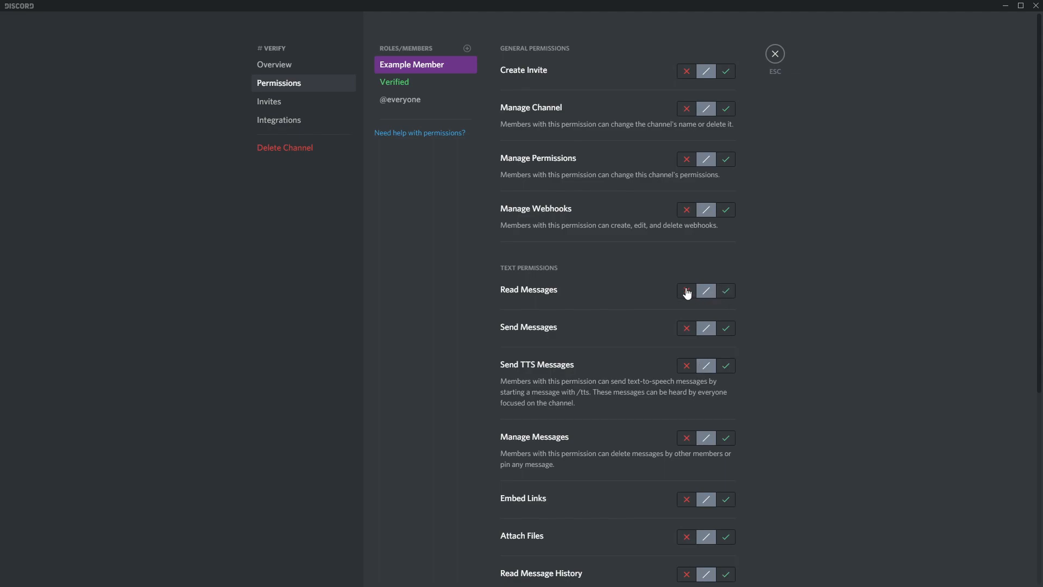
click(686, 291)
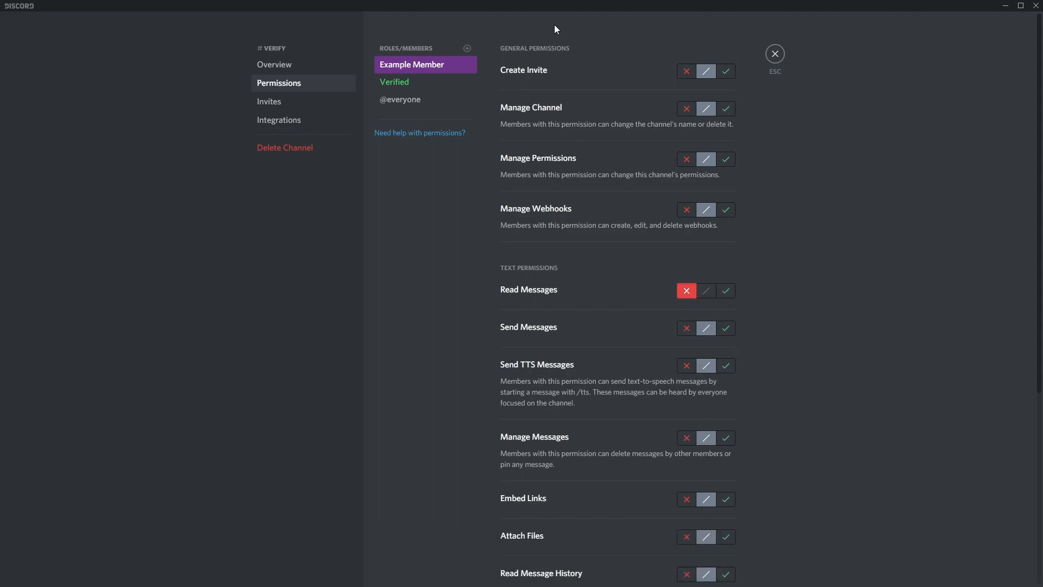
mouse_move(775, 66)
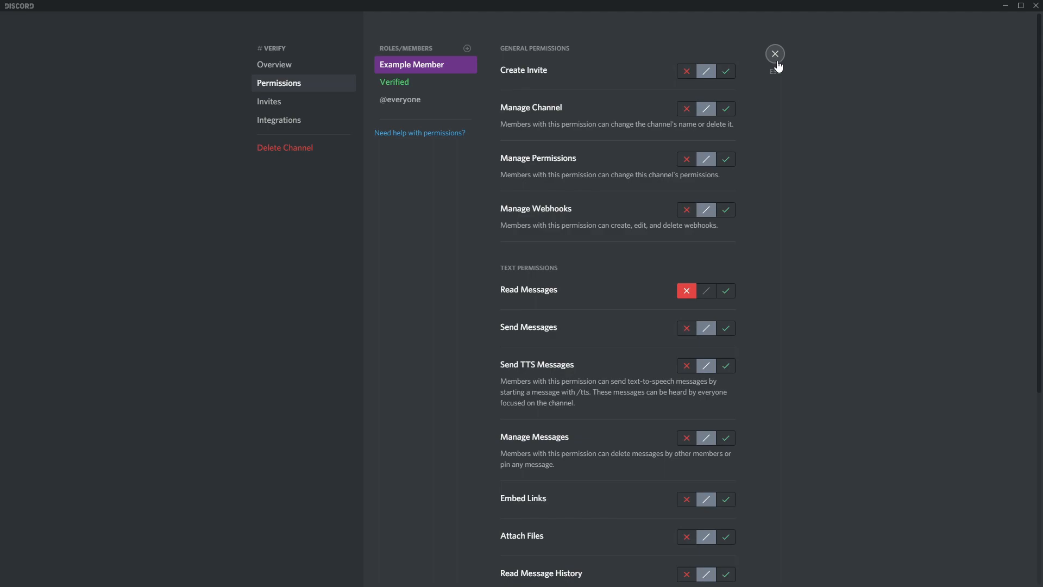
click(774, 53)
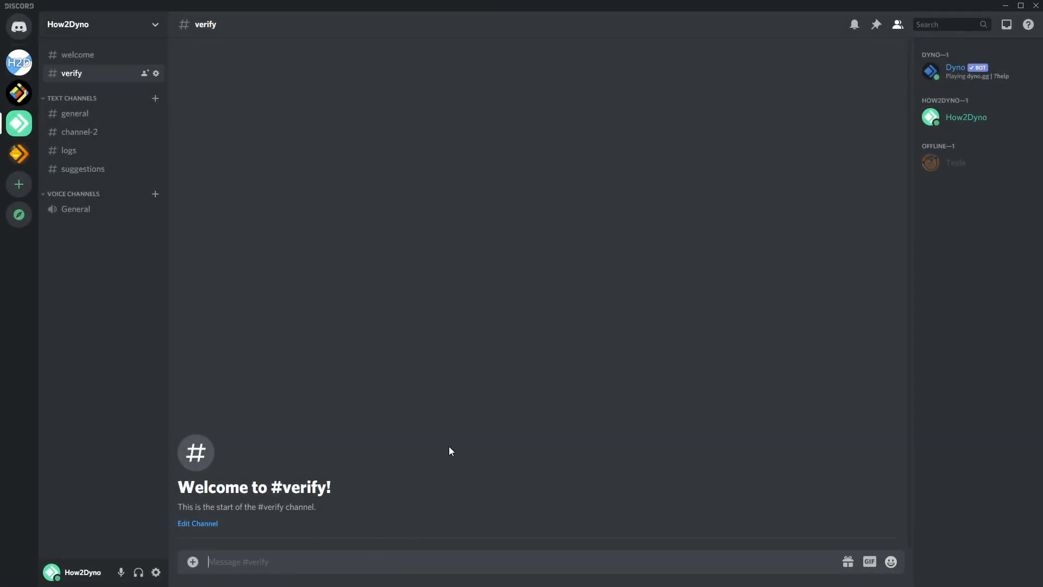
mouse_move(621, 429)
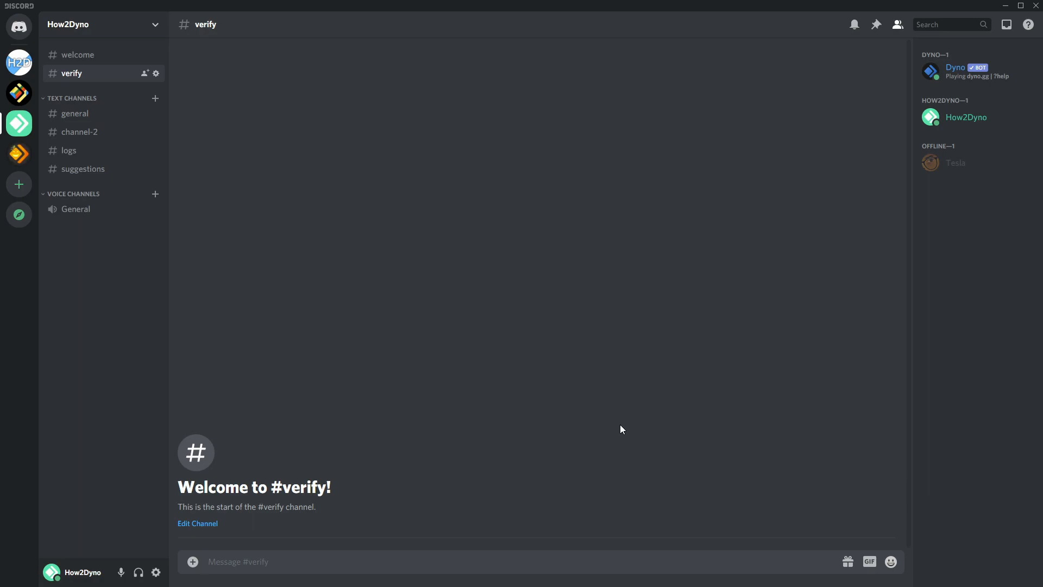
Step: Post 'Please read our rules then run the command ?verify' in #verify
text(Please read)
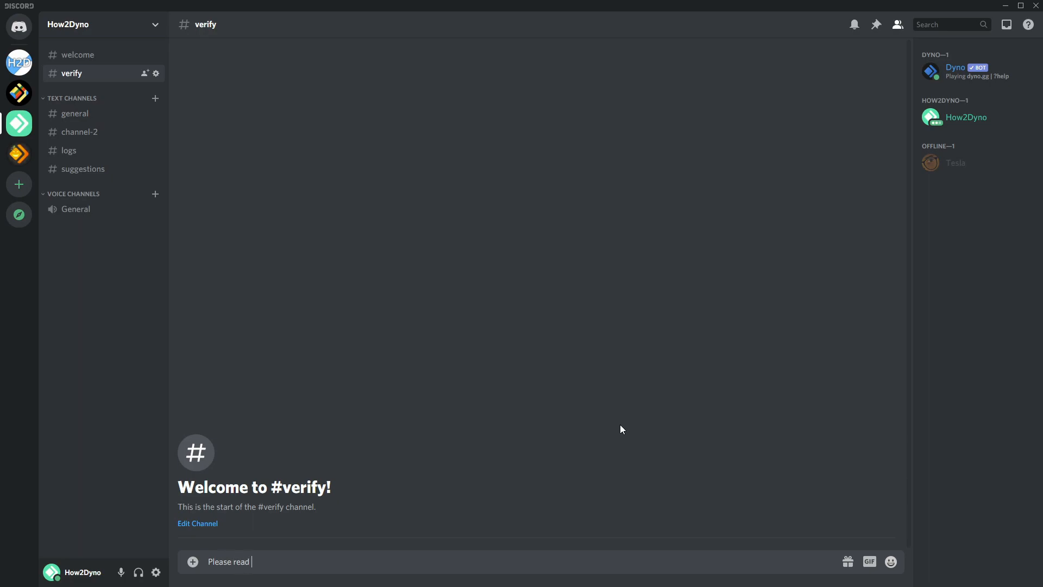
text(our rules then)
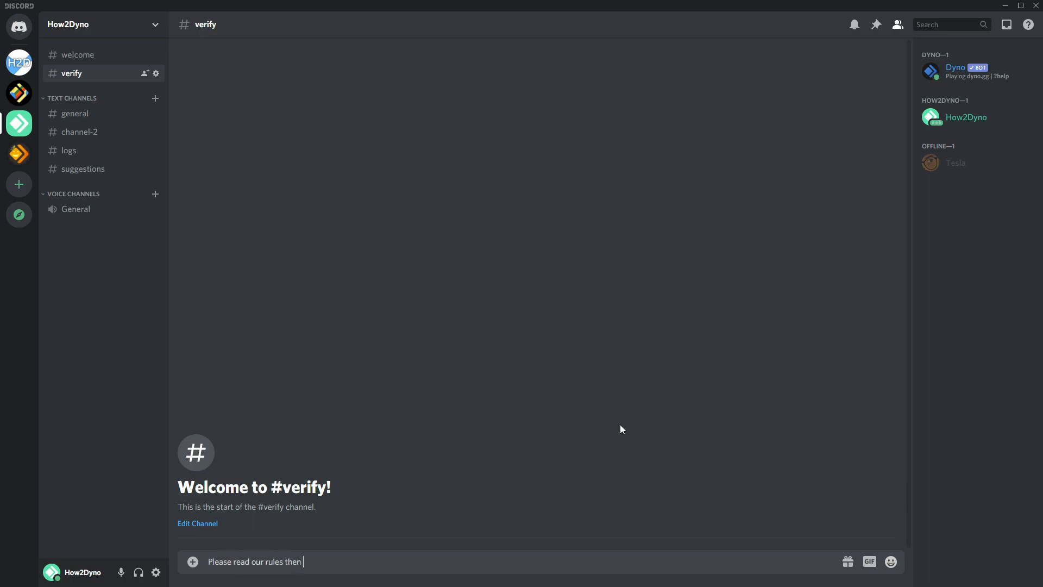
text(run the co)
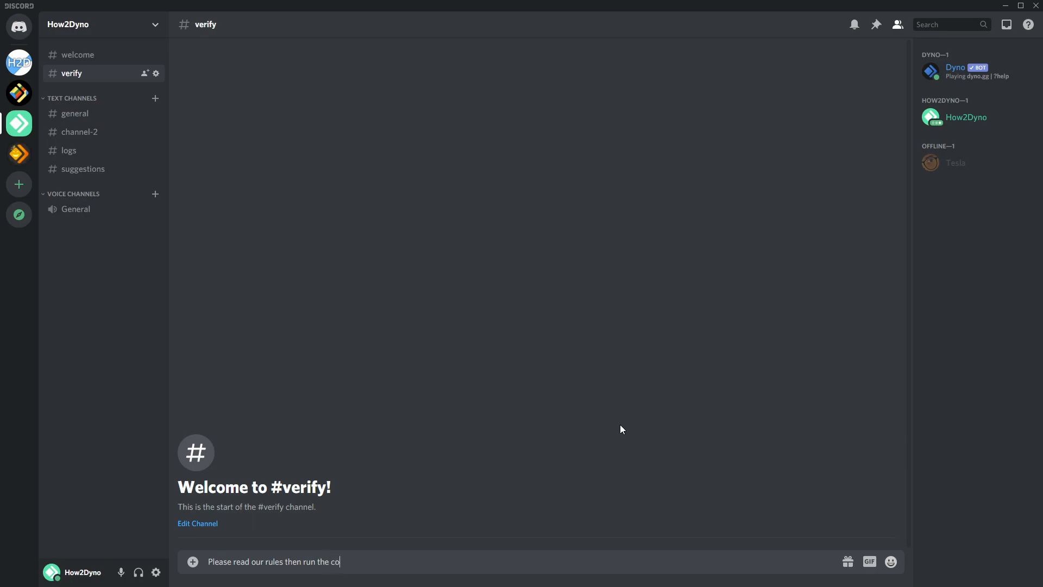
text(mmand 1)
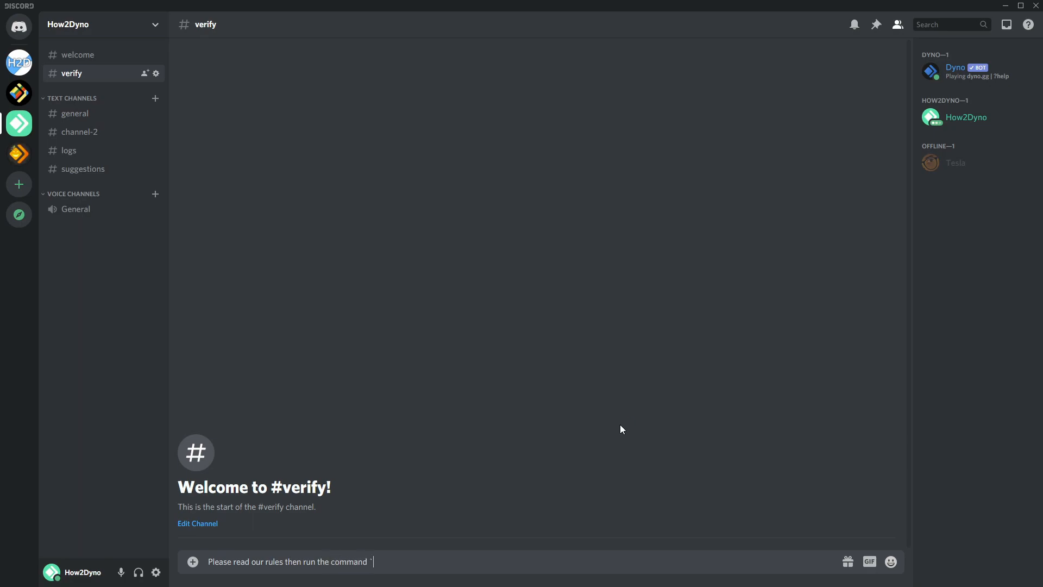
text(?verif)
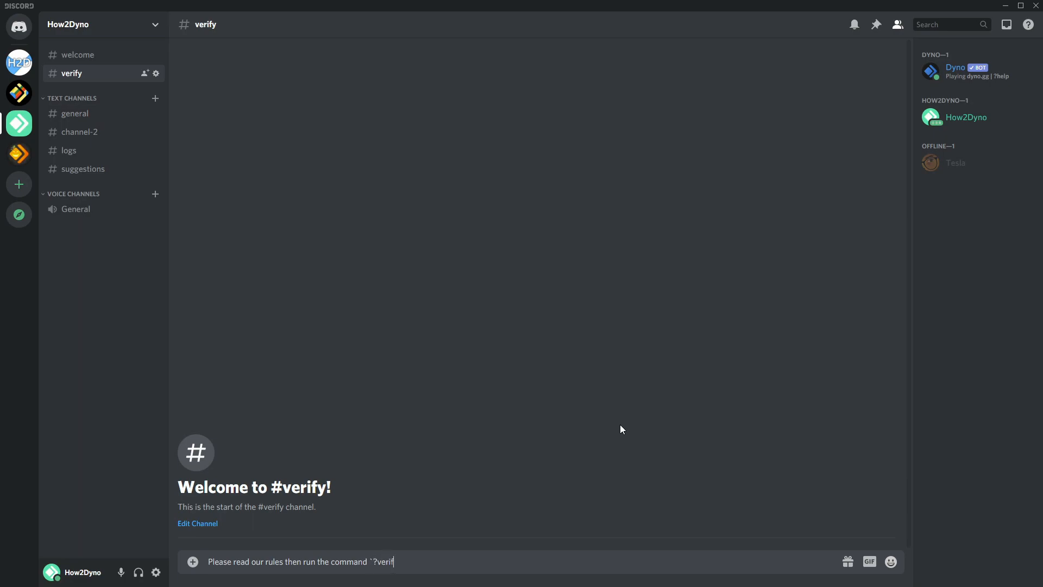
key(enter)
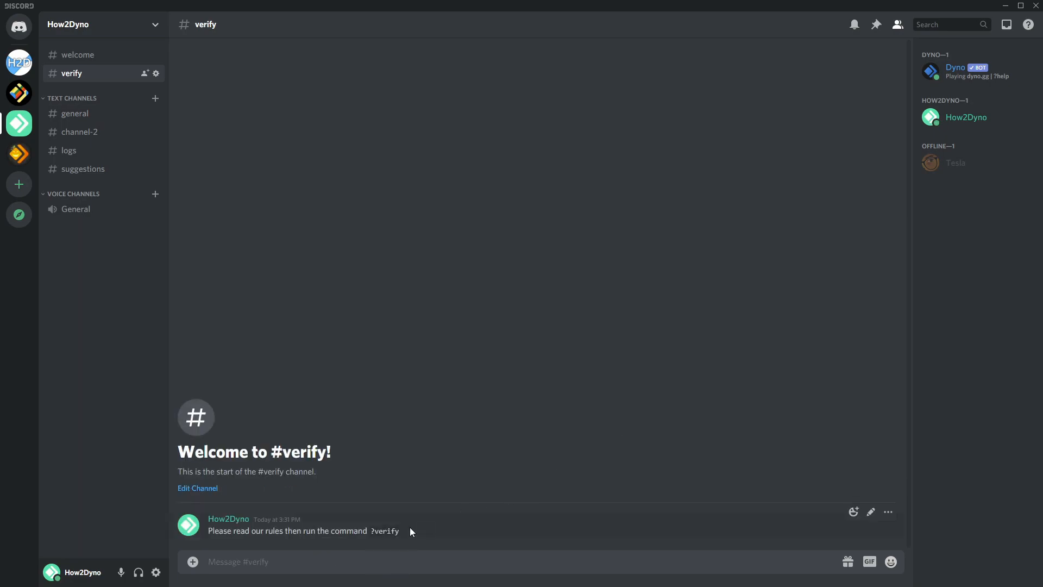
mouse_move(400, 535)
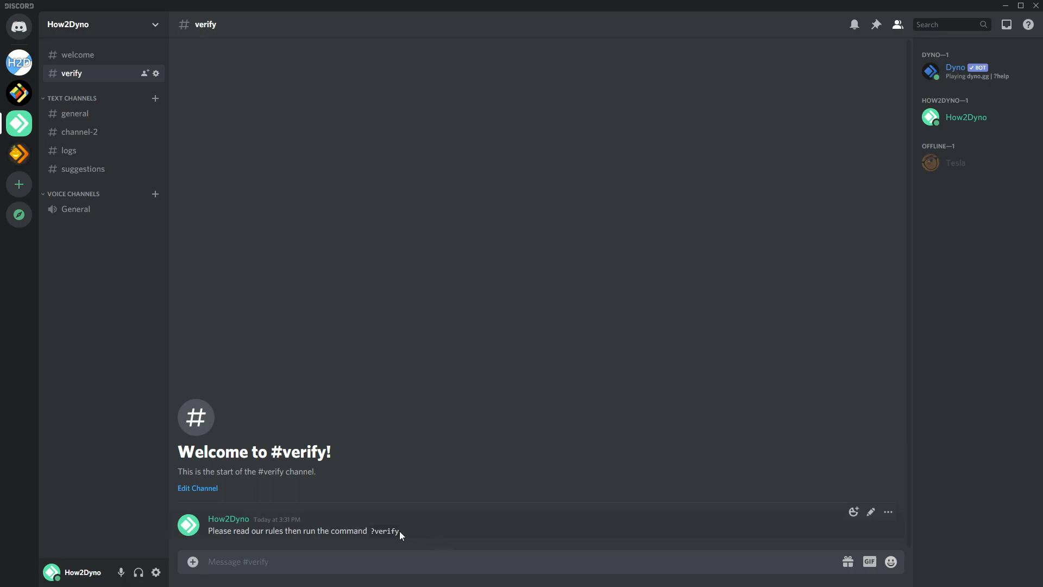
mouse_move(402, 533)
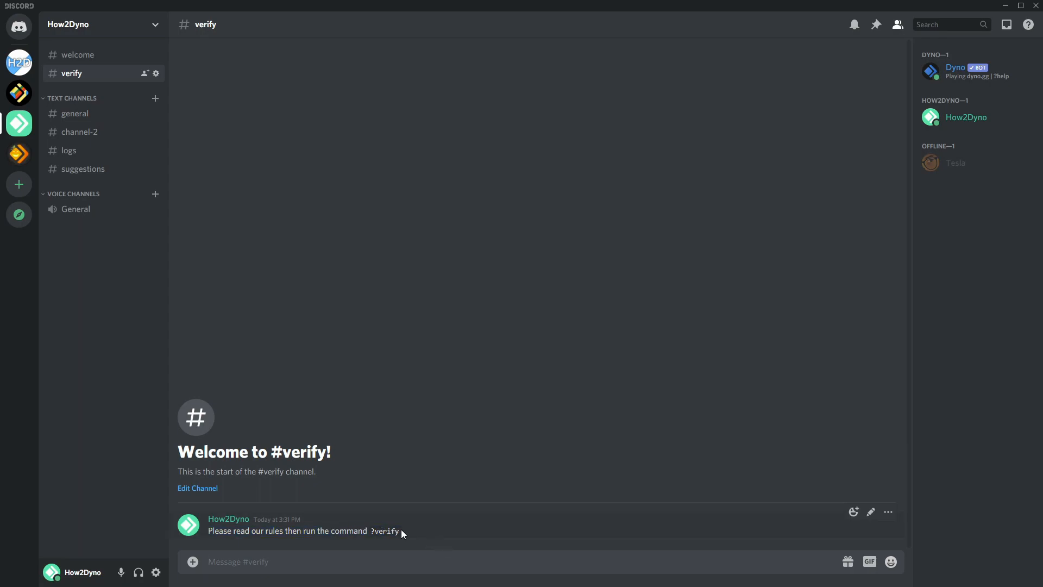
Step: Send ?verify in #verify and confirm Dyno's '+Verified' role change reply
double_click(385, 530)
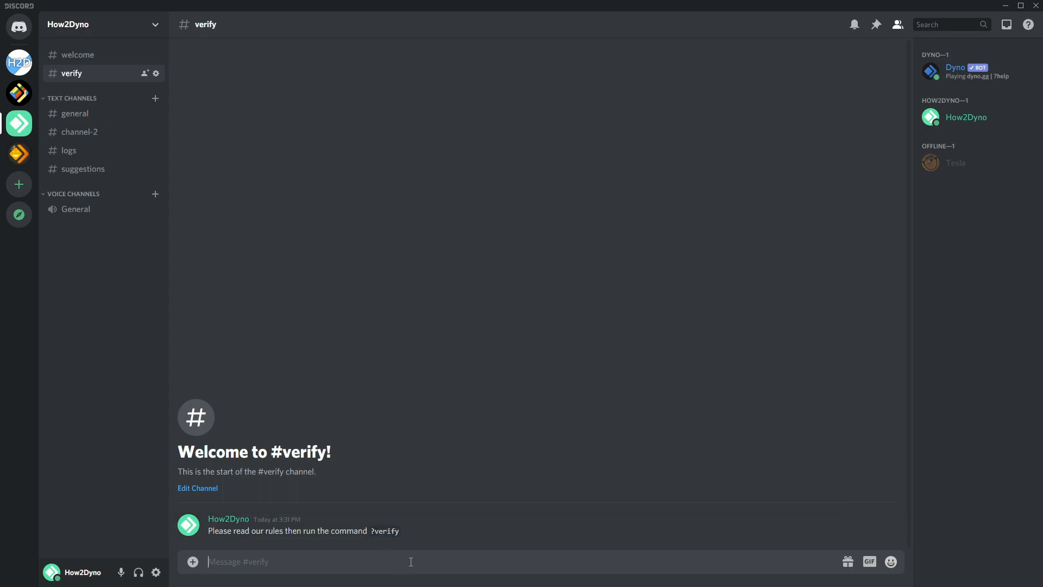
text(?verify)
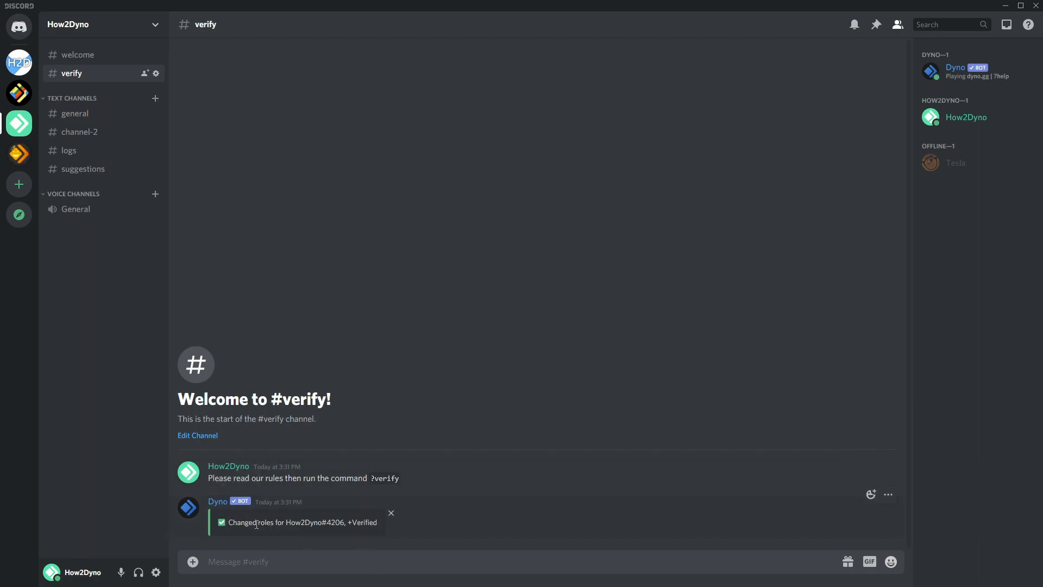
mouse_move(966, 118)
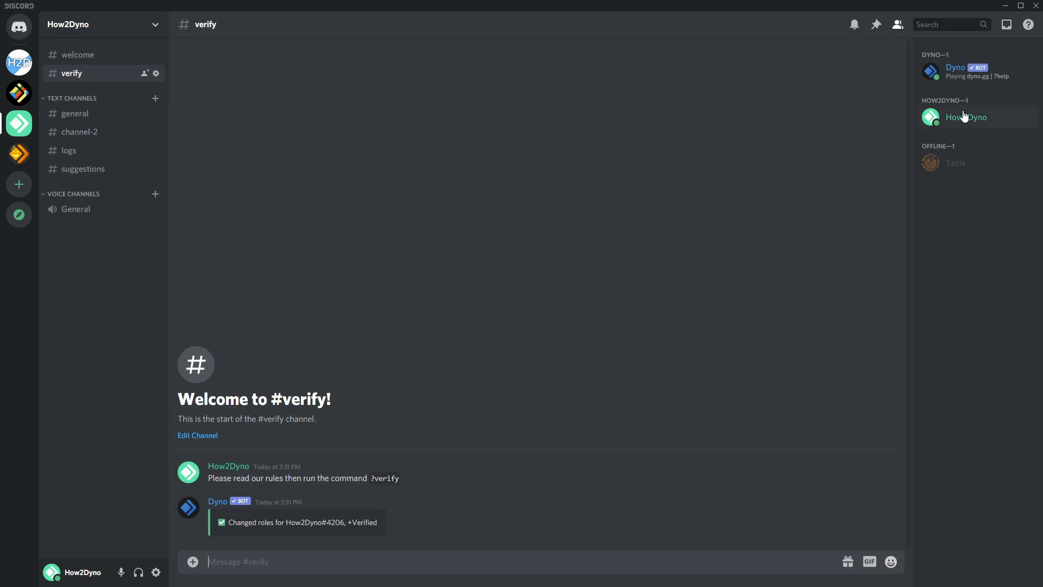
click(966, 117)
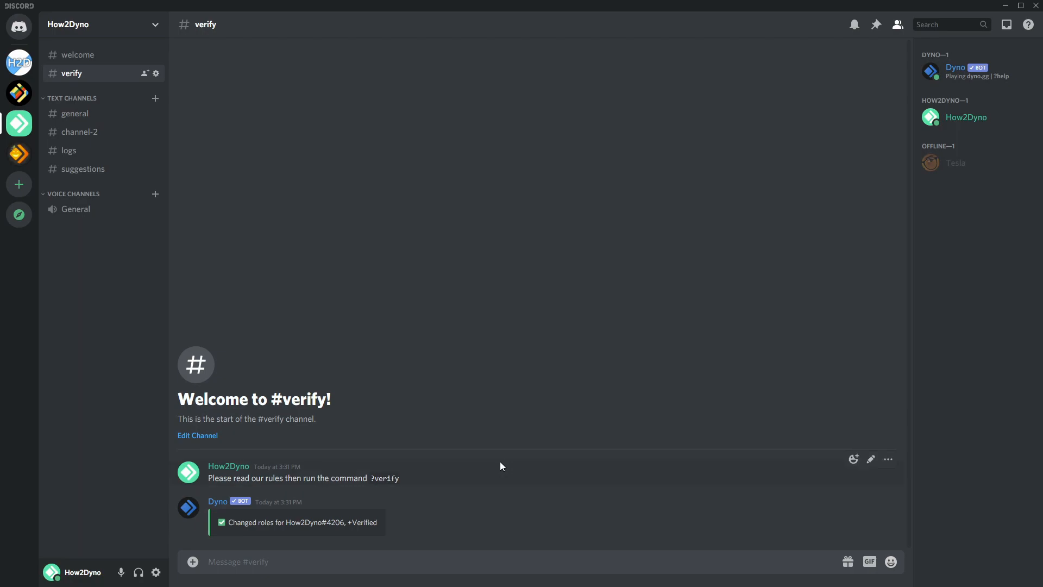
mouse_move(136, 47)
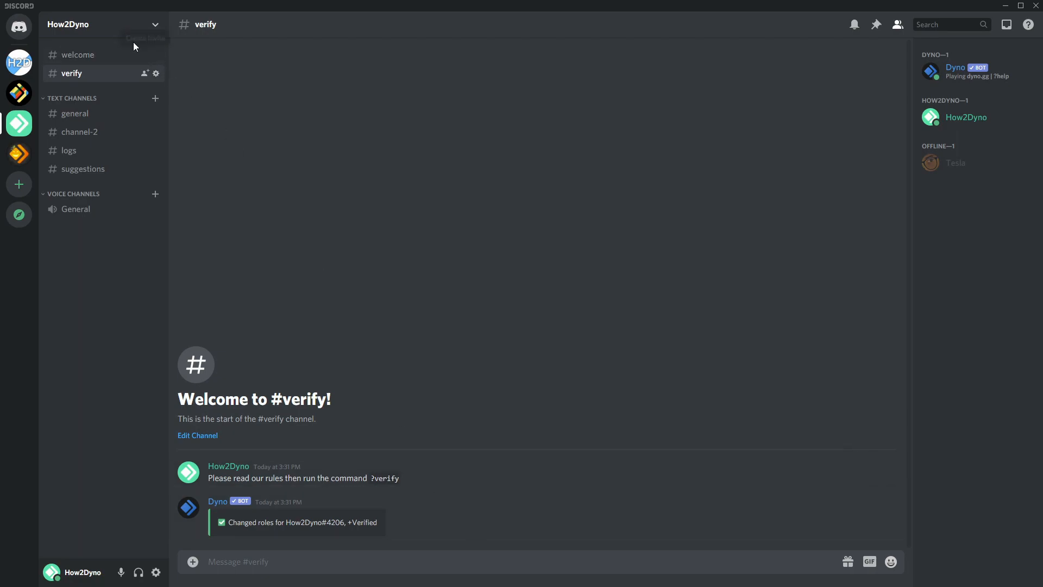
Step: In Server Settings > Roles, drag Dyno to first place above Verified and save
click(80, 24)
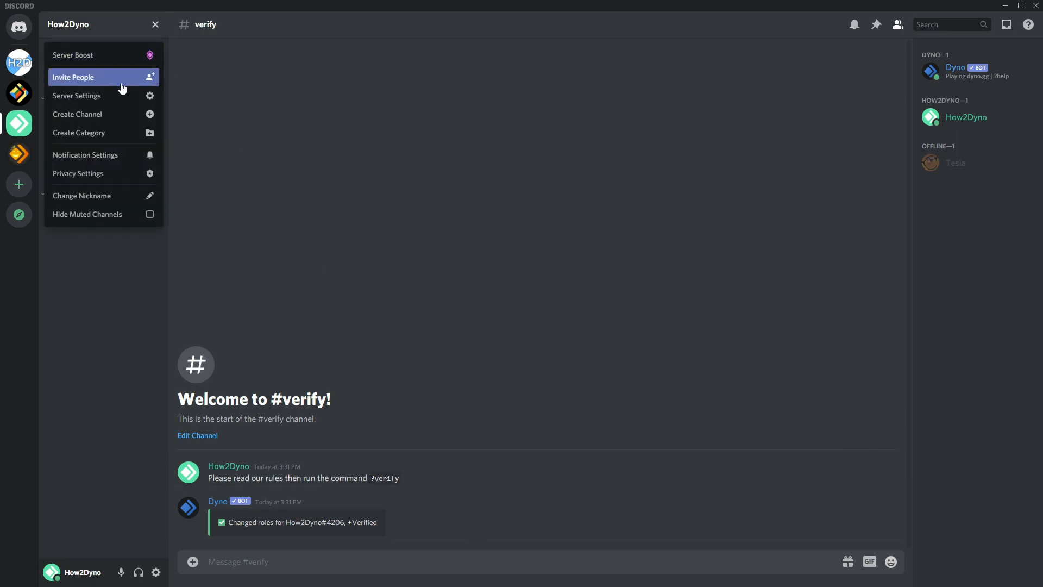
click(76, 95)
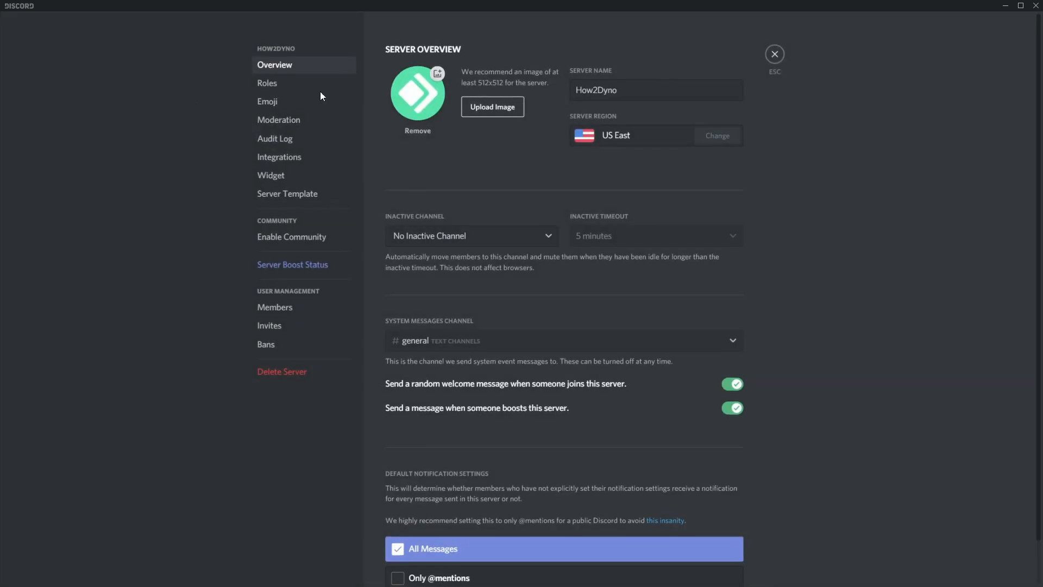
click(266, 83)
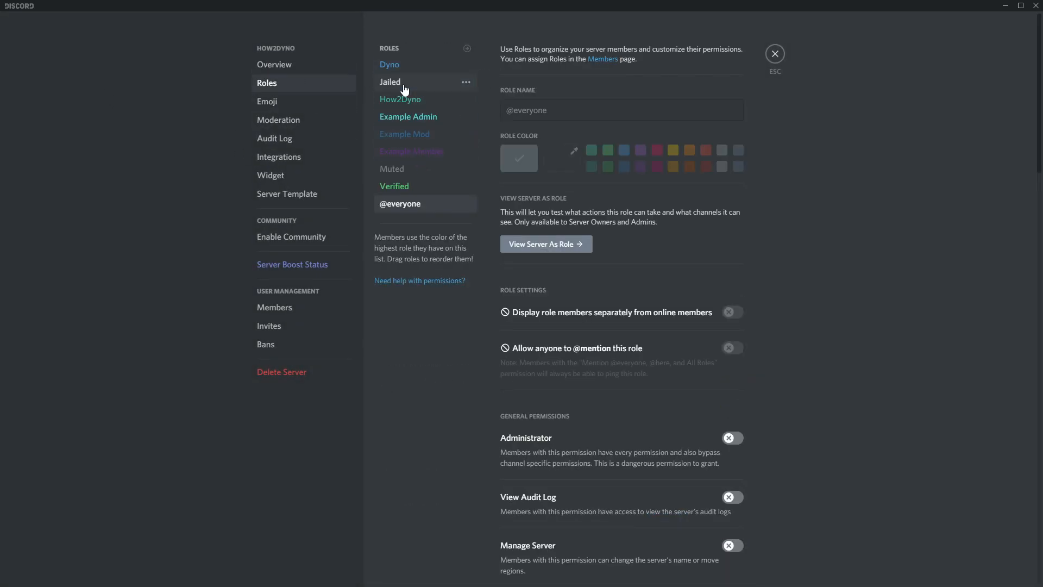
click(390, 64)
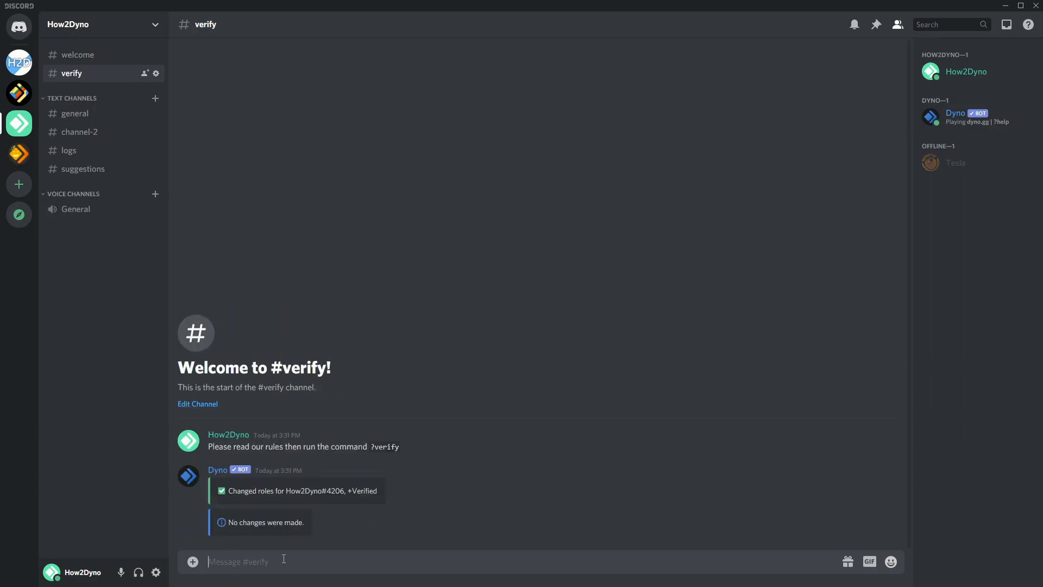
click(967, 72)
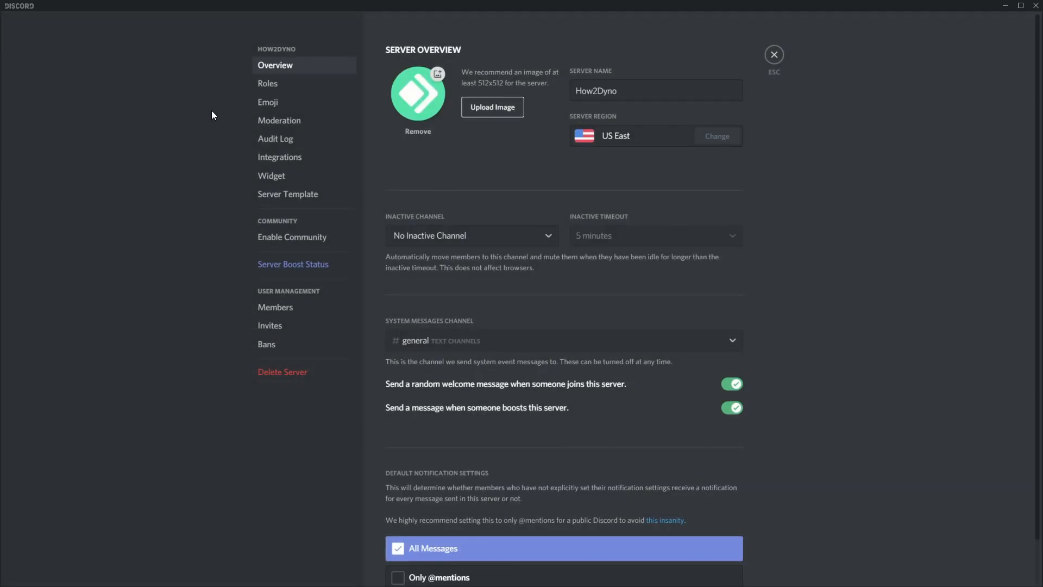
click(267, 83)
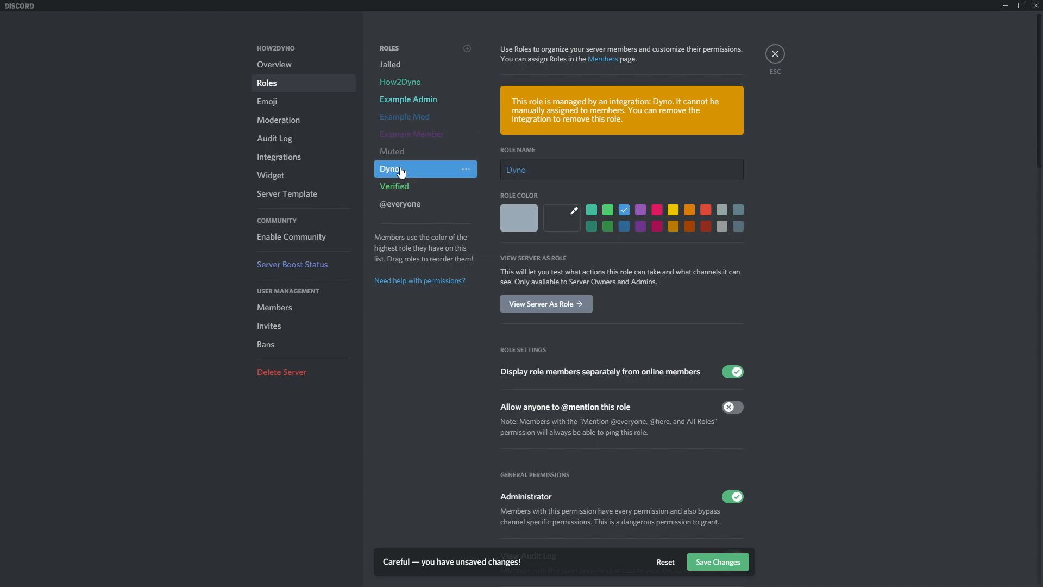
mouse_move(397, 176)
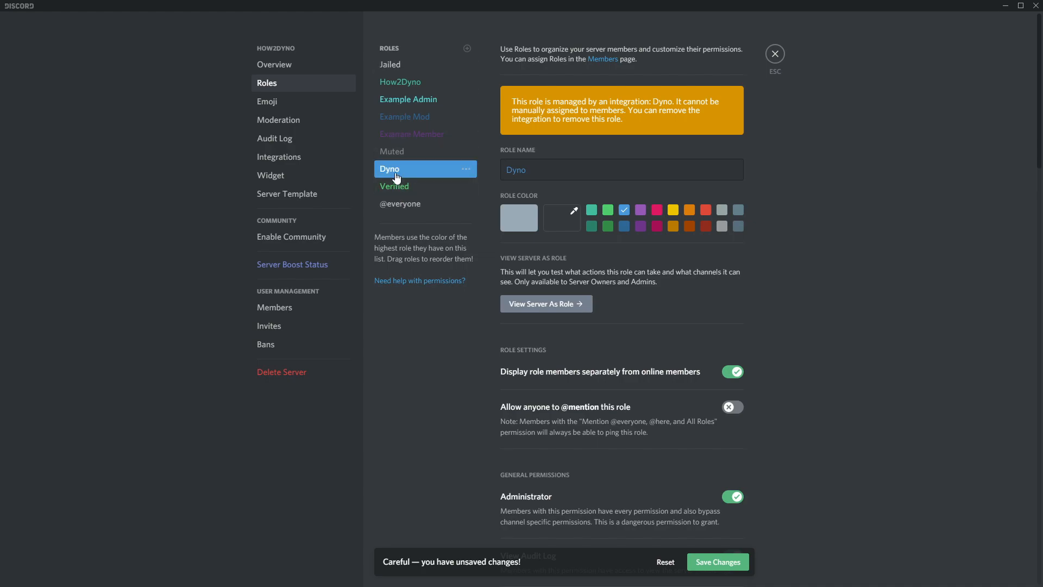
drag(396, 168, 396, 64)
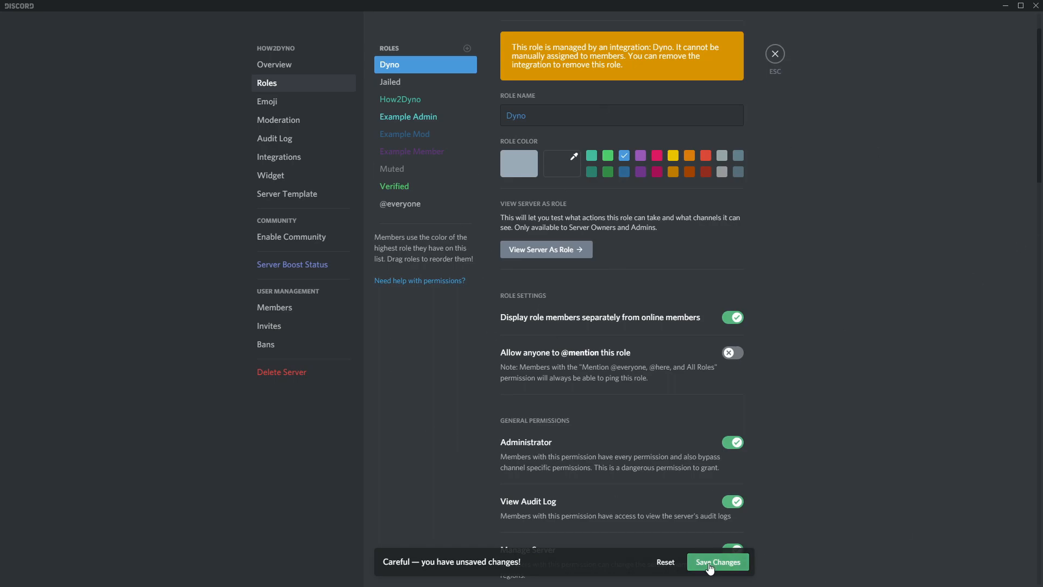
click(717, 561)
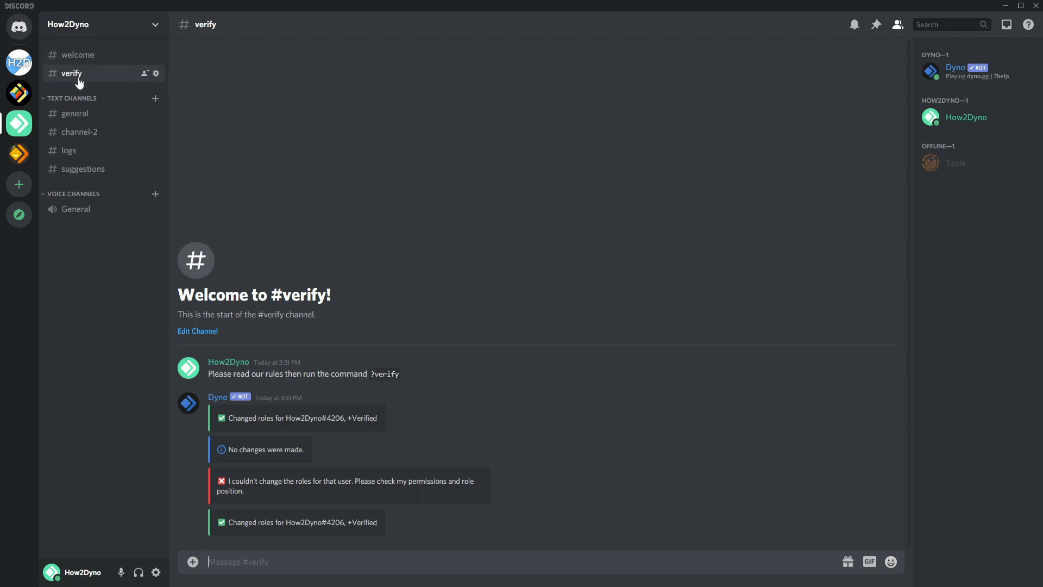
mouse_move(834, 527)
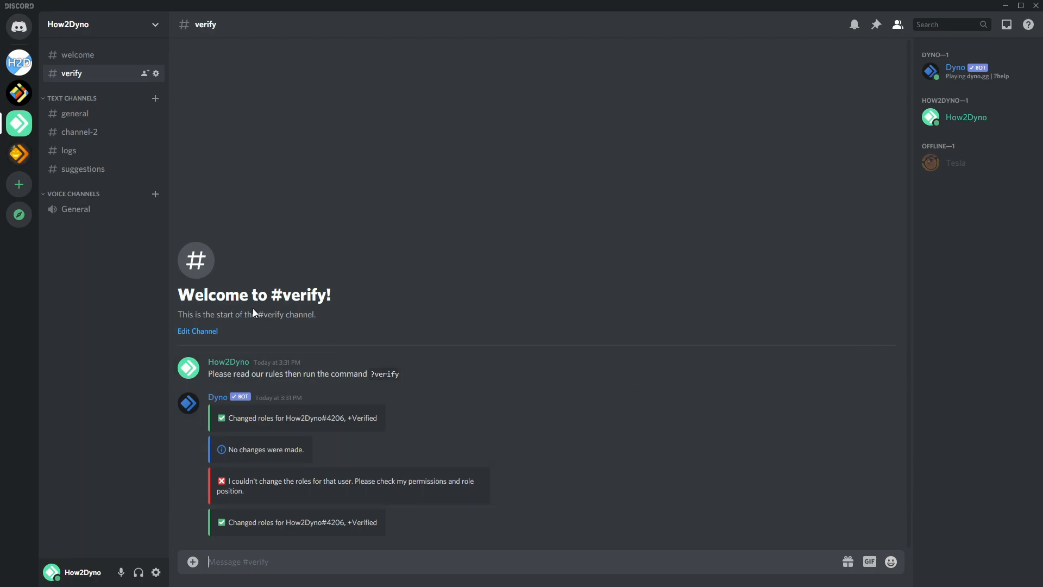
mouse_move(576, 299)
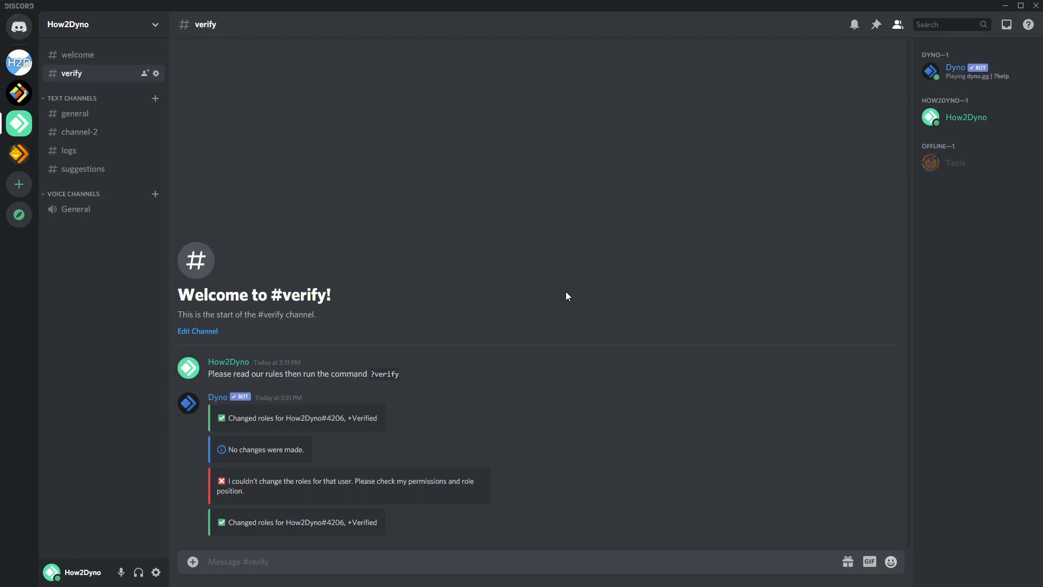
mouse_move(525, 510)
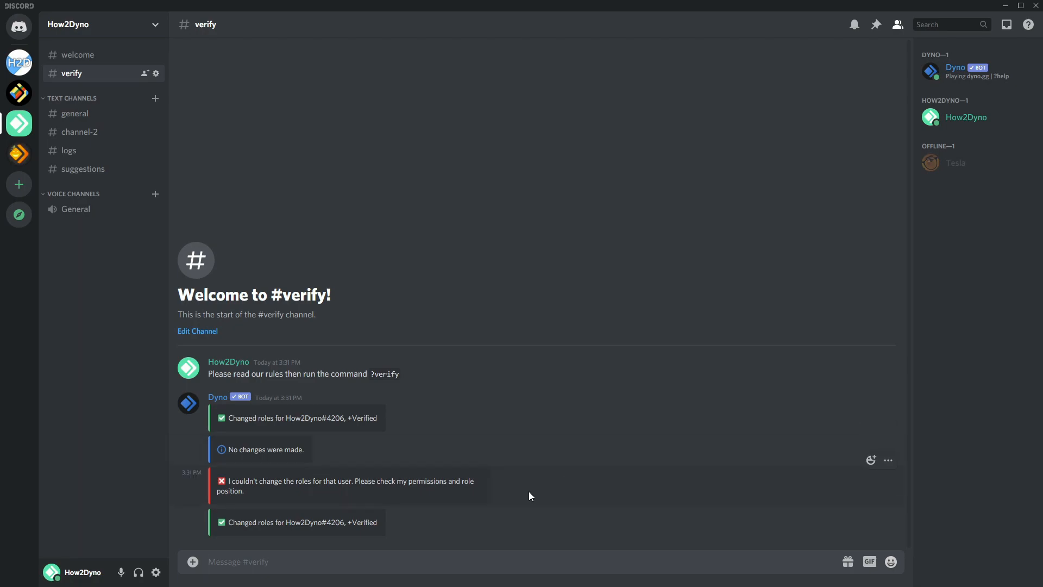
mouse_move(361, 251)
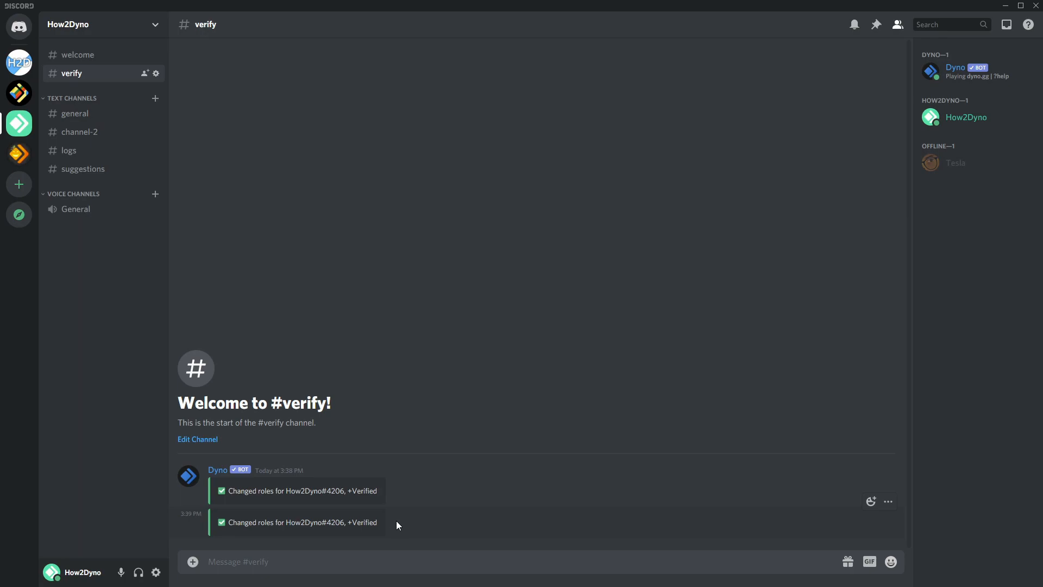
mouse_move(382, 528)
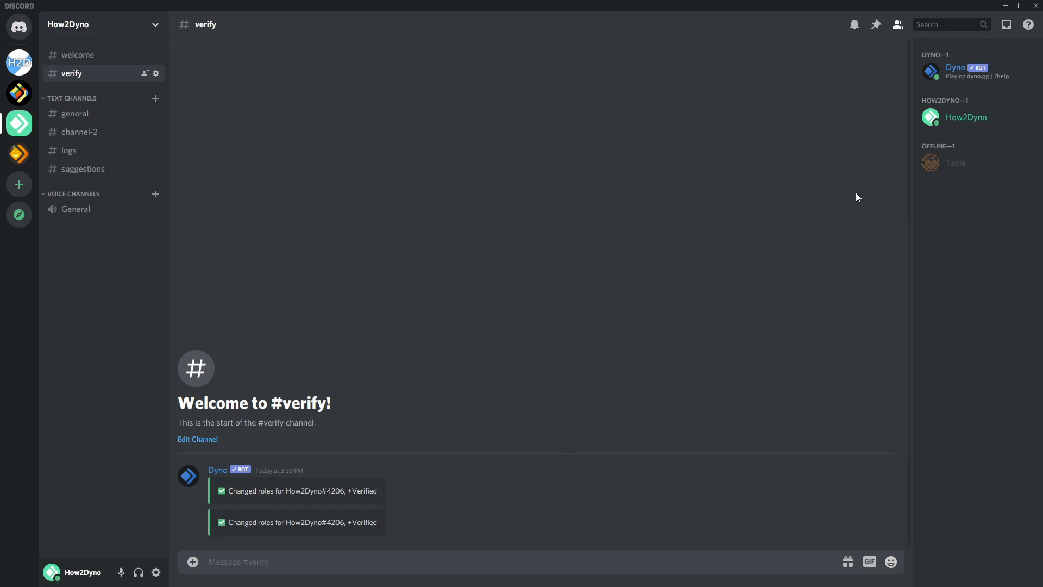
click(966, 117)
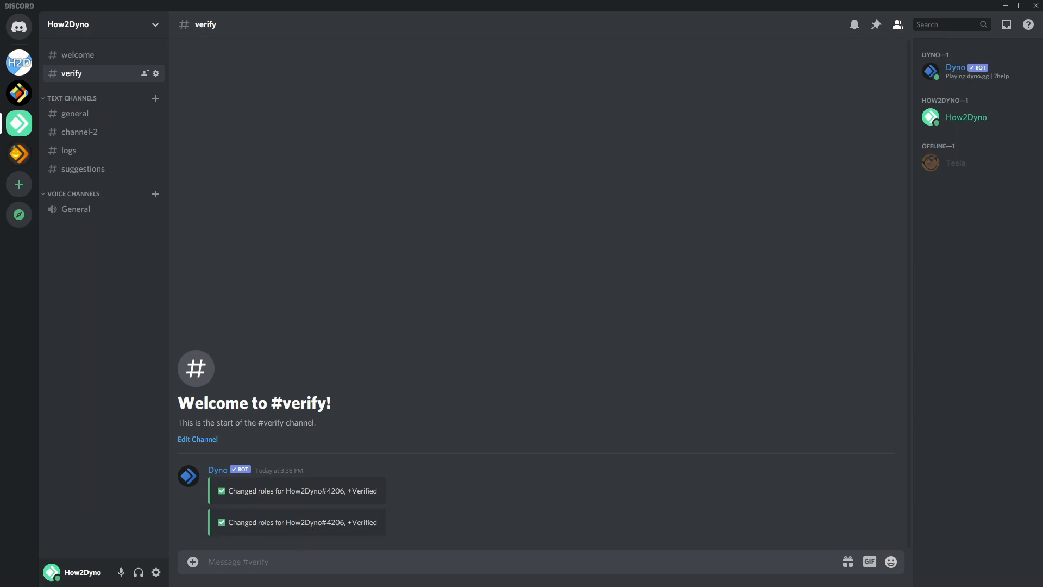
mouse_move(11, 436)
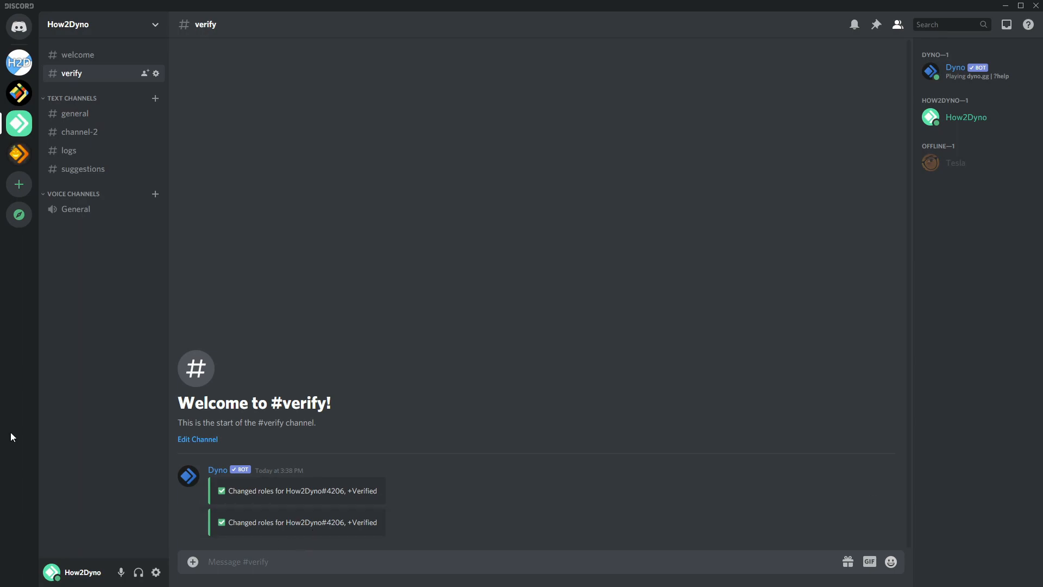
mouse_move(605, 308)
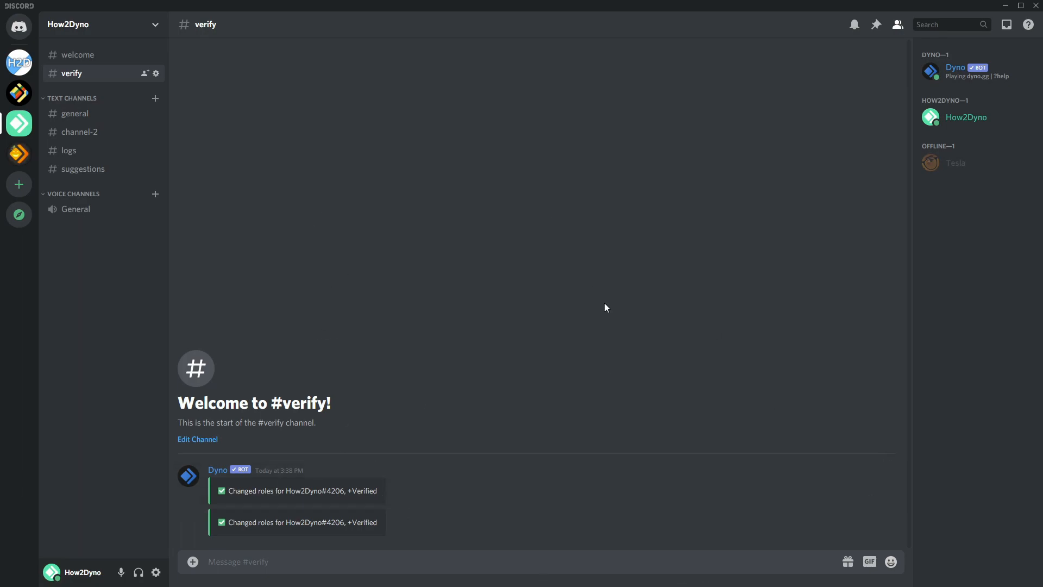
mouse_move(69, 150)
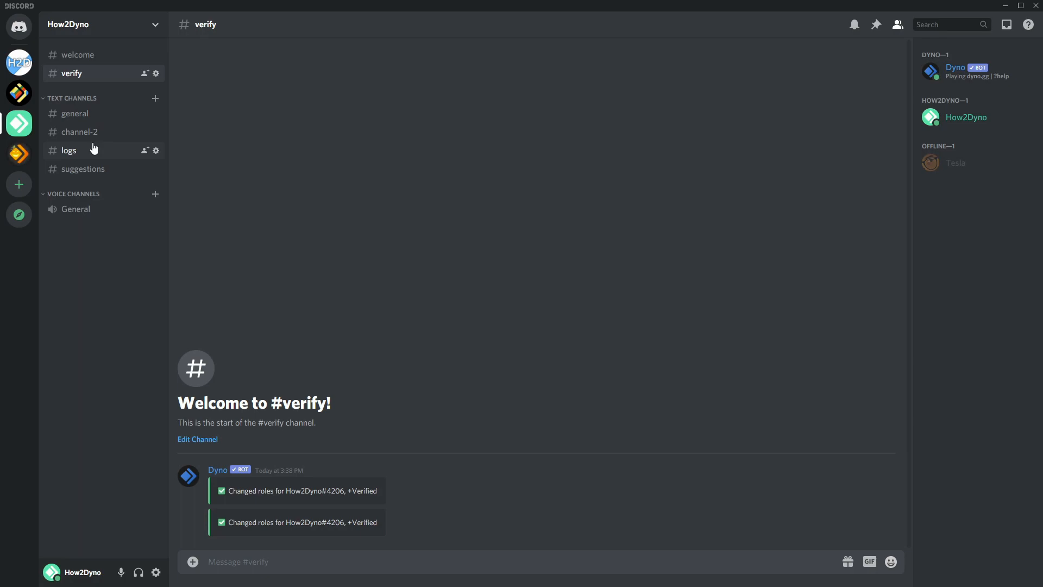
click(68, 150)
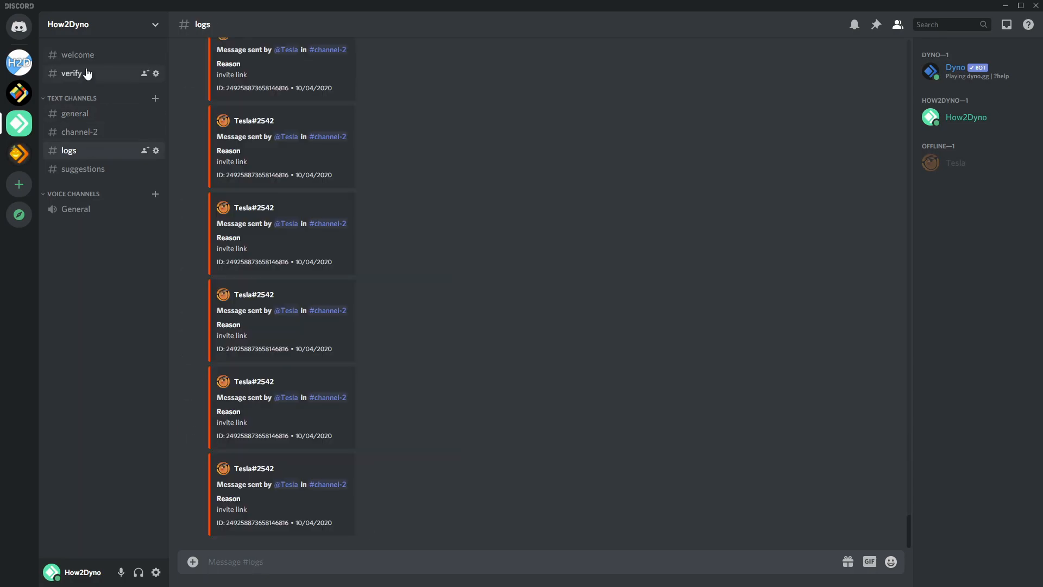
click(71, 73)
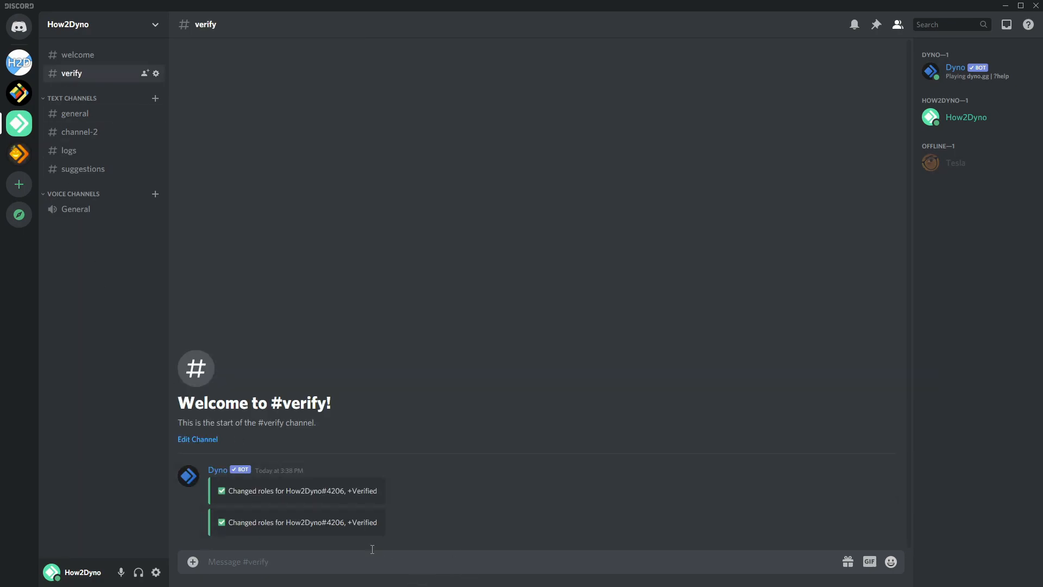
mouse_move(405, 566)
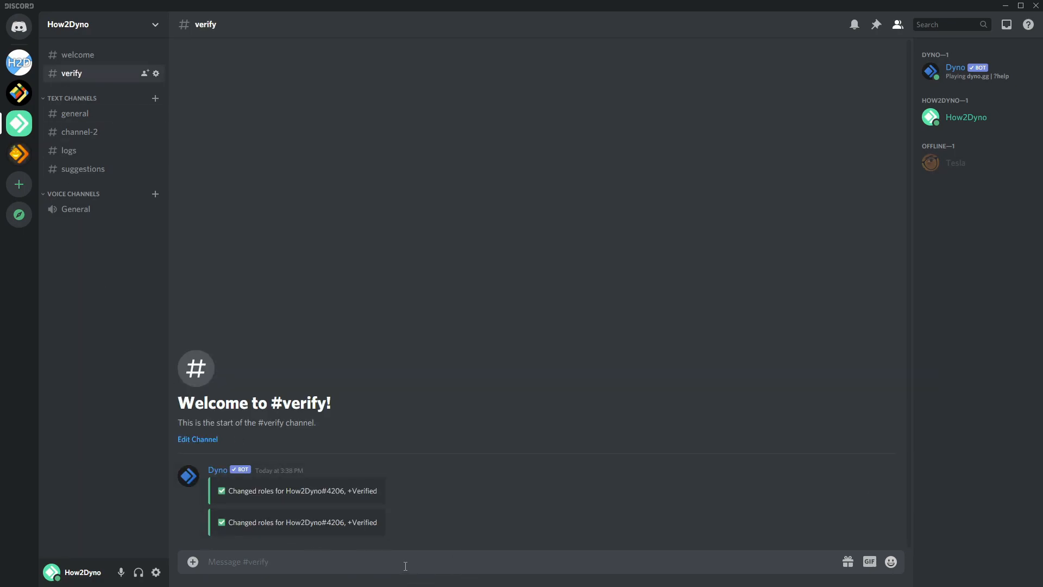
mouse_move(86, 65)
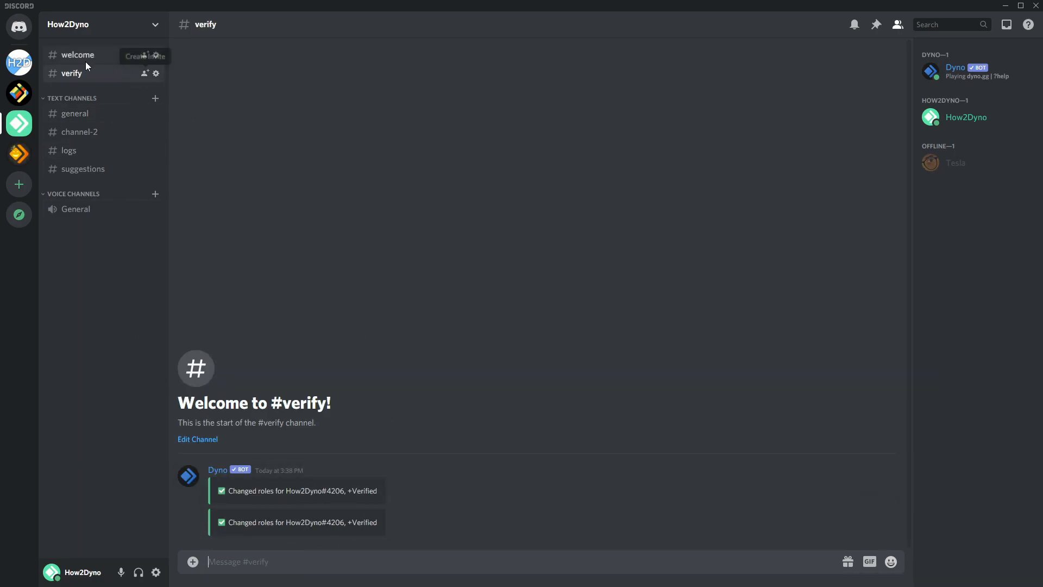
mouse_move(85, 183)
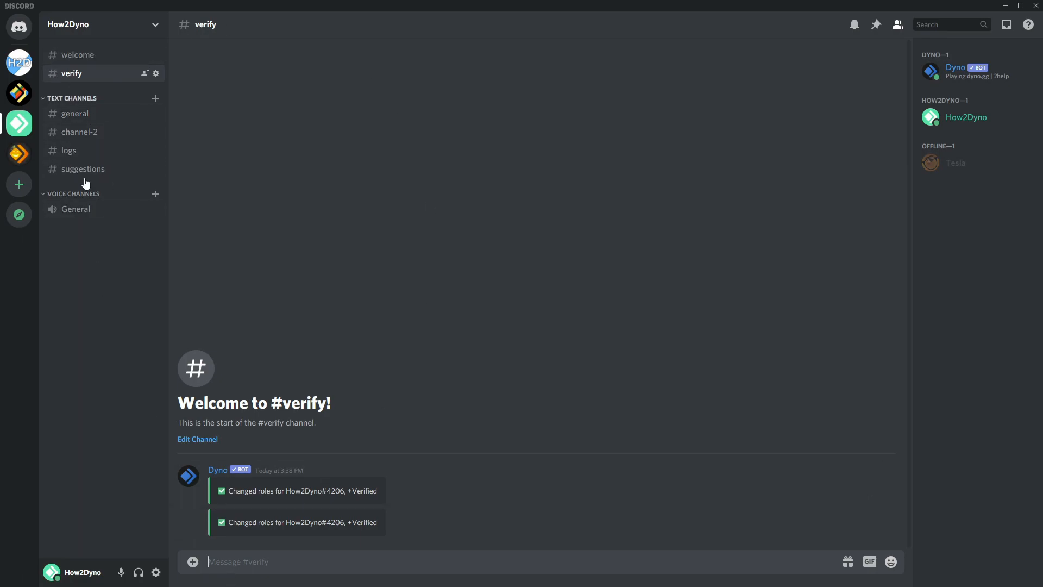
mouse_move(555, 290)
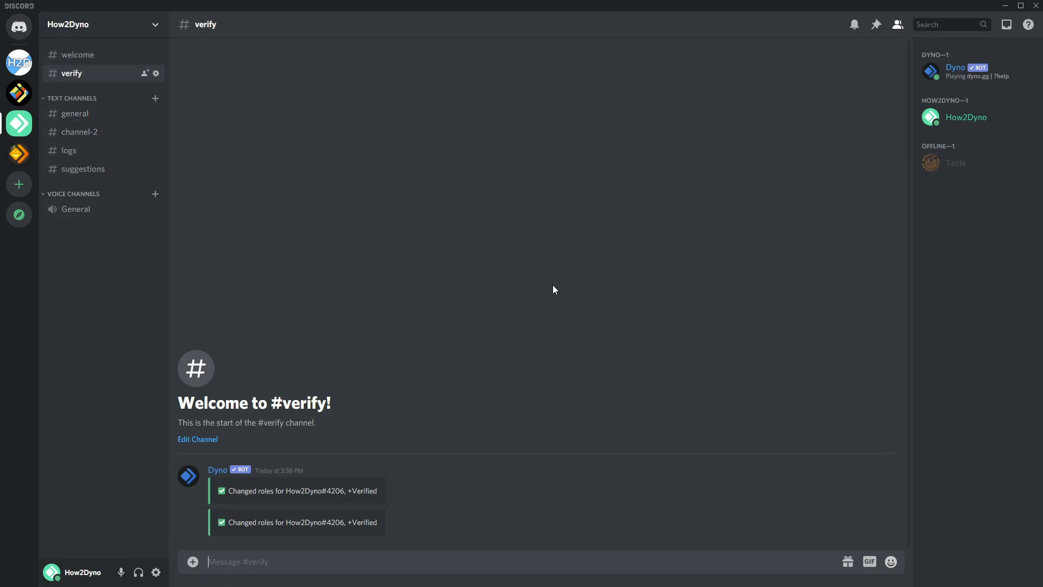
mouse_move(140, 341)
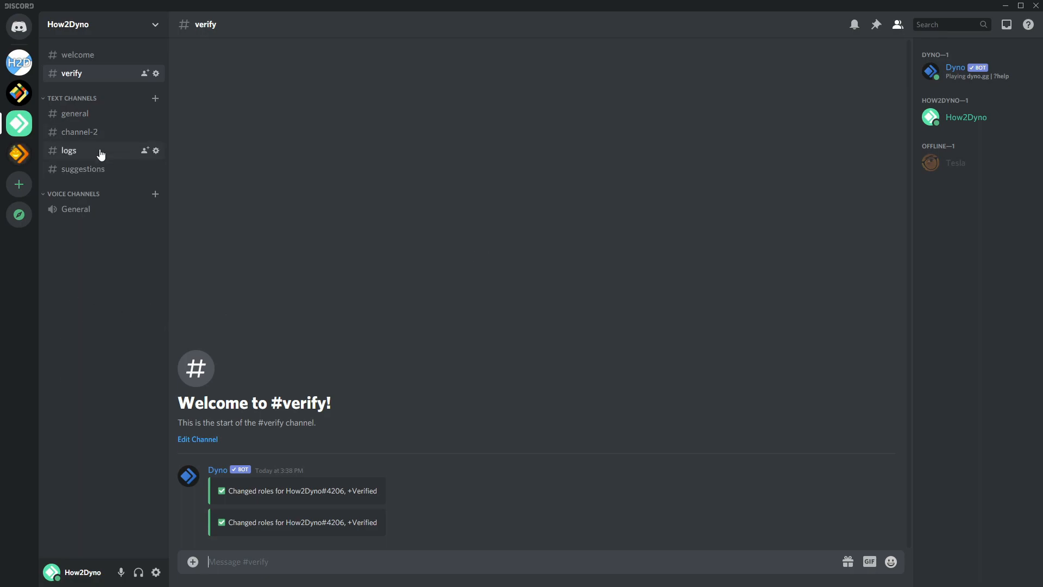
click(69, 151)
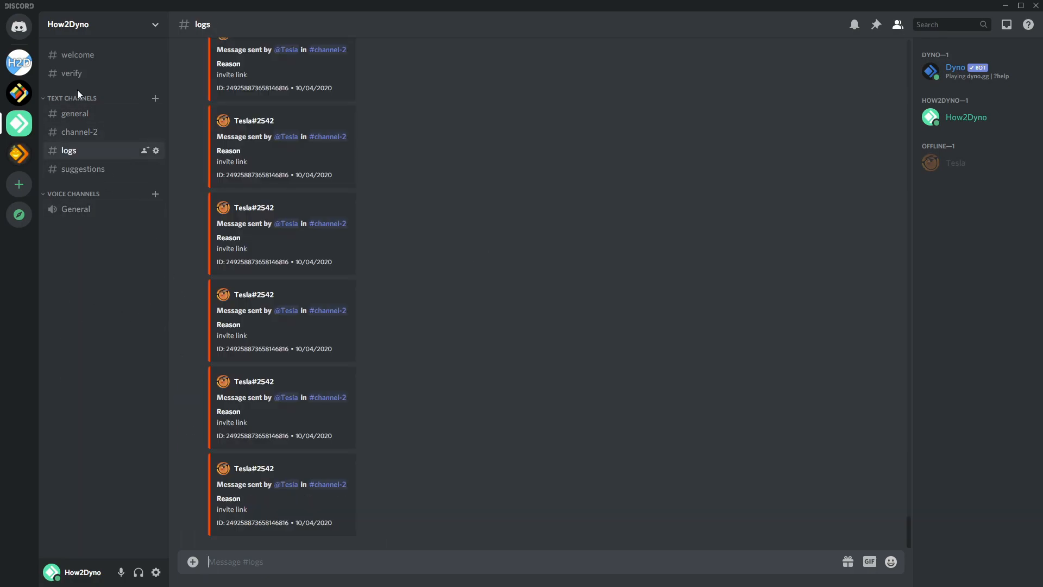
click(72, 74)
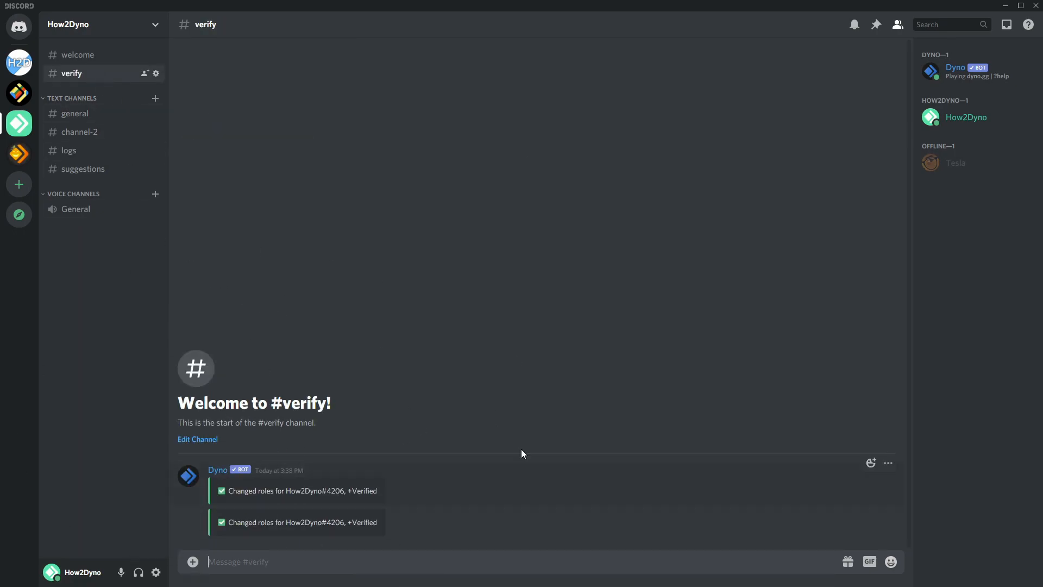
mouse_move(69, 151)
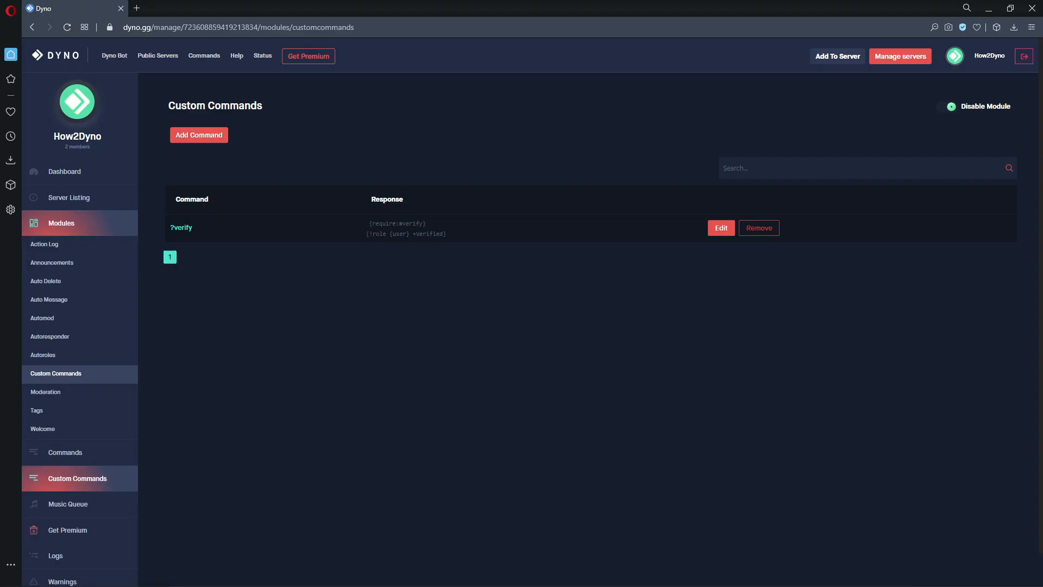
mouse_move(727, 274)
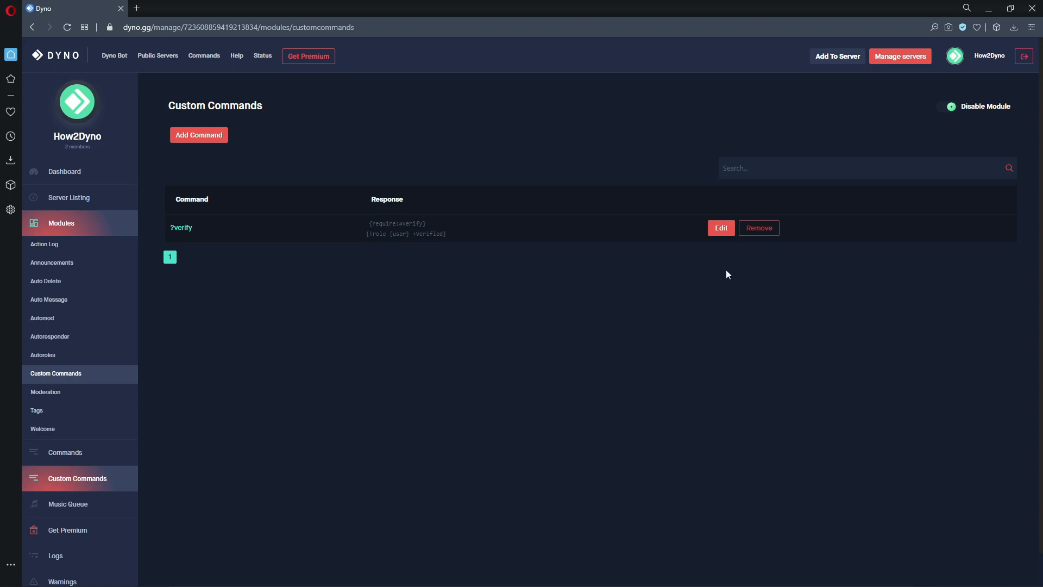
Step: Edit the ?verify command so its Response Channel is logs, and save it
click(721, 227)
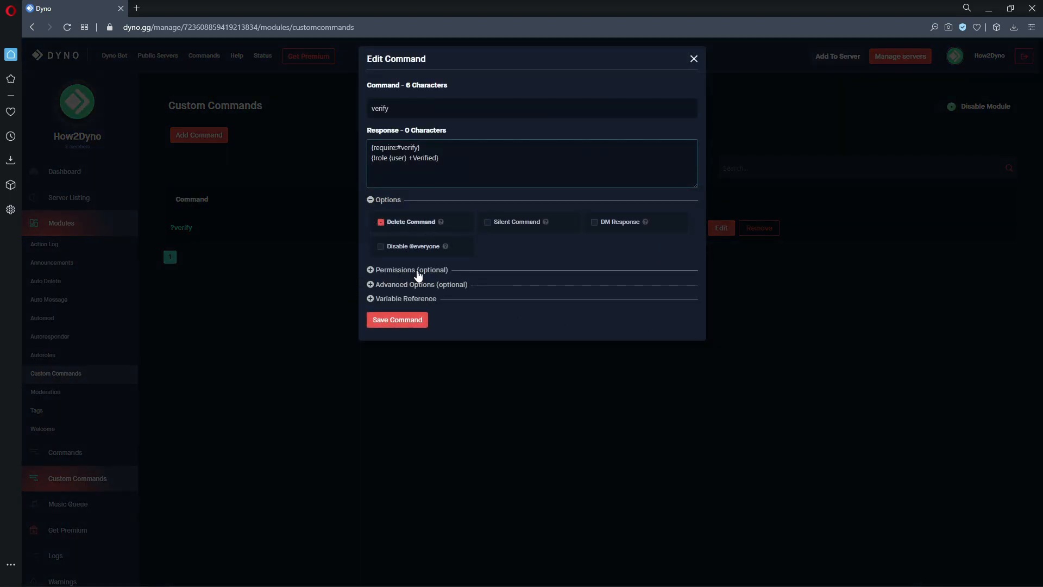
mouse_move(431, 276)
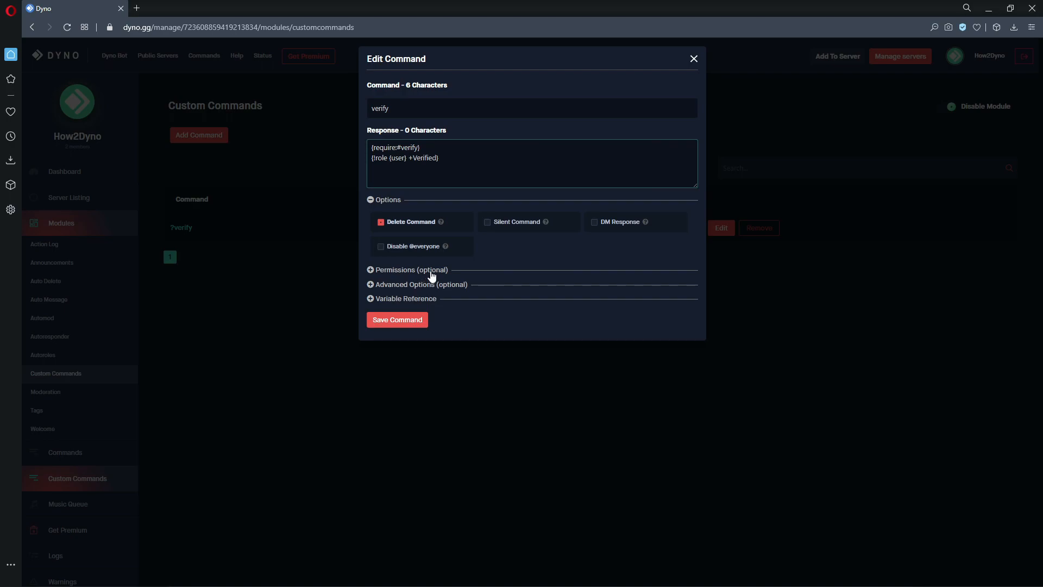
mouse_move(430, 279)
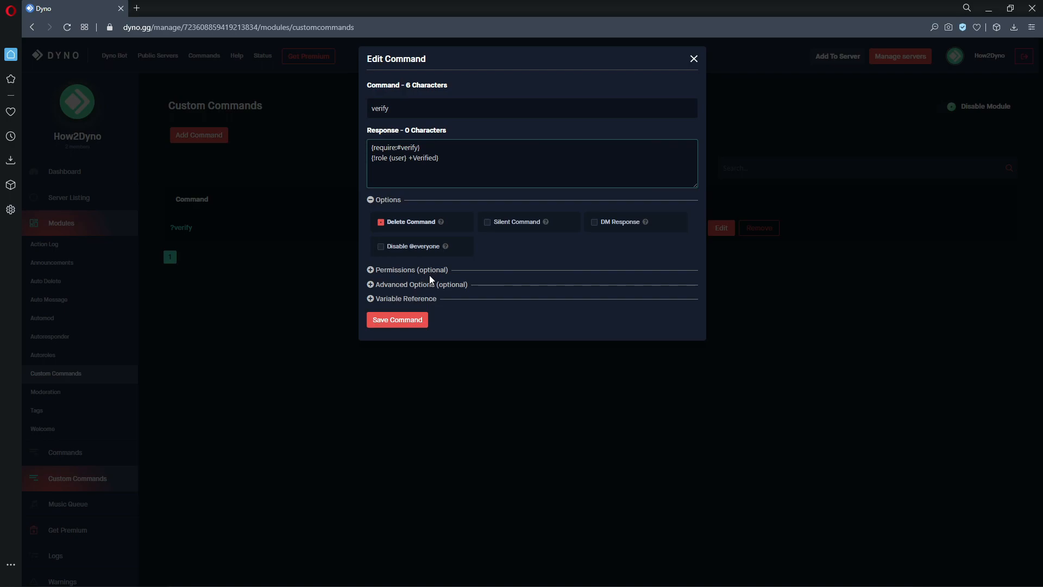
click(418, 284)
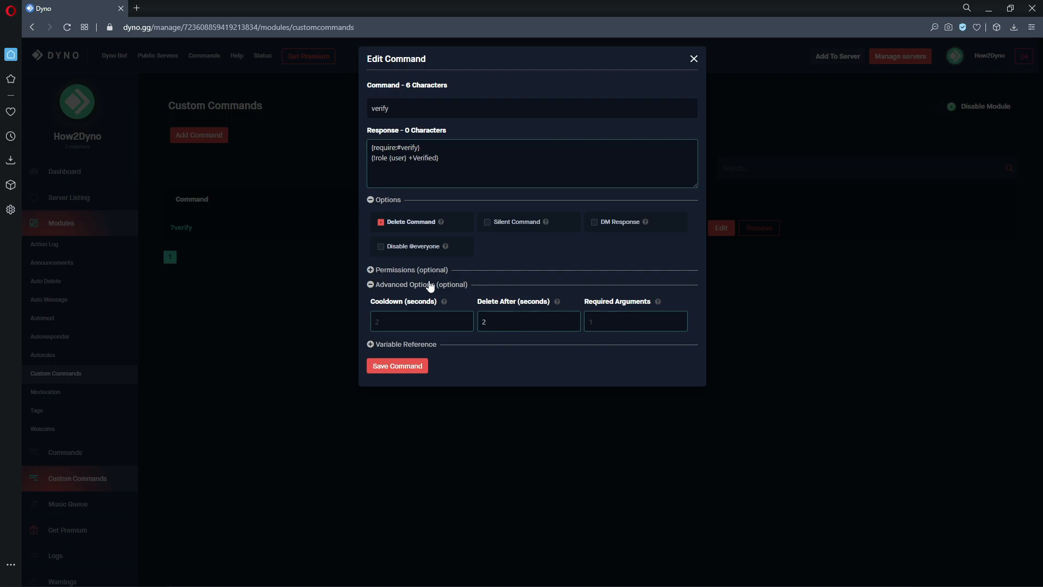
click(371, 270)
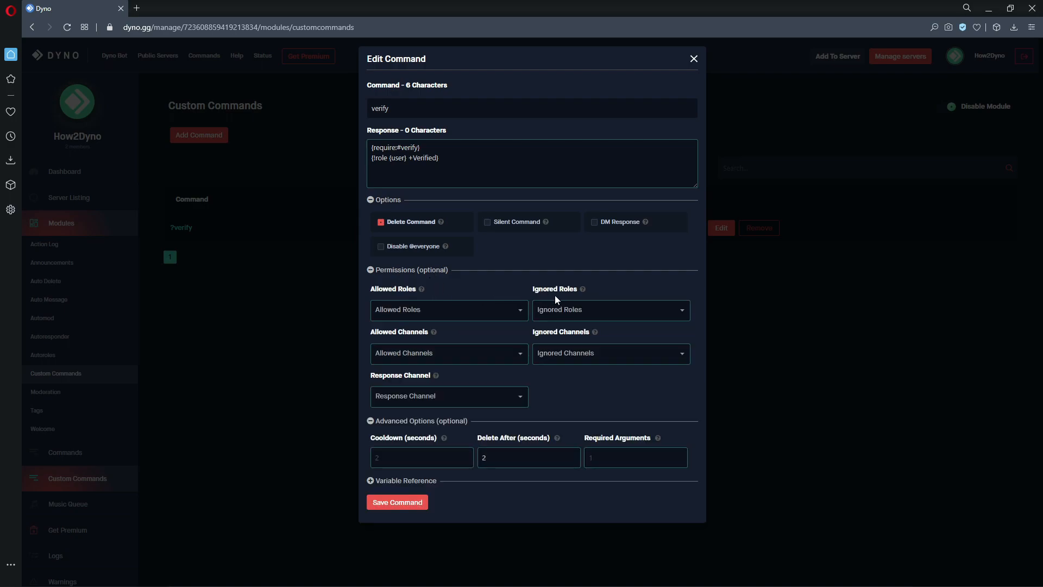
mouse_move(459, 397)
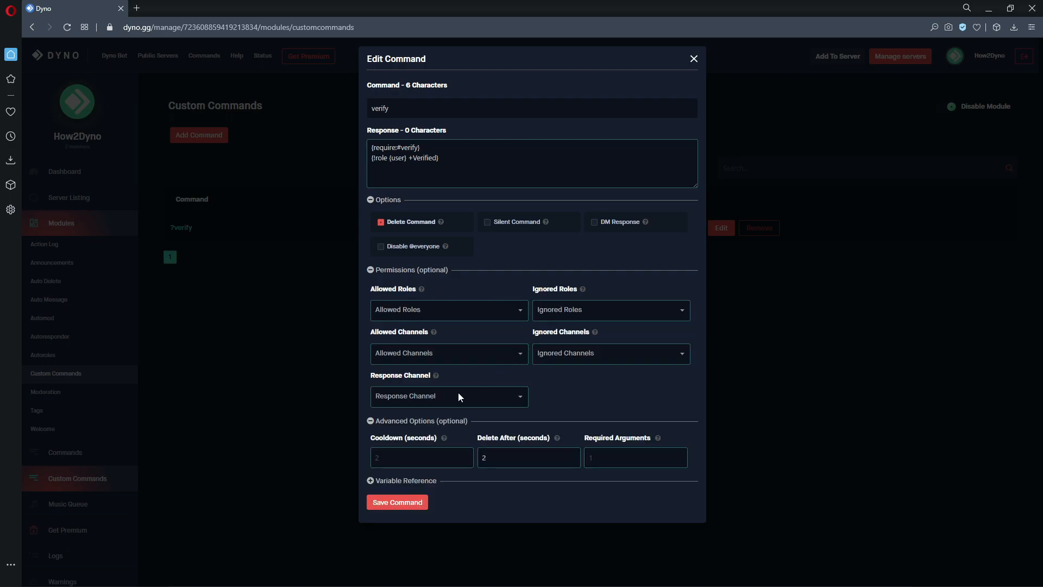
click(448, 396)
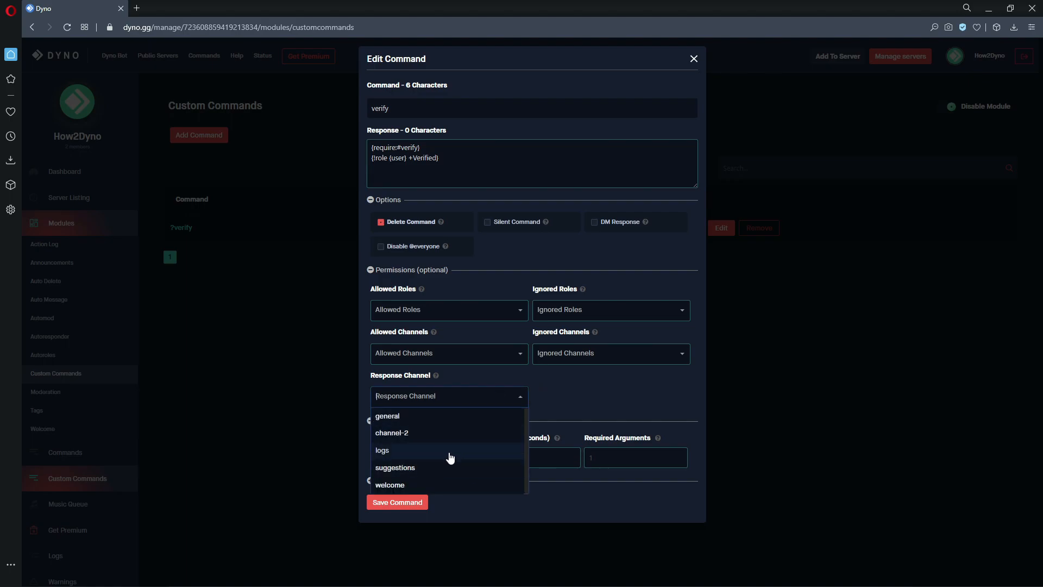
click(383, 450)
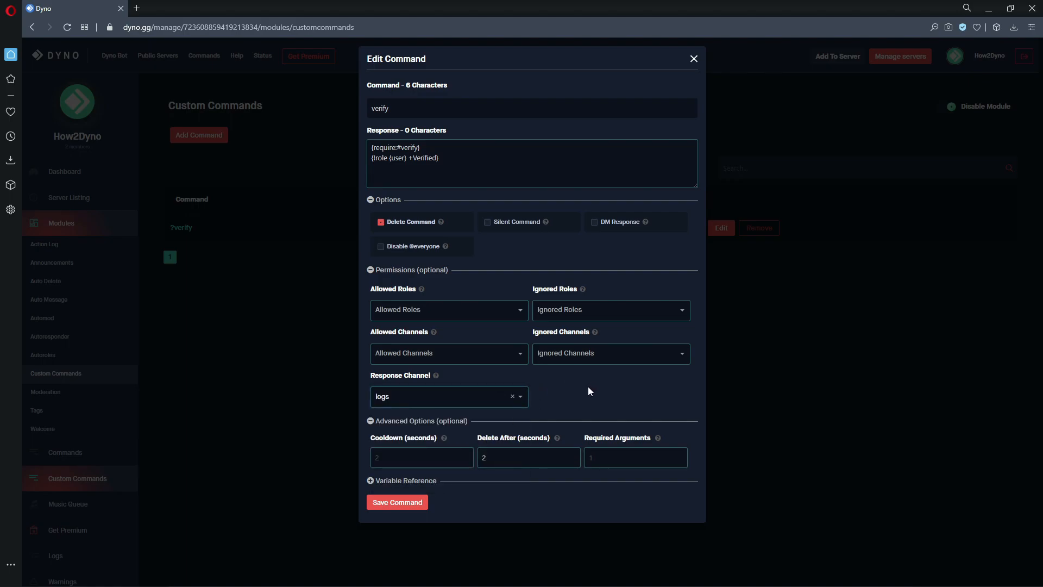
click(397, 502)
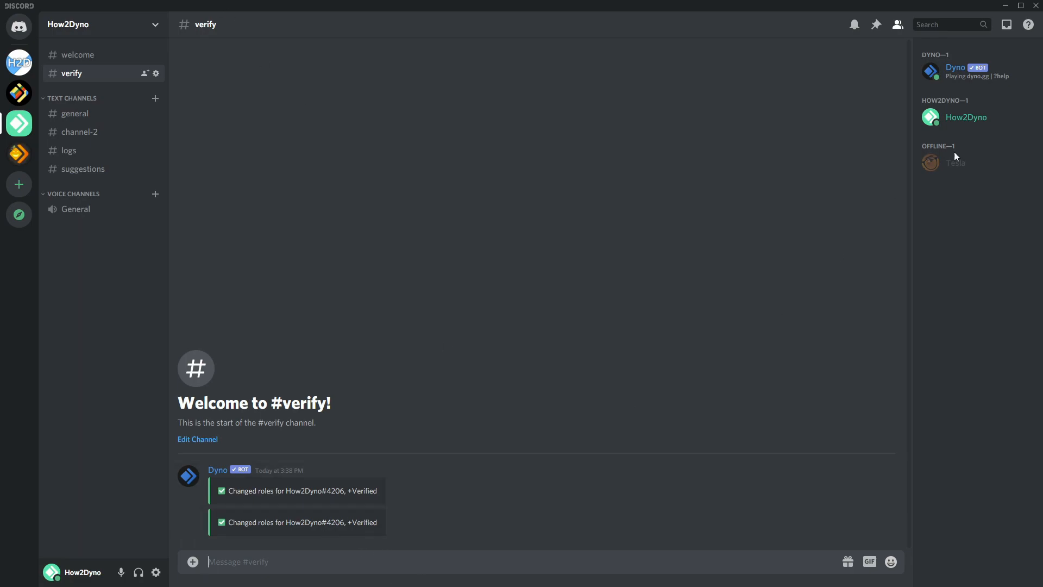
Step: Check the account's roles, send ?verify, and find Dyno's +Verified reply in #logs
click(966, 118)
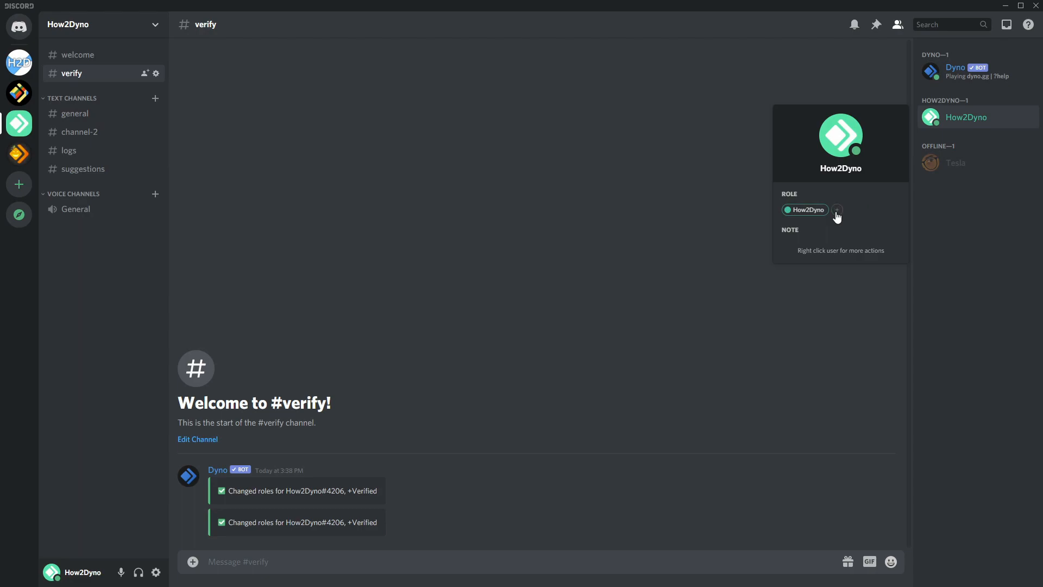
text(?p)
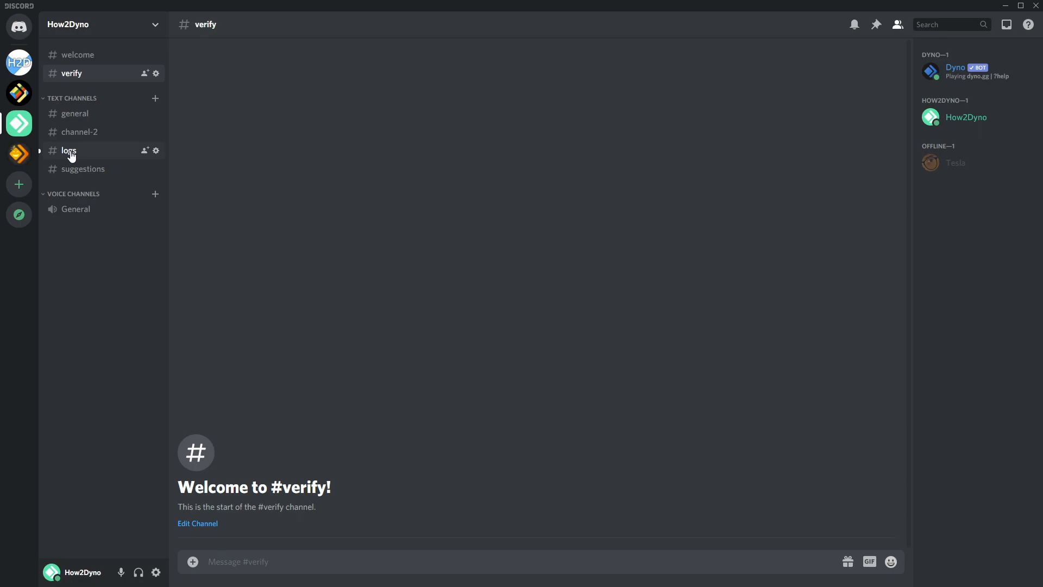
click(69, 150)
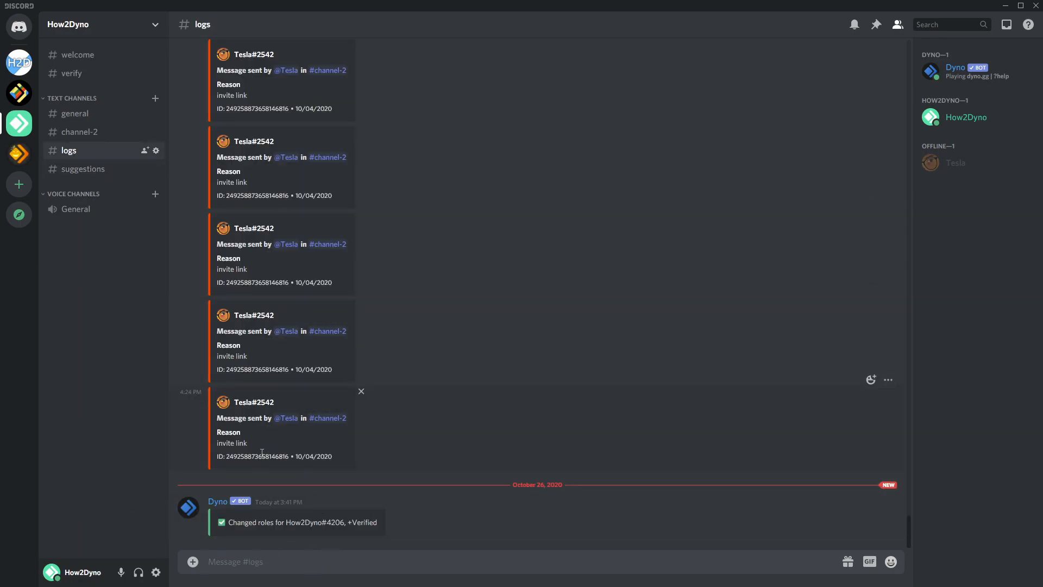
mouse_move(316, 554)
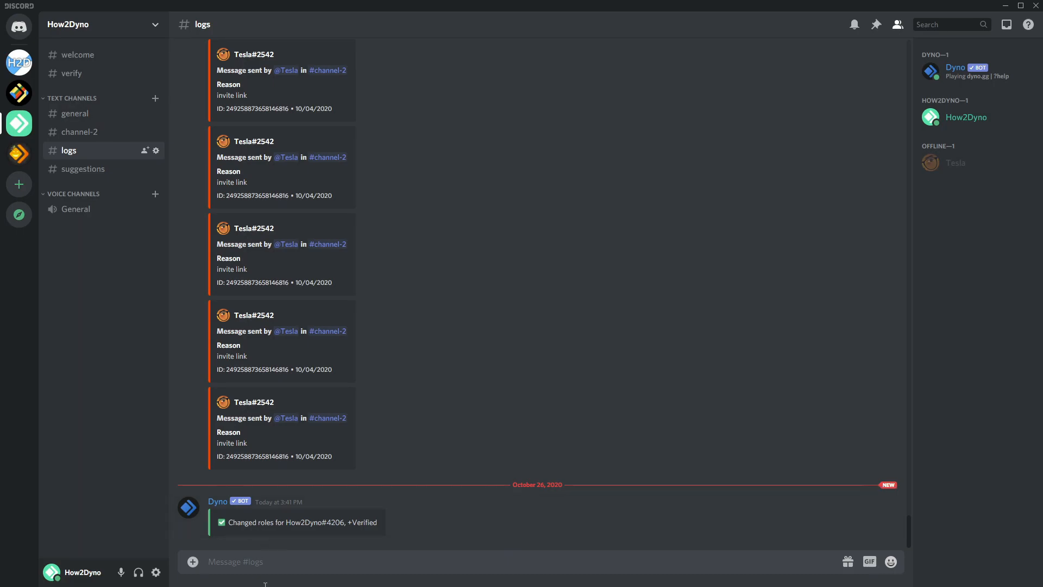
click(74, 113)
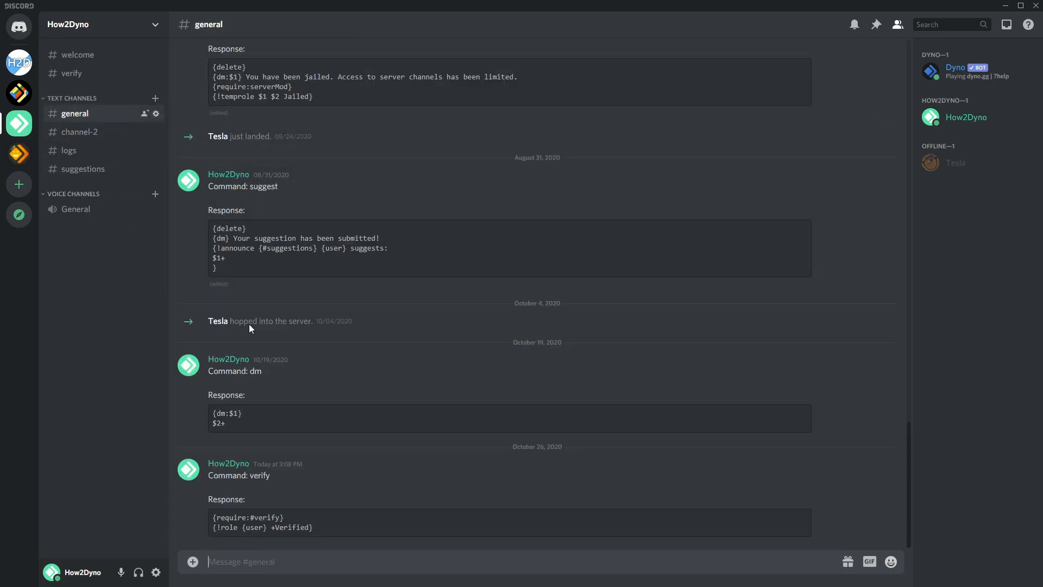
click(72, 74)
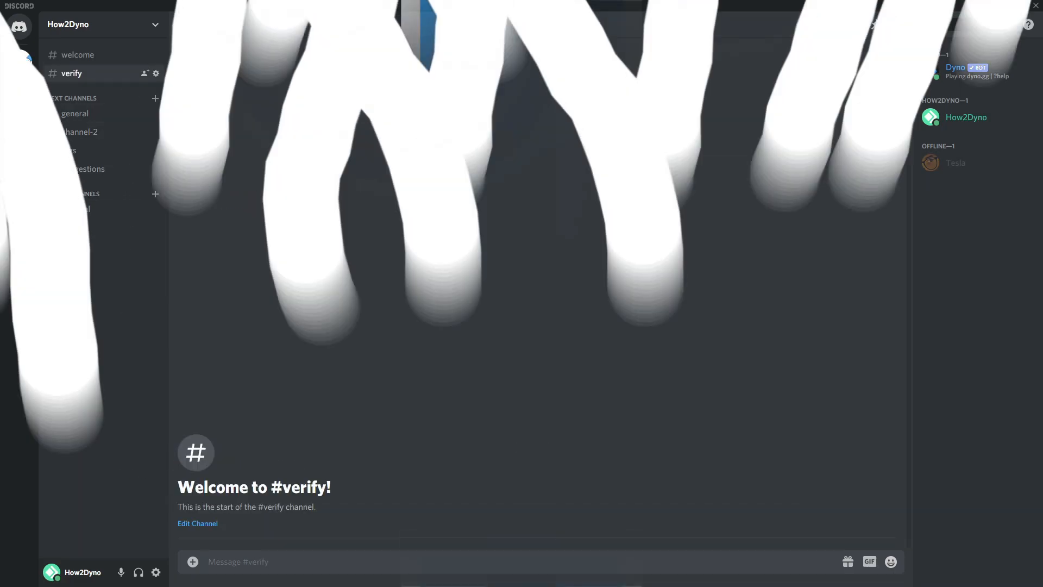